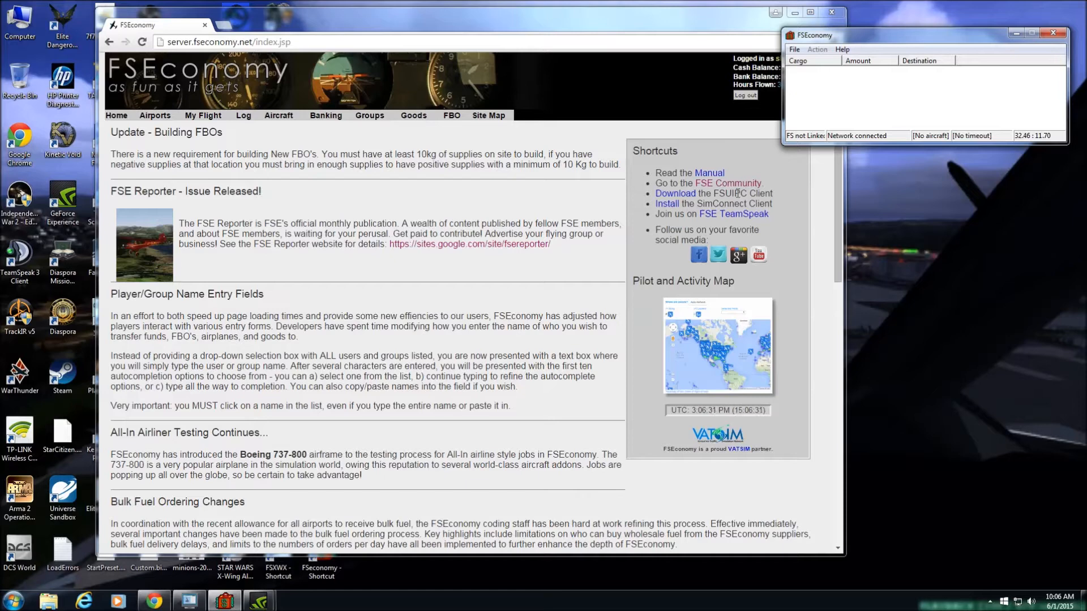
{"action": "mouse_move", "coordinate": [732, 214]}
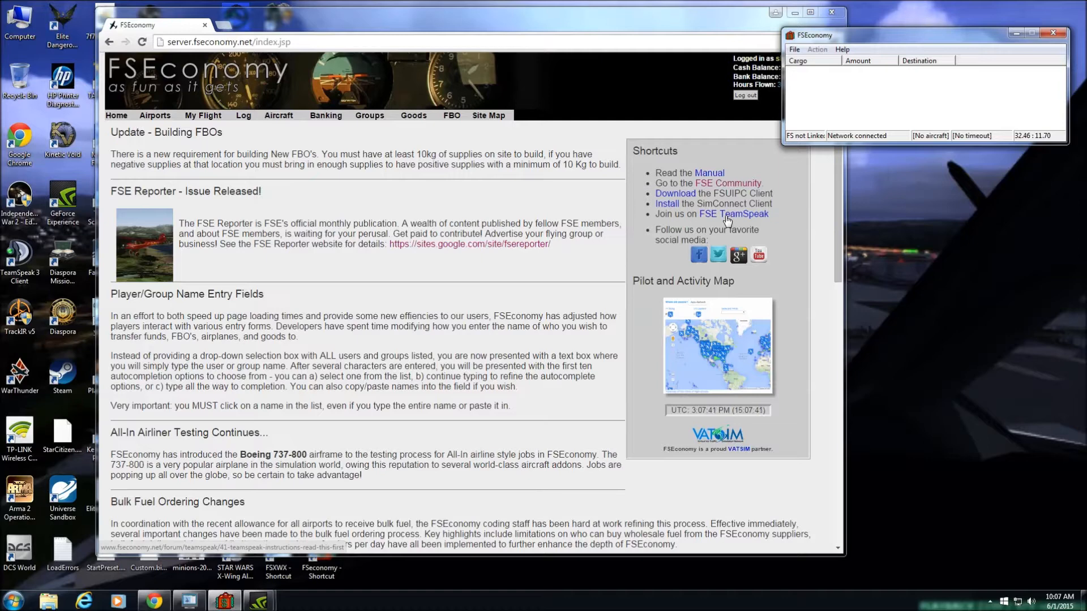
Step: Look up the airport KSTL by ICAO to reach the Lambert-St Louis Intl page
{"action": "left_click", "coordinate": [155, 116]}
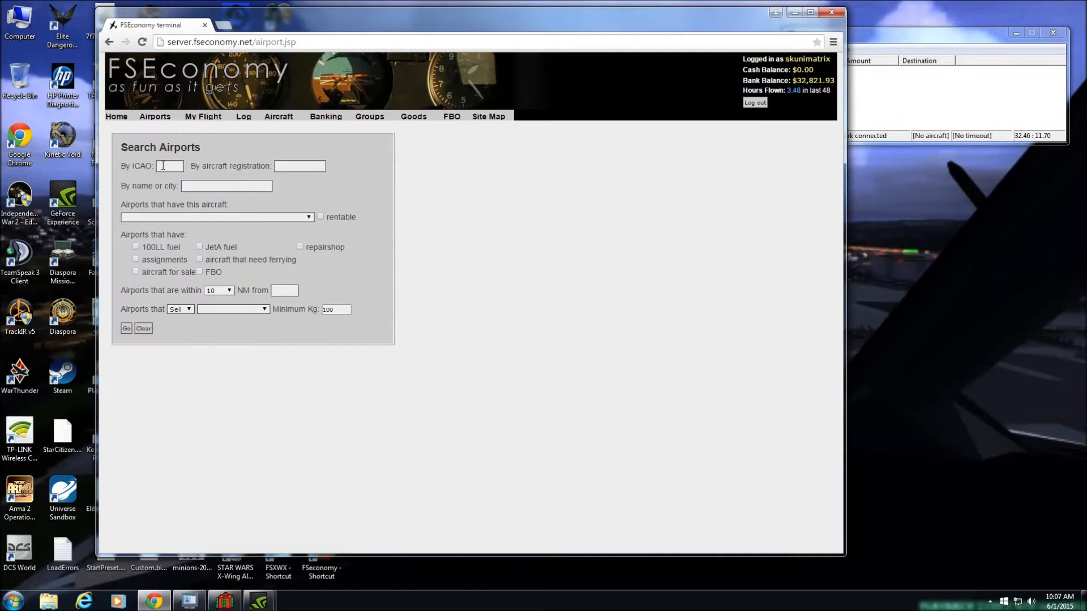
{"action": "type", "text": "kstl"}
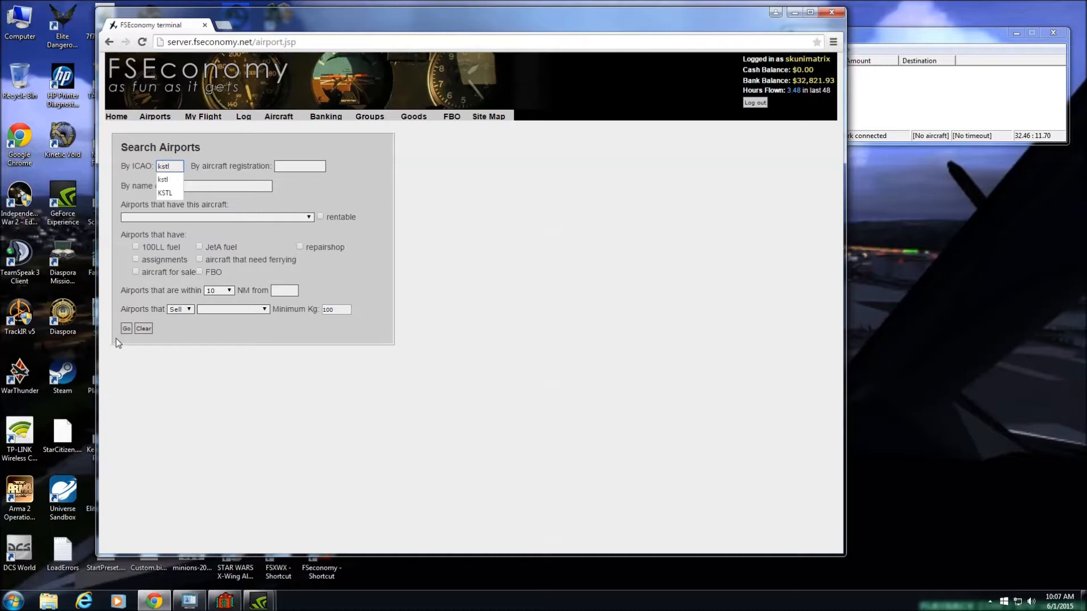
{"action": "left_click", "coordinate": [166, 192]}
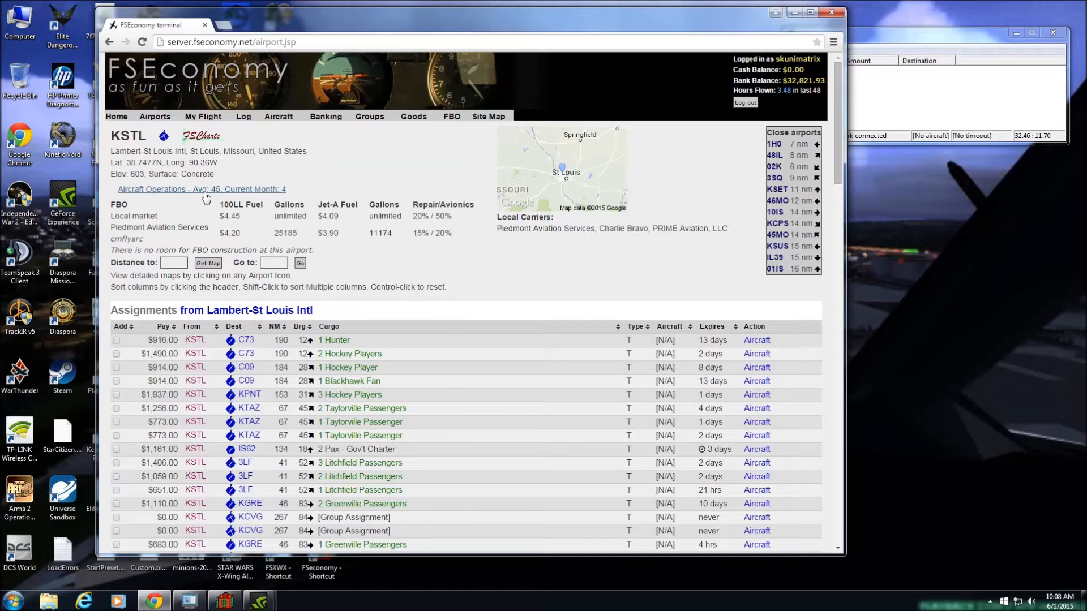
{"action": "mouse_move", "coordinate": [260, 189]}
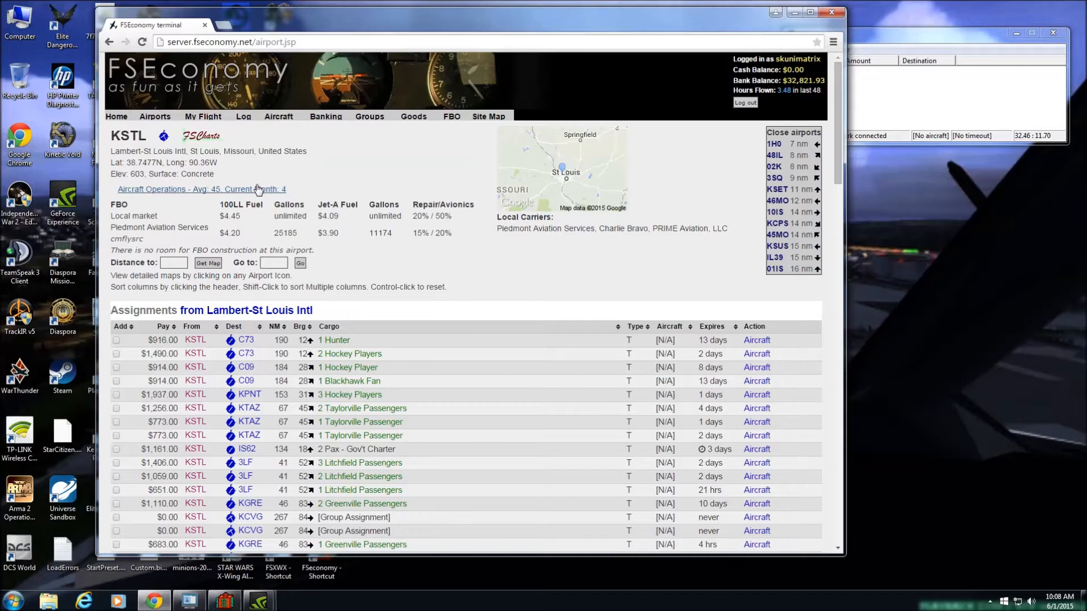
Step: Show the KSTL Aircraft Operations history chart from the 'Avg: 45' link
{"action": "left_click", "coordinate": [202, 189]}
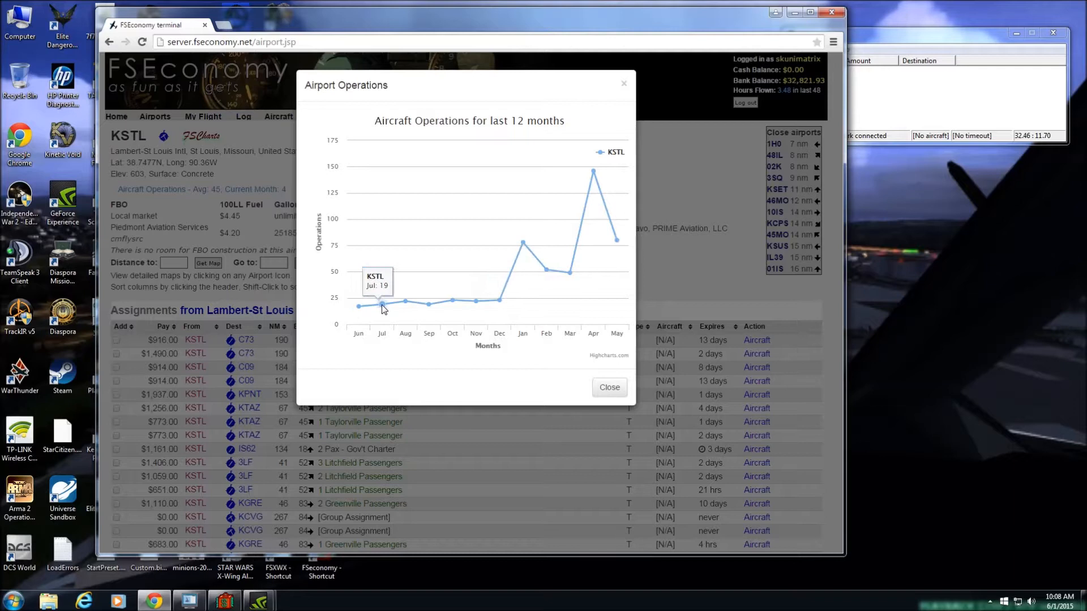
{"action": "mouse_move", "coordinate": [498, 305]}
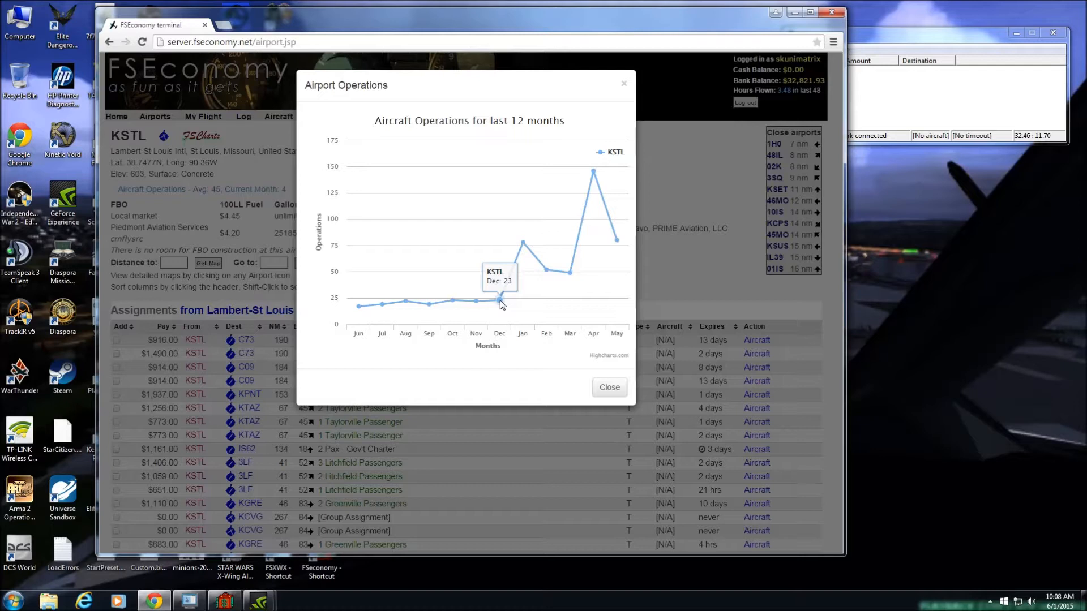
{"action": "mouse_move", "coordinate": [593, 172]}
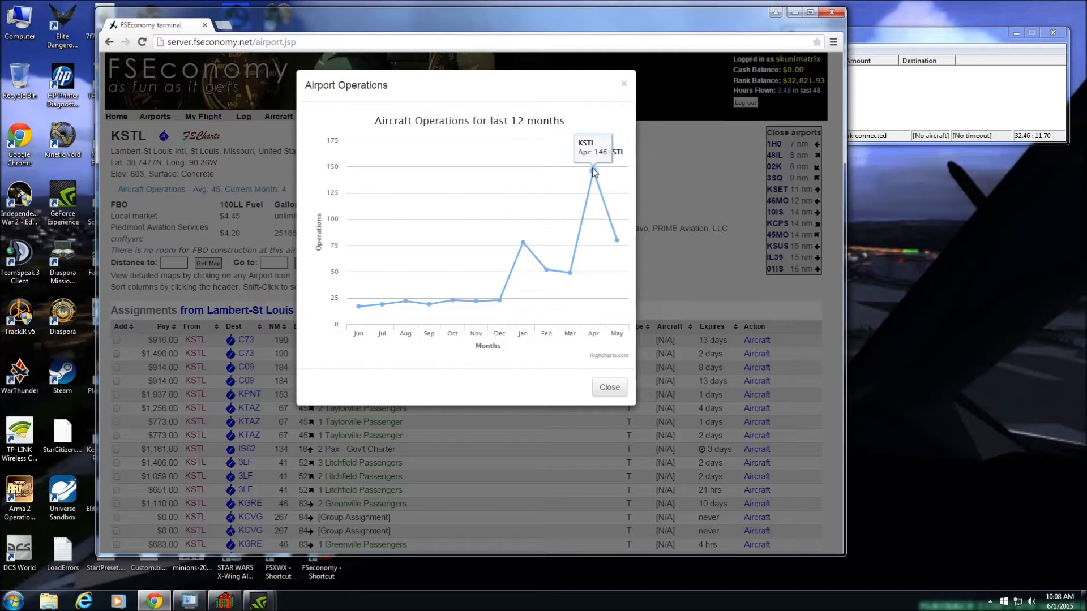
{"action": "mouse_move", "coordinate": [493, 313]}
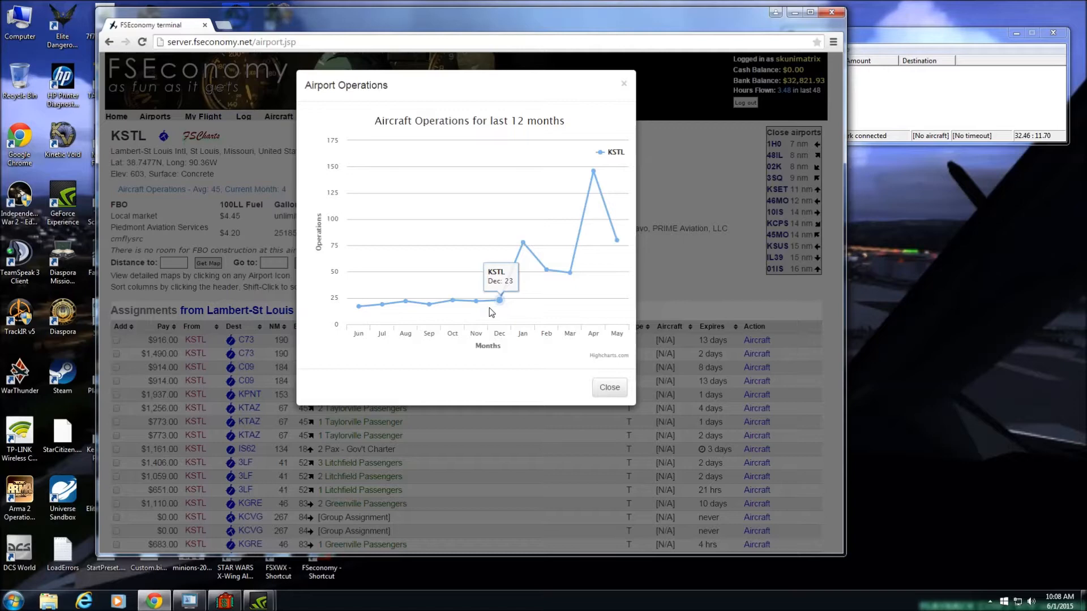
Step: Dismiss the operations chart and review the KSTL assignments down to the Aircraft section
{"action": "left_click", "coordinate": [608, 387]}
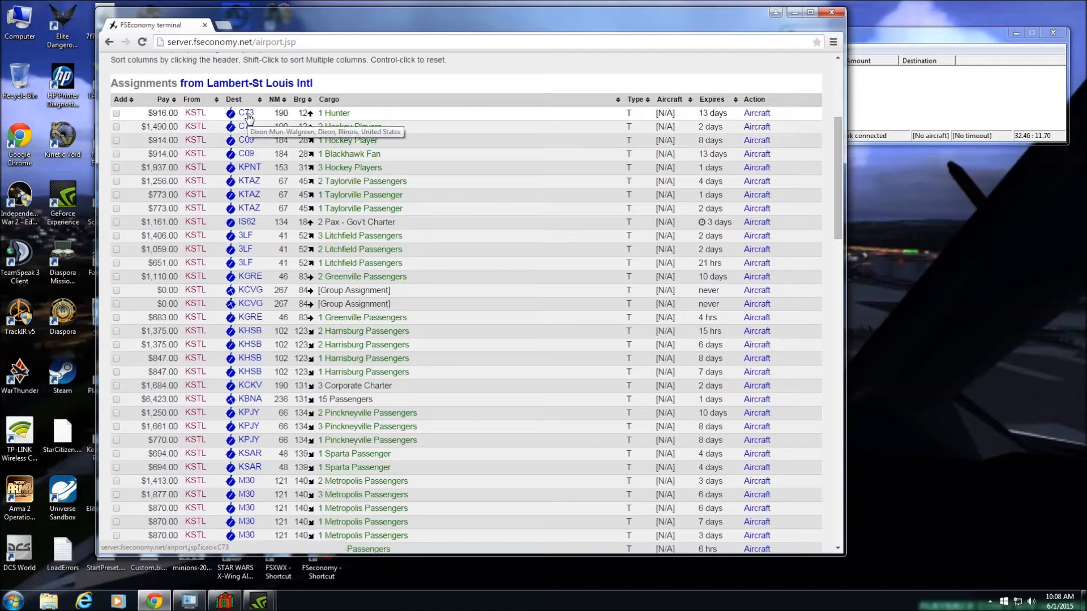
{"action": "mouse_move", "coordinate": [248, 172]}
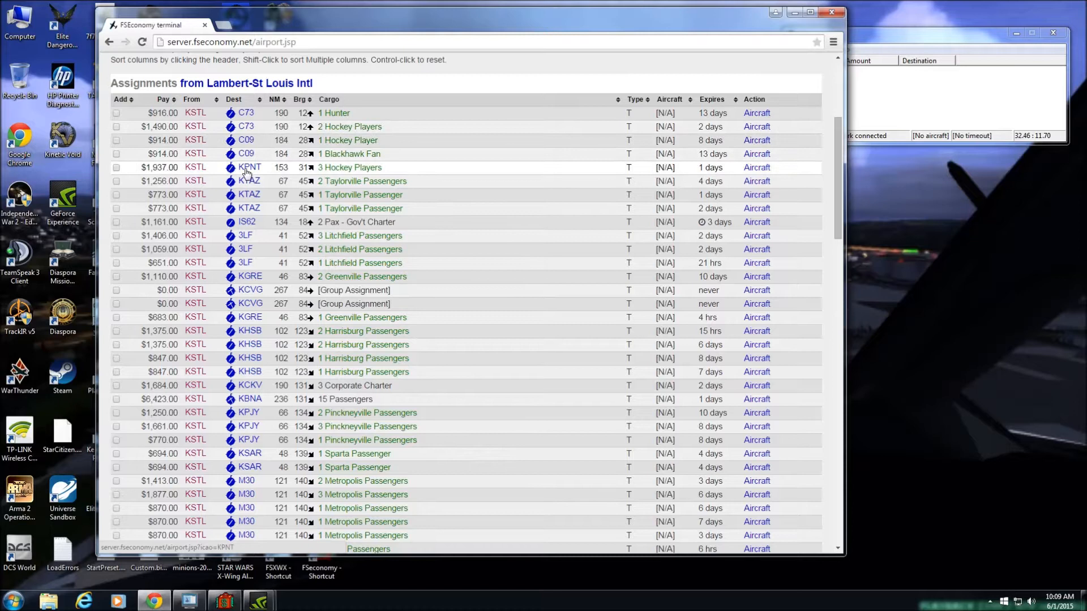
{"action": "mouse_move", "coordinate": [248, 202]}
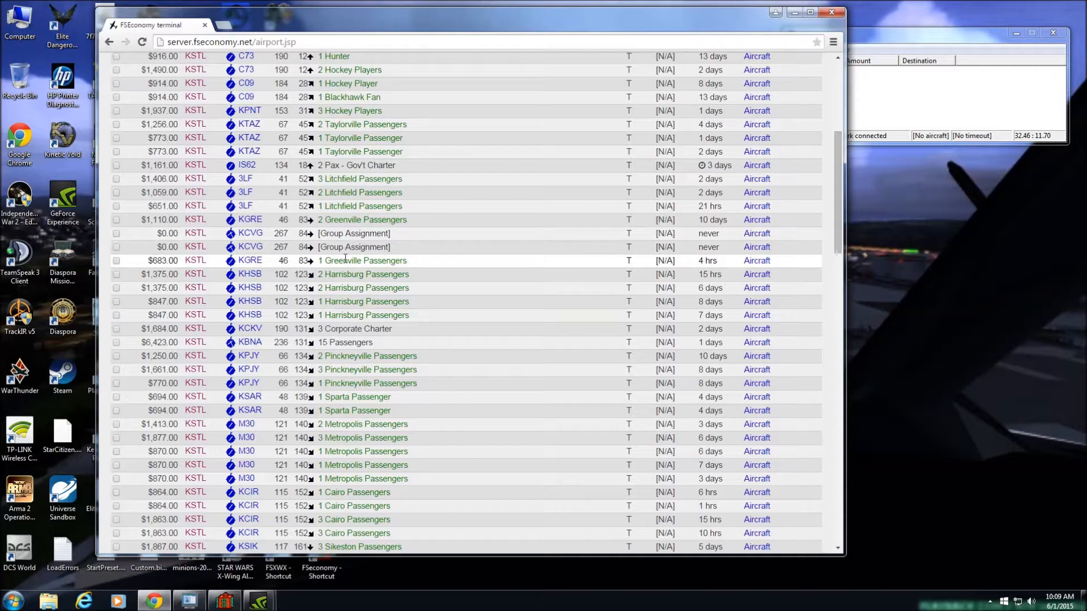
{"action": "scroll", "scroll_direction": "down", "scroll_amount": 3}
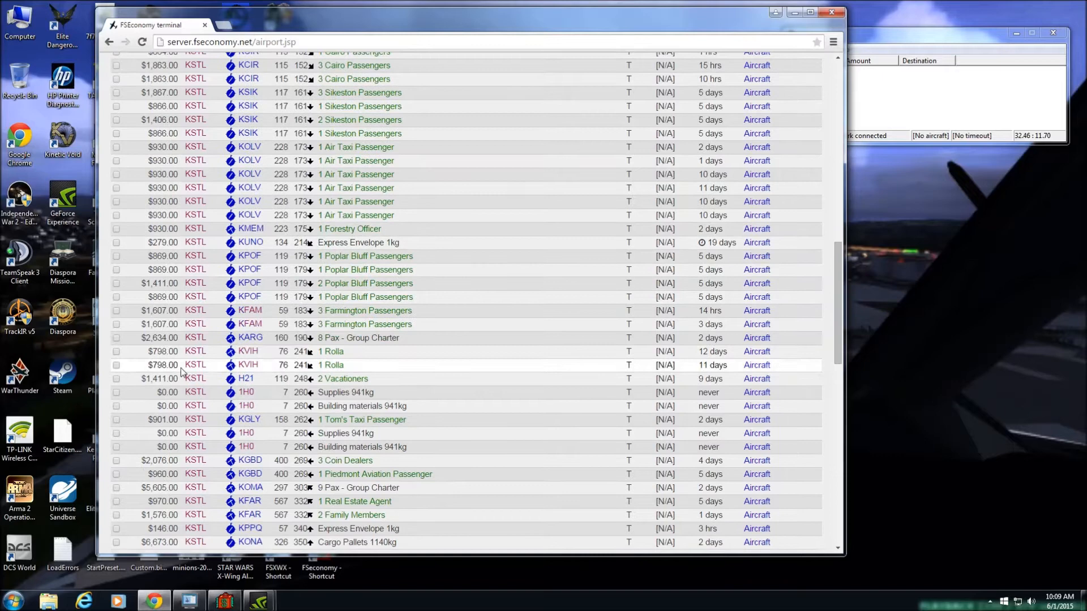
{"action": "mouse_move", "coordinate": [249, 243]}
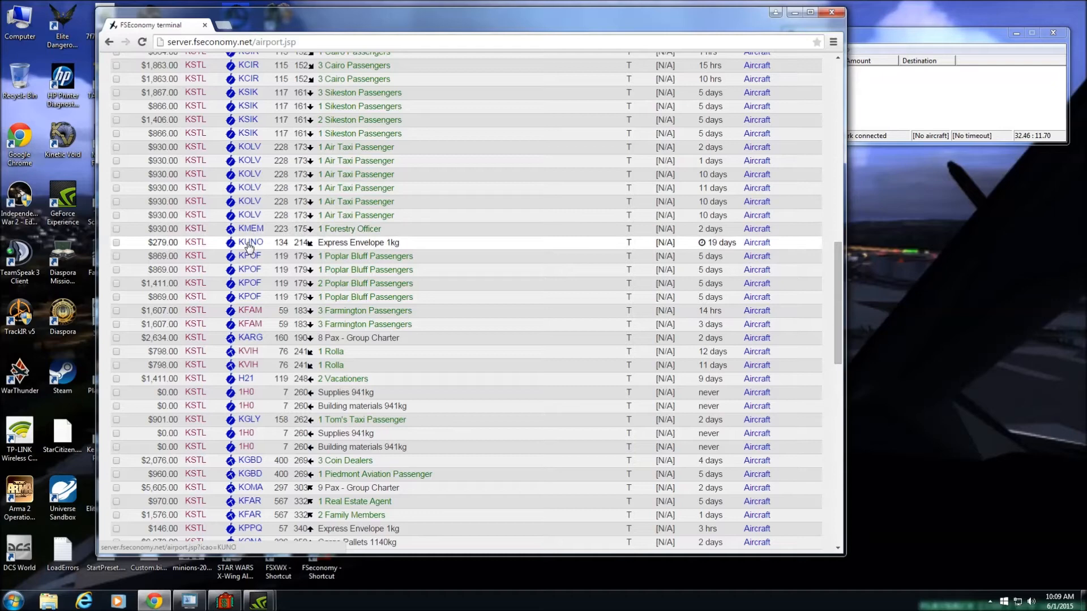
{"action": "scroll", "scroll_direction": "down", "scroll_amount": 3}
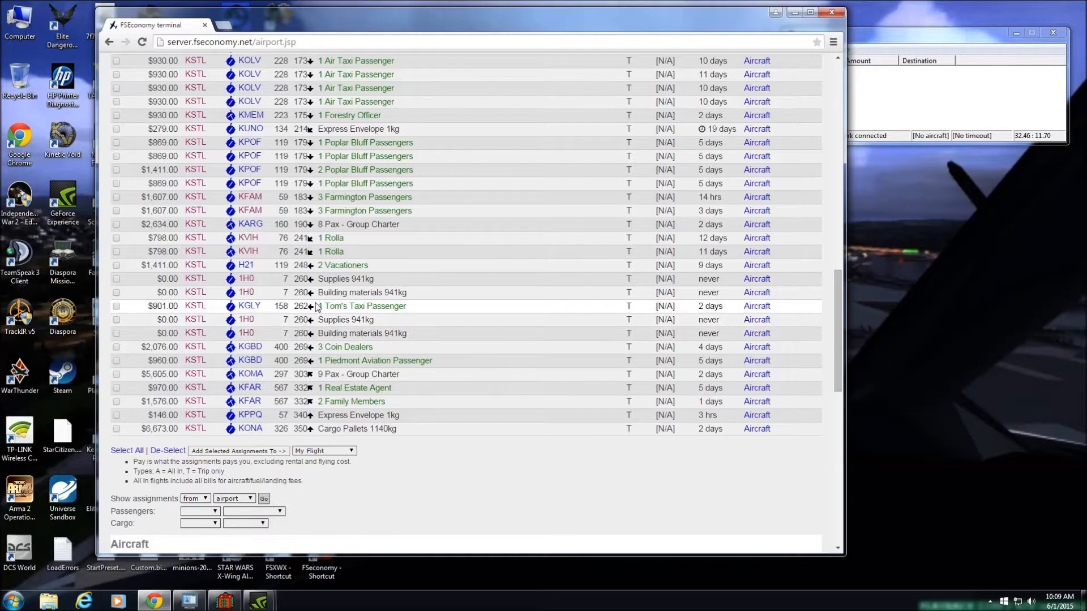
{"action": "mouse_move", "coordinate": [312, 346]}
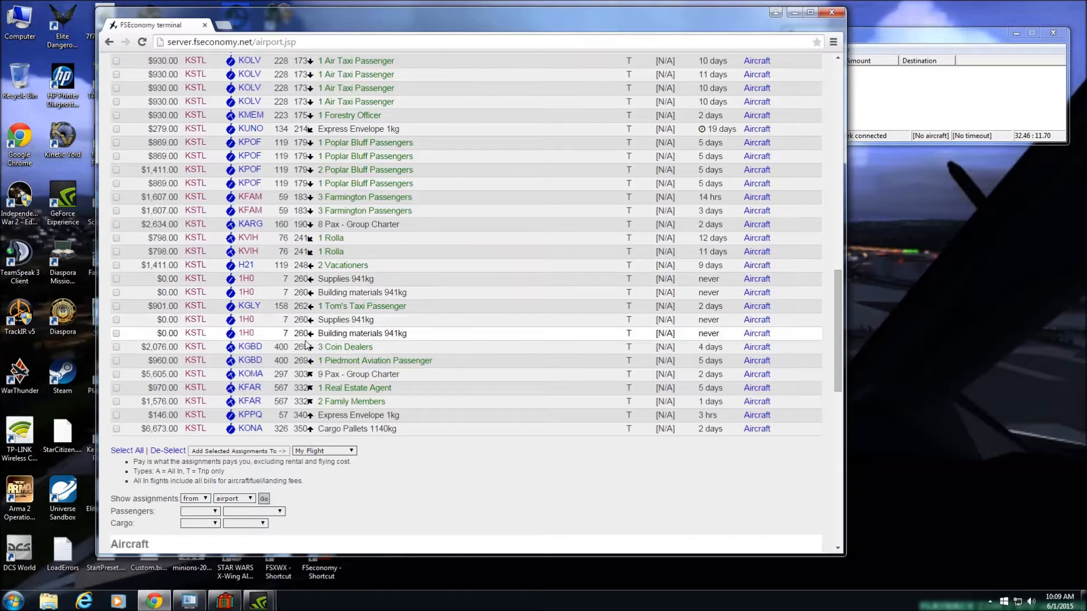
{"action": "mouse_move", "coordinate": [249, 374]}
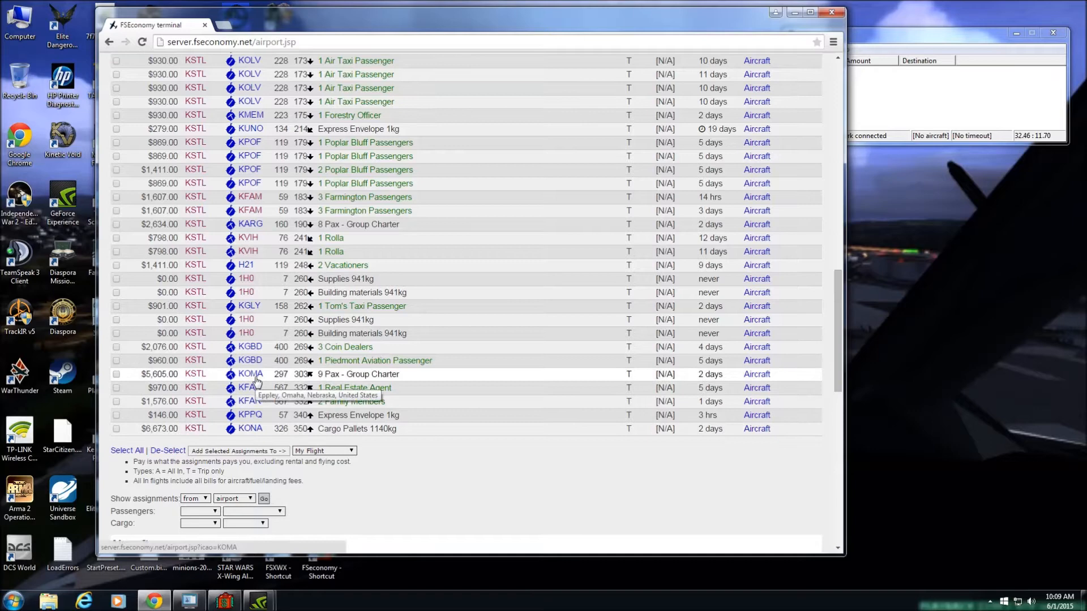
{"action": "scroll", "scroll_direction": "down", "scroll_amount": 3}
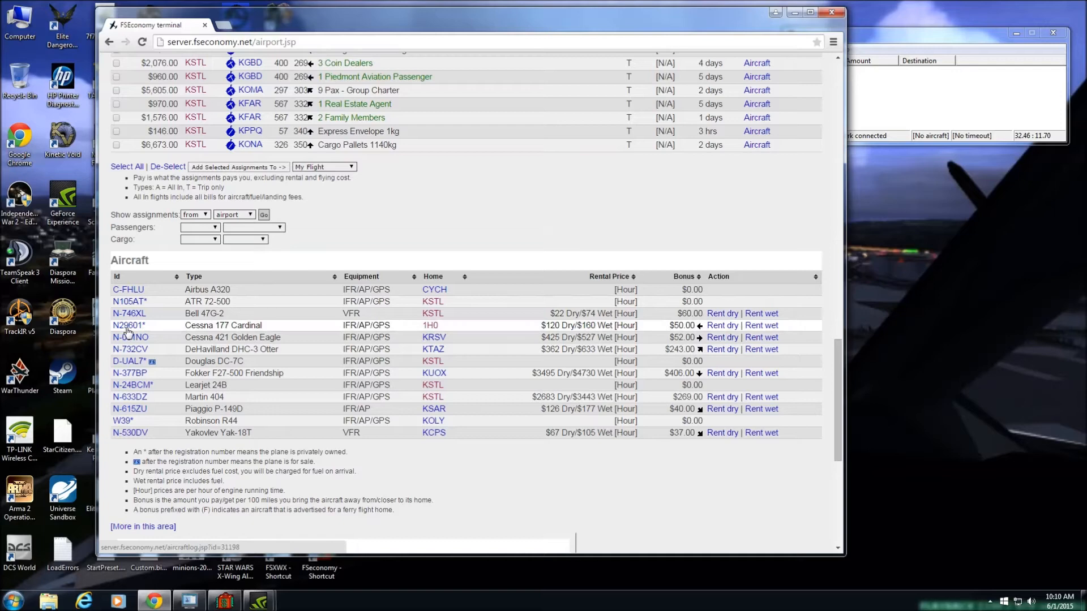
Step: Review N29601's details and flight log, including the report for its repair entry
{"action": "left_click", "coordinate": [128, 325]}
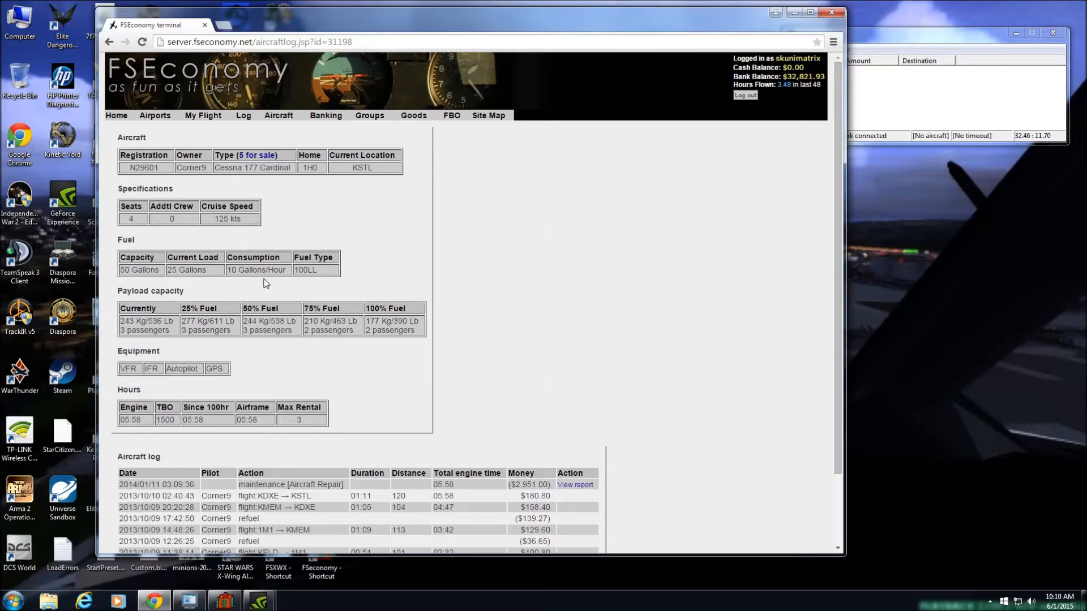
{"action": "scroll", "scroll_direction": "down", "scroll_amount": 3}
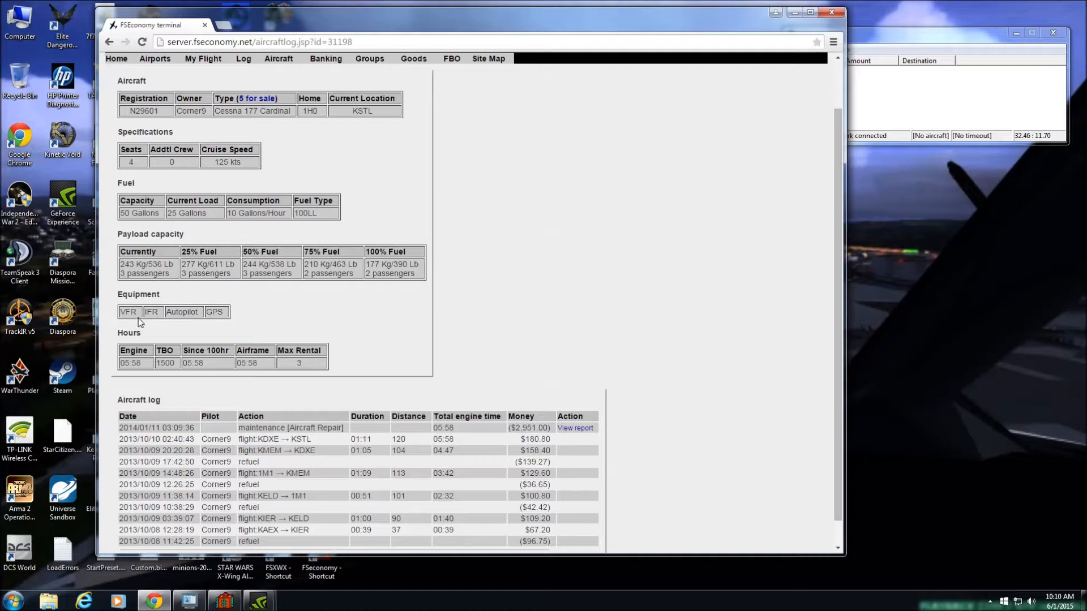
{"action": "scroll", "scroll_direction": "down", "scroll_amount": 3}
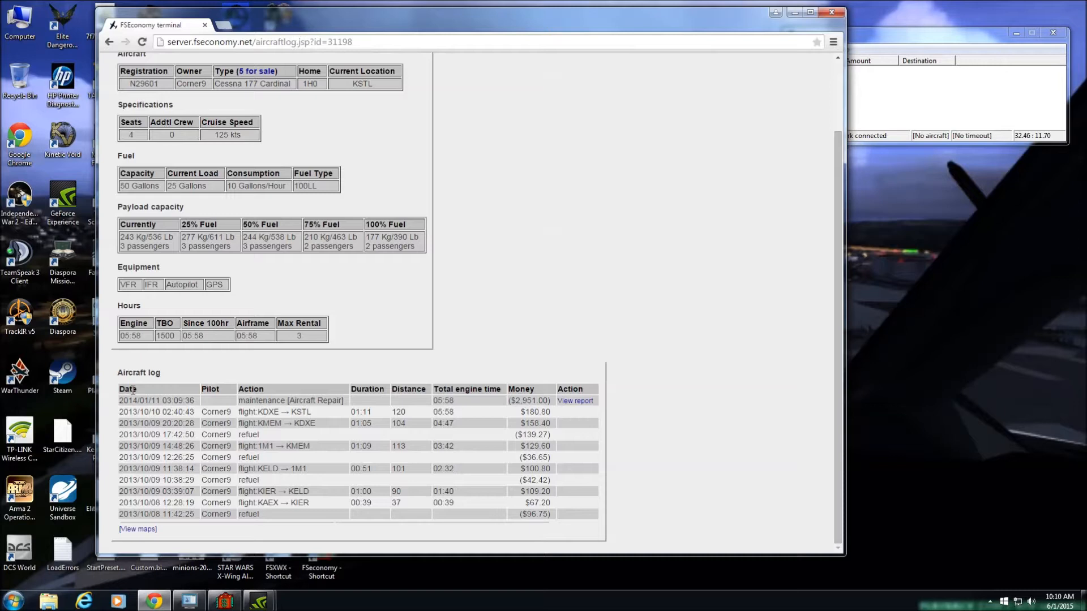
{"action": "mouse_move", "coordinate": [202, 394]}
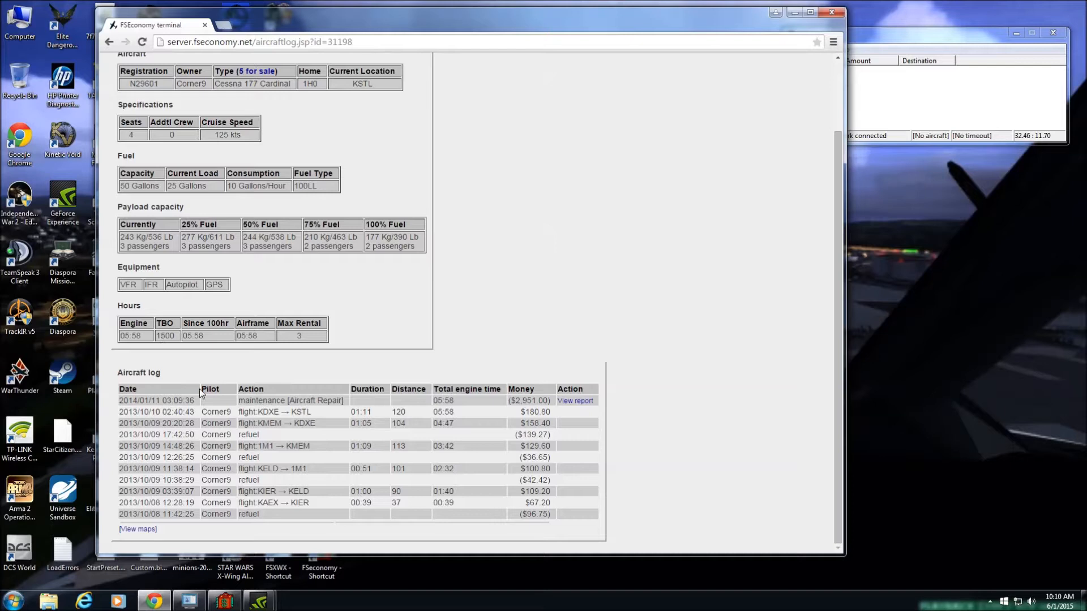
{"action": "mouse_move", "coordinate": [149, 410]}
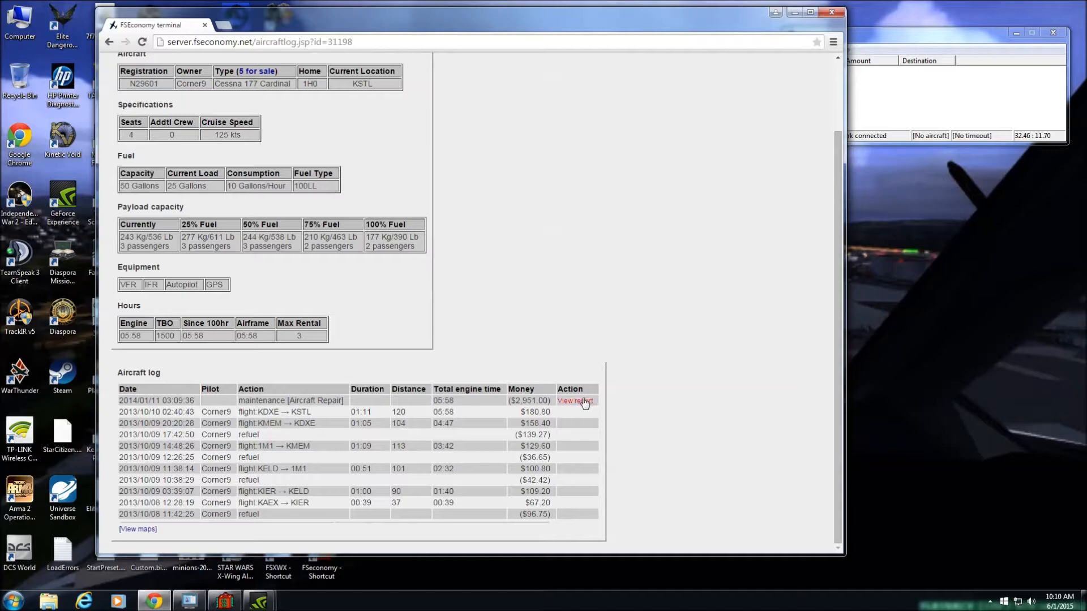
{"action": "left_click", "coordinate": [574, 401]}
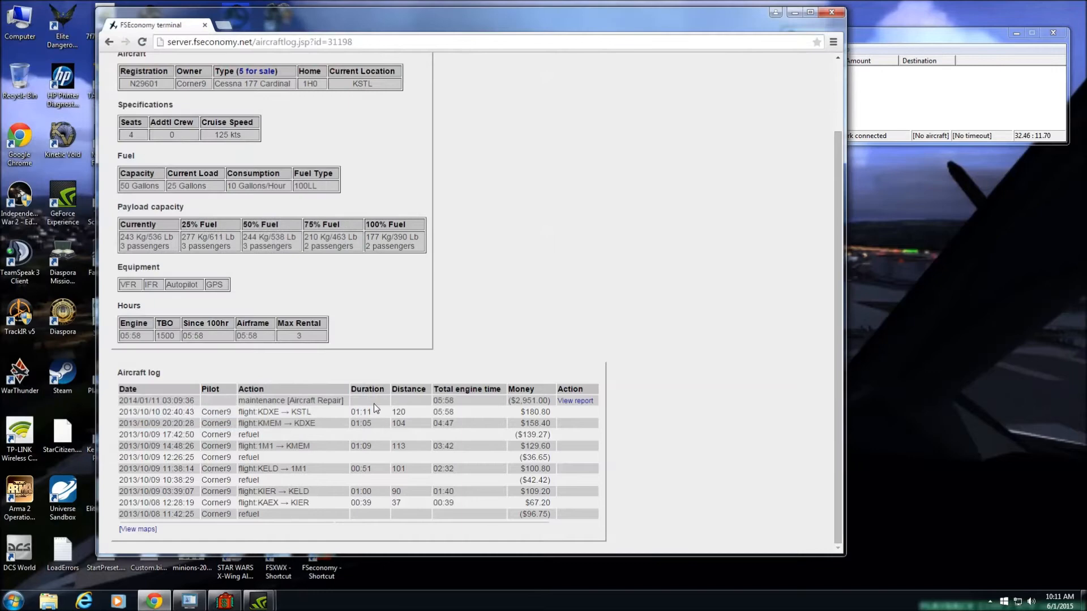
Step: Plot all of N29601's logged flights as a route in the map log viewer
{"action": "left_click", "coordinate": [136, 528]}
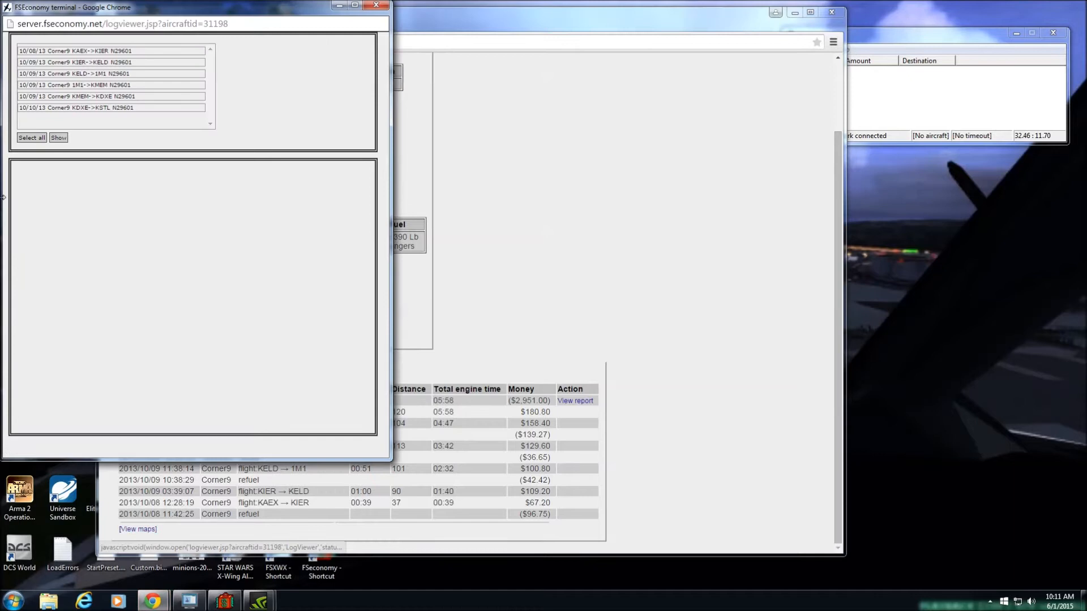
{"action": "left_click", "coordinate": [58, 137]}
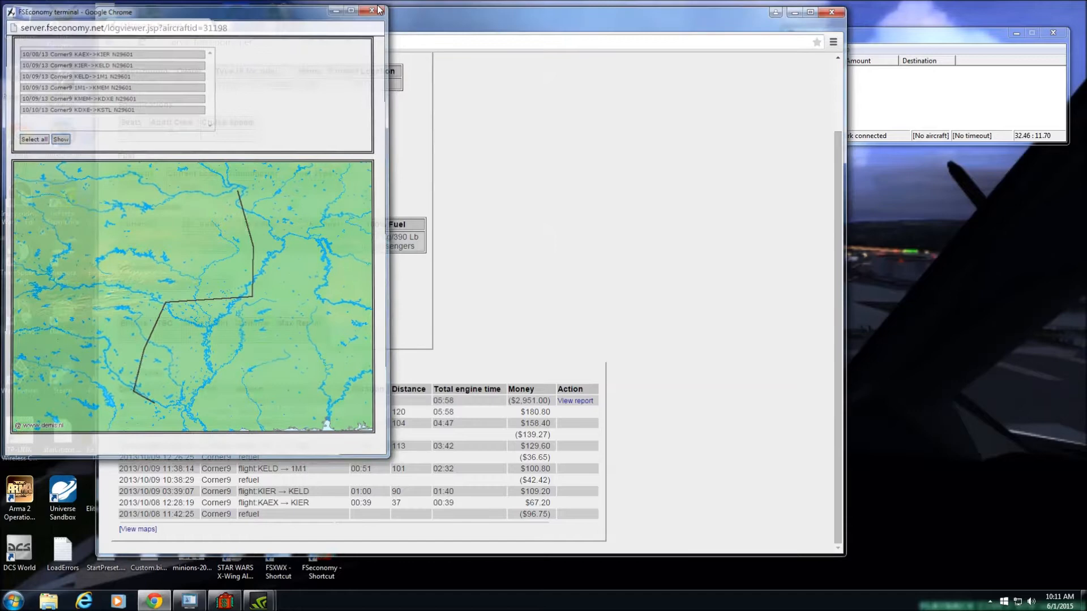
Step: Return to the St Louis airport page and review its parked aircraft down to Search Airports
{"action": "left_click", "coordinate": [372, 10]}
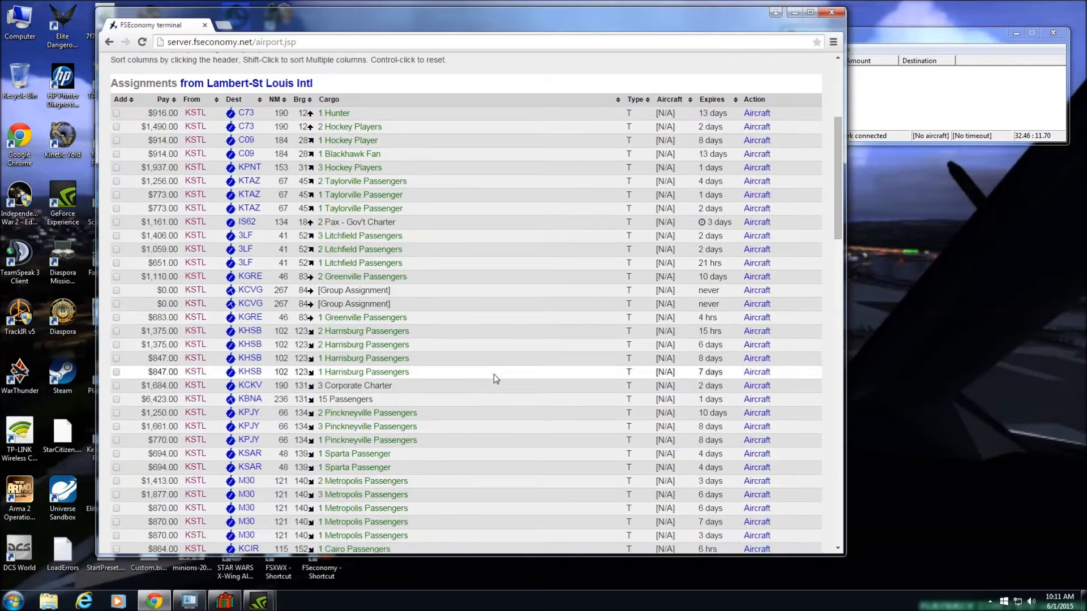
{"action": "scroll", "scroll_direction": "down", "scroll_amount": 3}
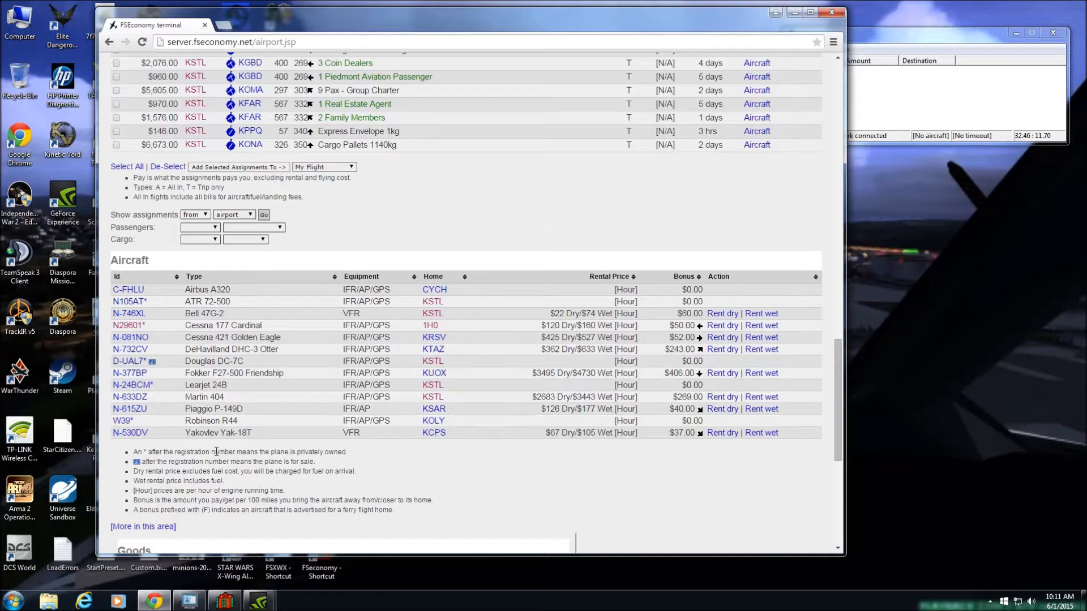
{"action": "mouse_move", "coordinate": [249, 408]}
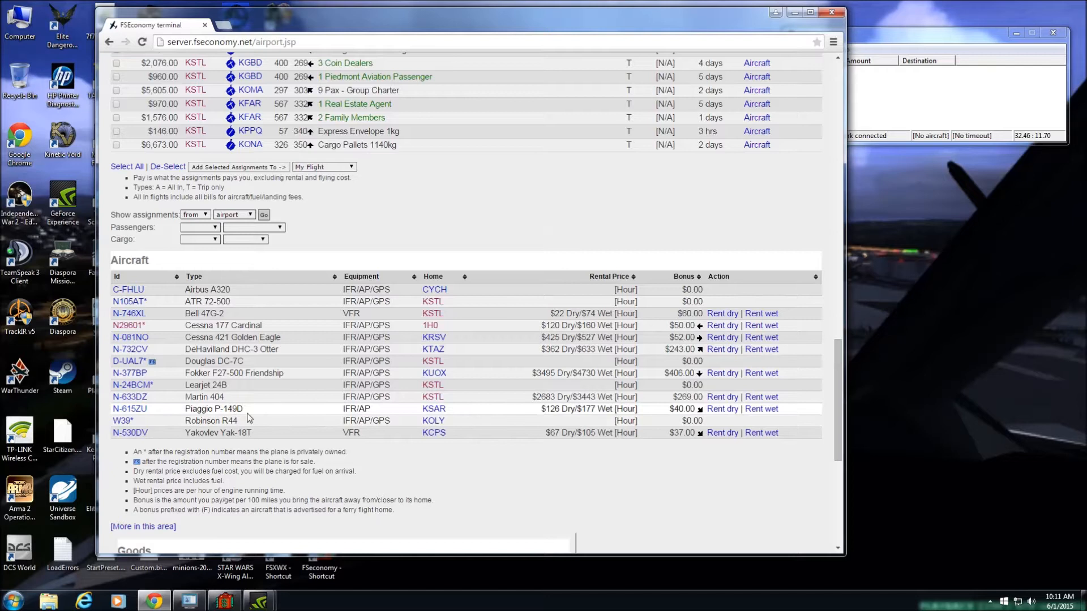
{"action": "mouse_move", "coordinate": [223, 373]}
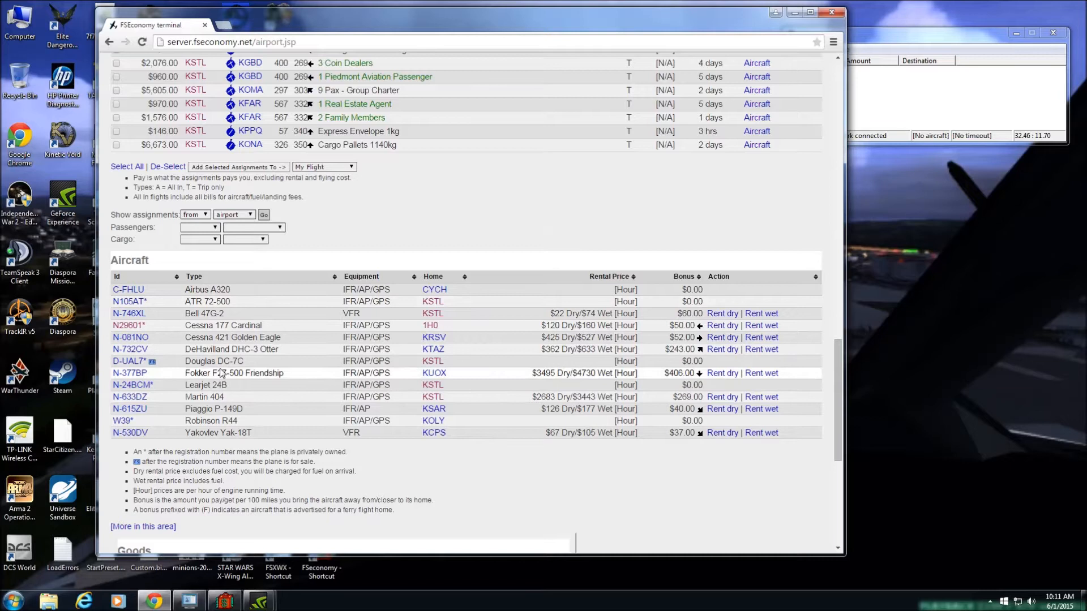
{"action": "double_click", "coordinate": [205, 409]}
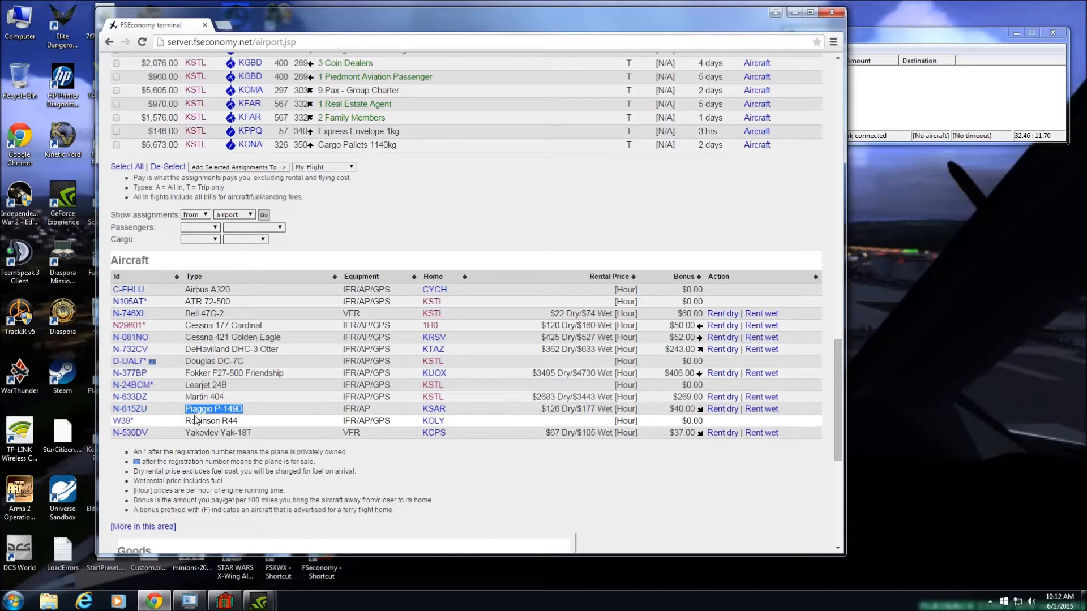
{"action": "scroll", "scroll_direction": "down", "scroll_amount": 3}
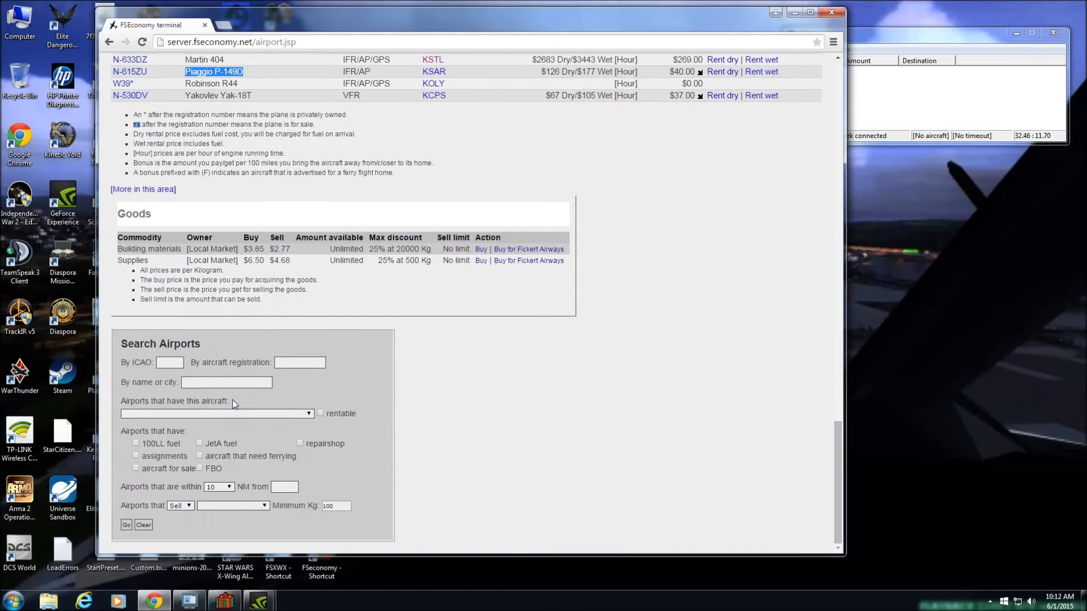
Step: Search airports with a rentable Cessna 172 Skyhawk and find 'miss' in the results
{"action": "left_click", "coordinate": [308, 413]}
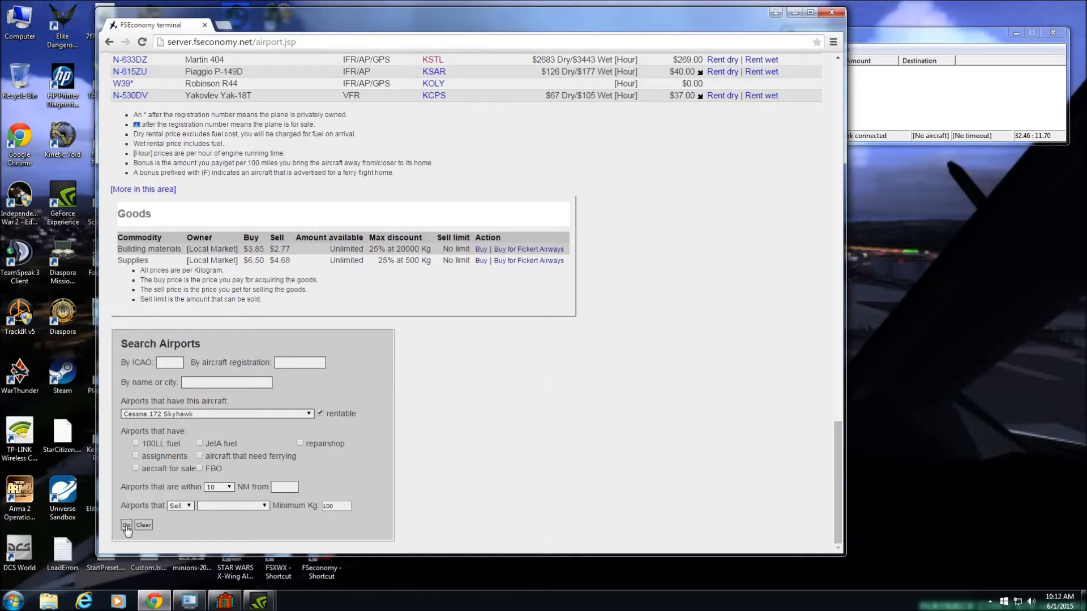
{"action": "left_click", "coordinate": [126, 524]}
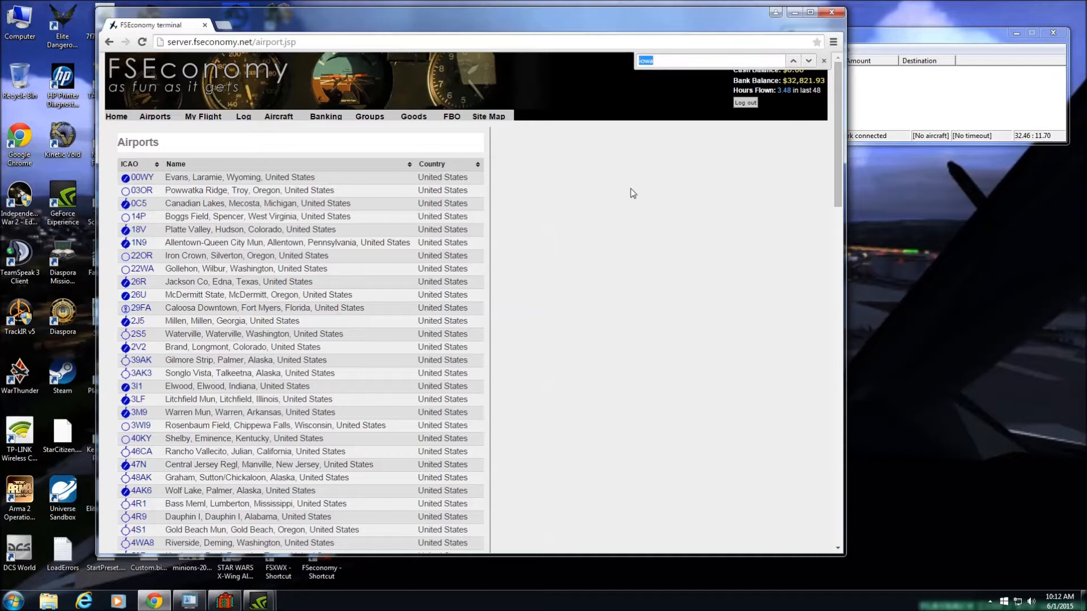
{"action": "type", "text": "miss"}
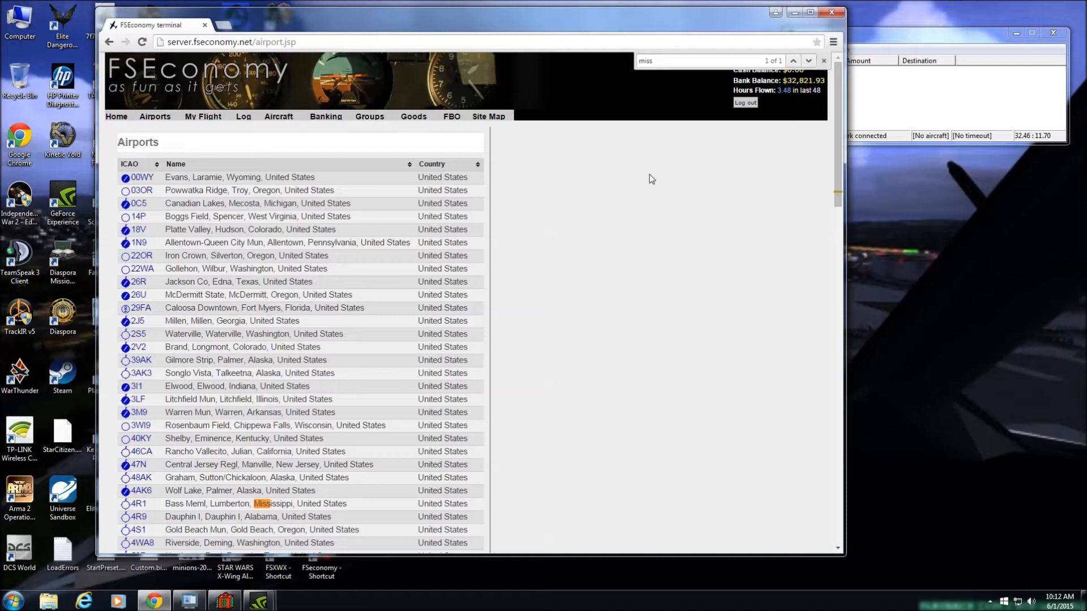
{"action": "scroll", "scroll_direction": "down", "scroll_amount": 3}
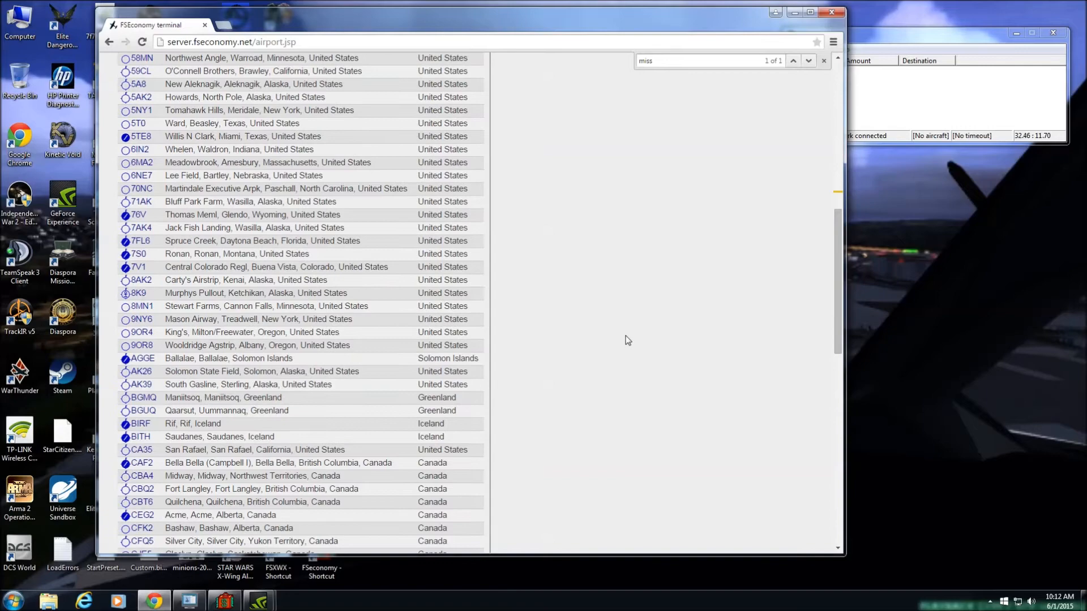
{"action": "scroll", "scroll_direction": "up", "scroll_amount": 3}
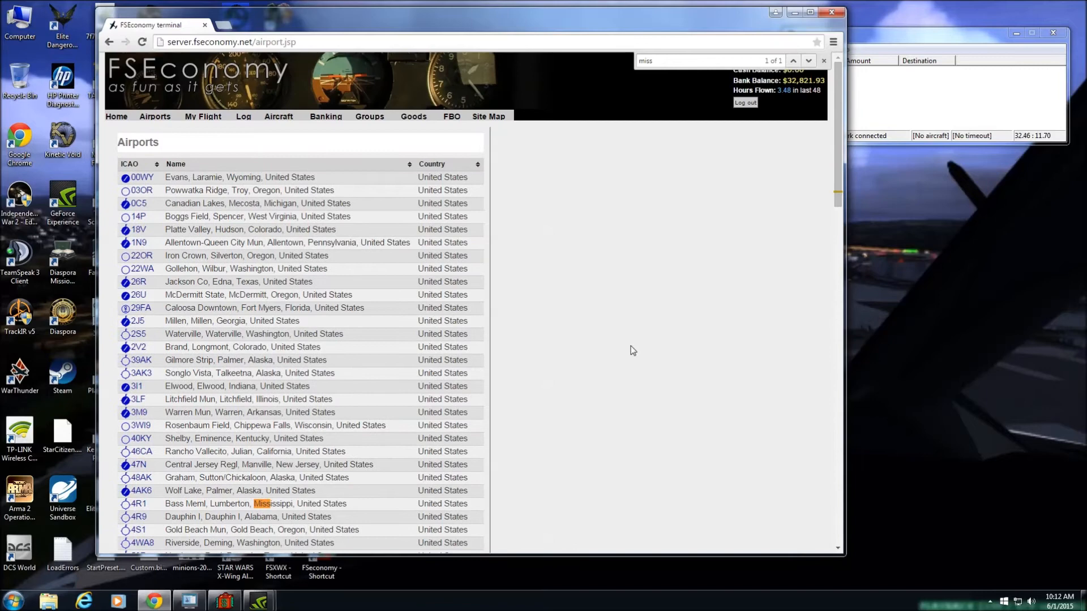
Step: Go to the Litchfield Mun (3LF) airport page from the search results
{"action": "left_click", "coordinate": [138, 399]}
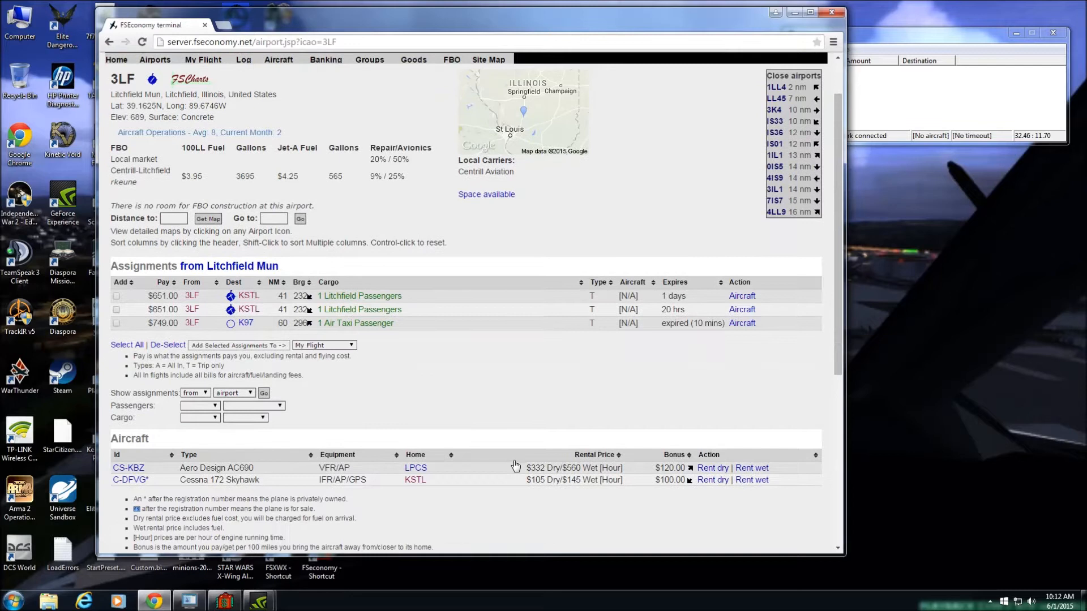
{"action": "mouse_move", "coordinate": [323, 496]}
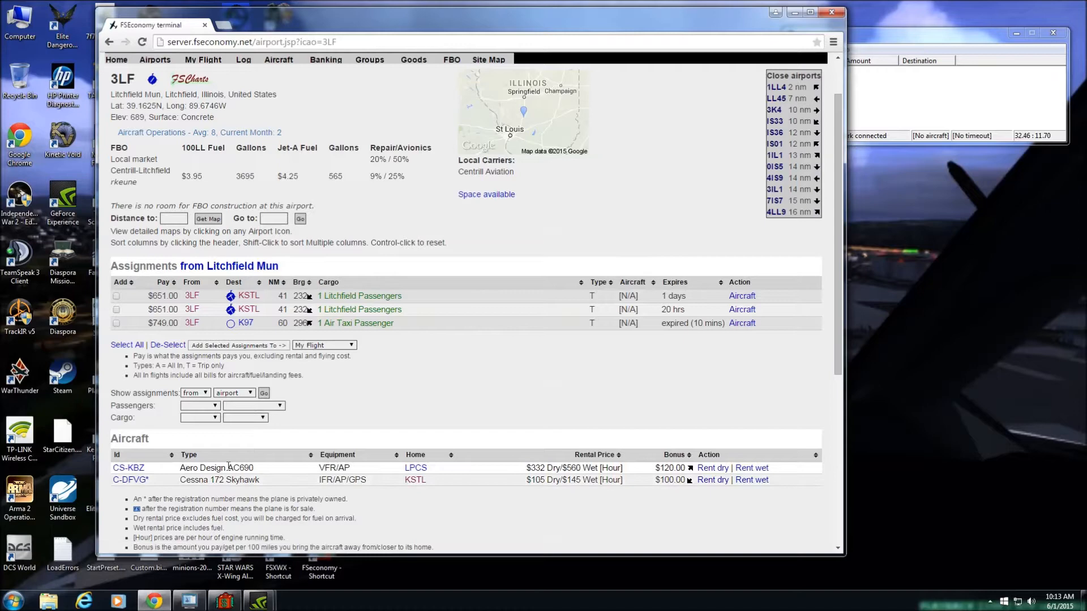
Step: Review Cessna 172 Skyhawk C-DFVG's flight log and return to the 3LF page
{"action": "left_click", "coordinate": [128, 480]}
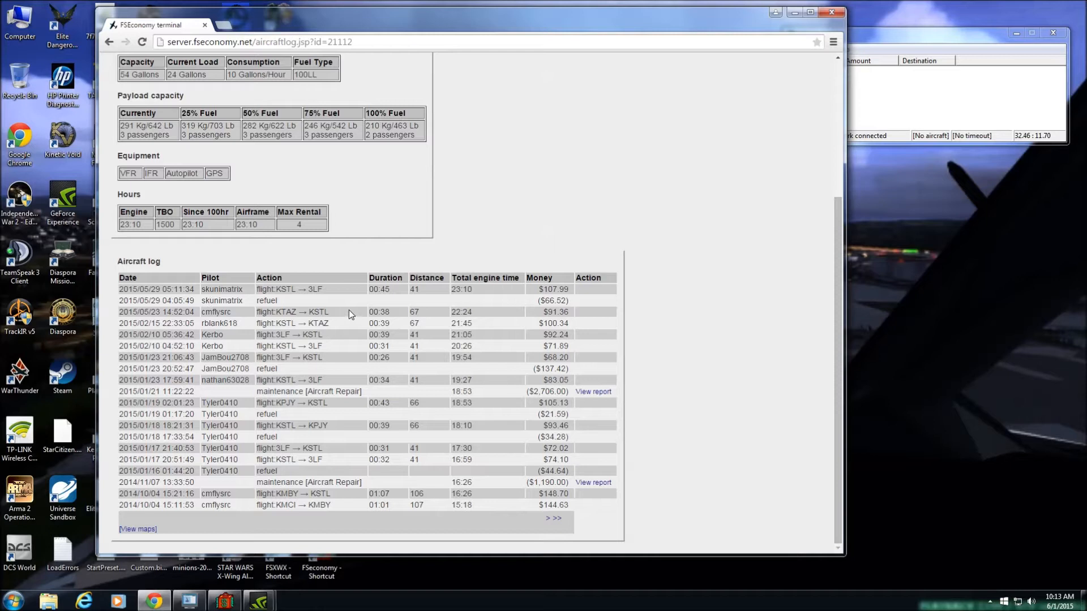
{"action": "mouse_move", "coordinate": [421, 299]}
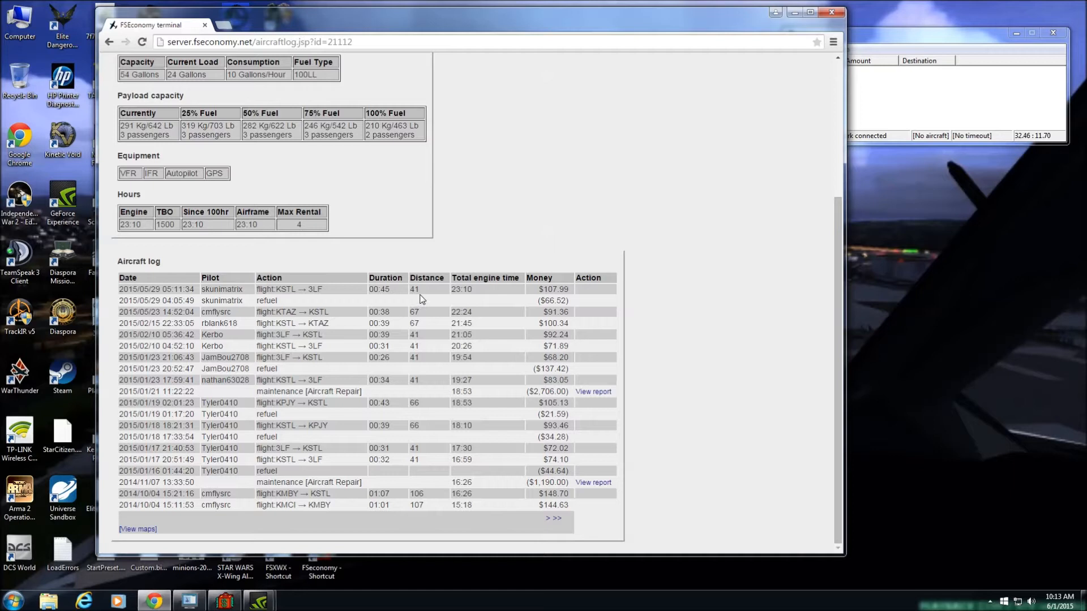
{"action": "mouse_move", "coordinate": [319, 422]}
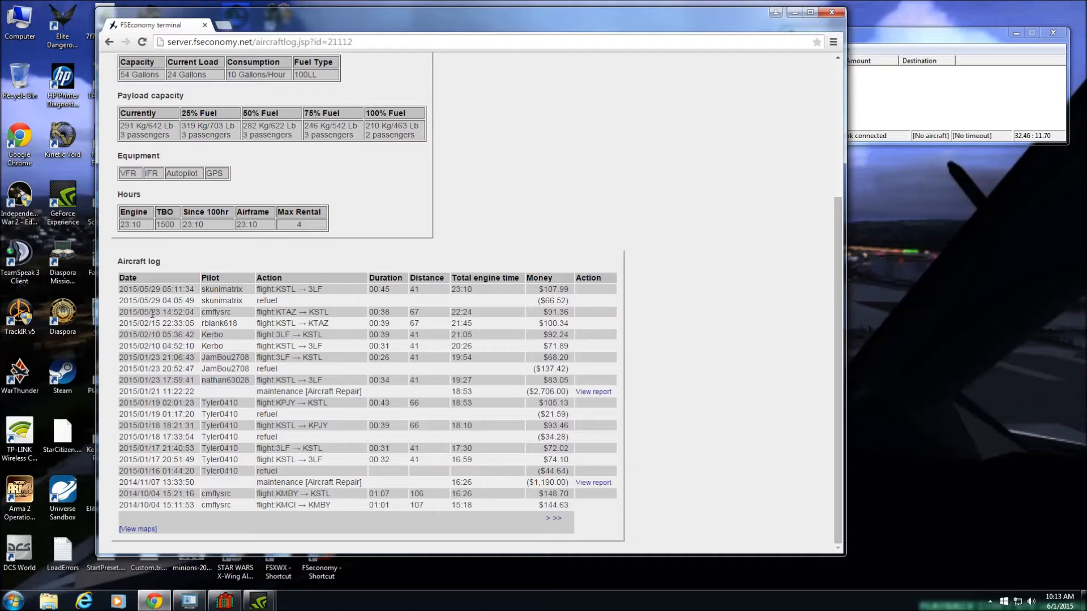
{"action": "scroll", "scroll_direction": "up", "scroll_amount": 3}
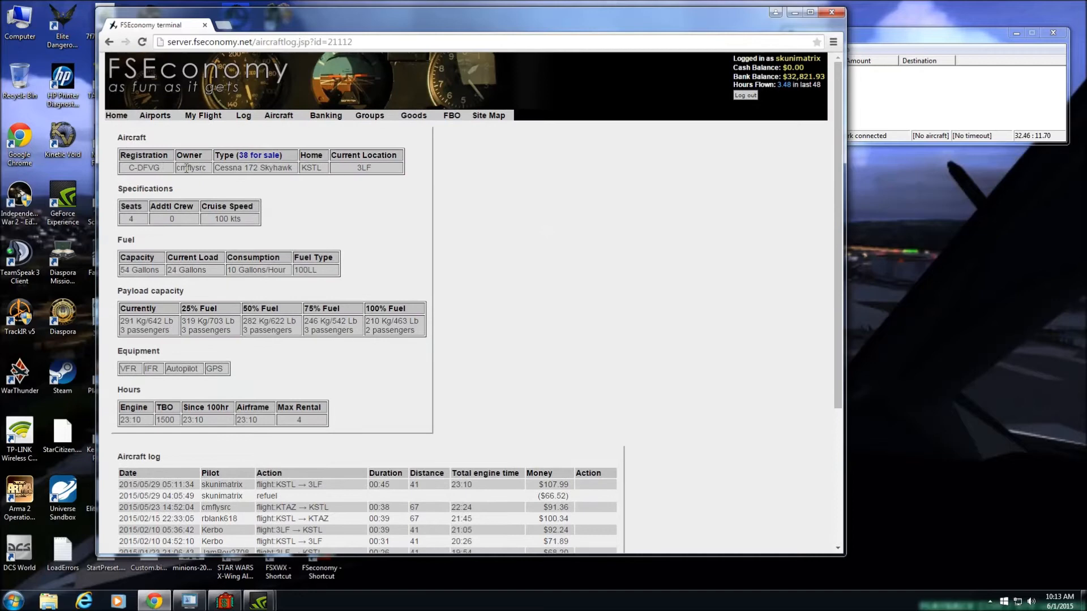
{"action": "scroll", "scroll_direction": "down", "scroll_amount": 3}
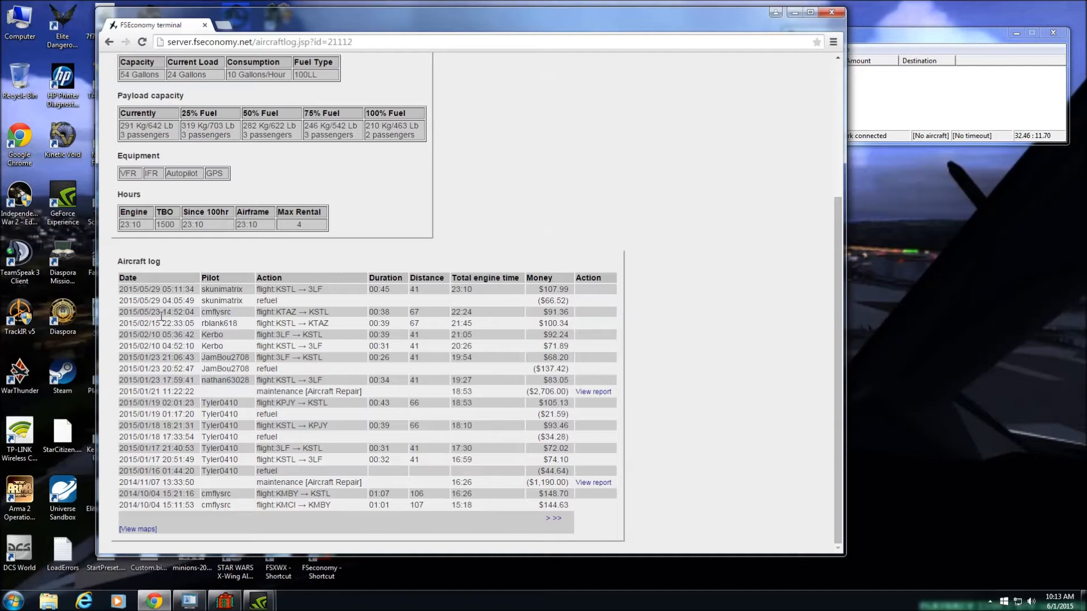
{"action": "mouse_move", "coordinate": [220, 345]}
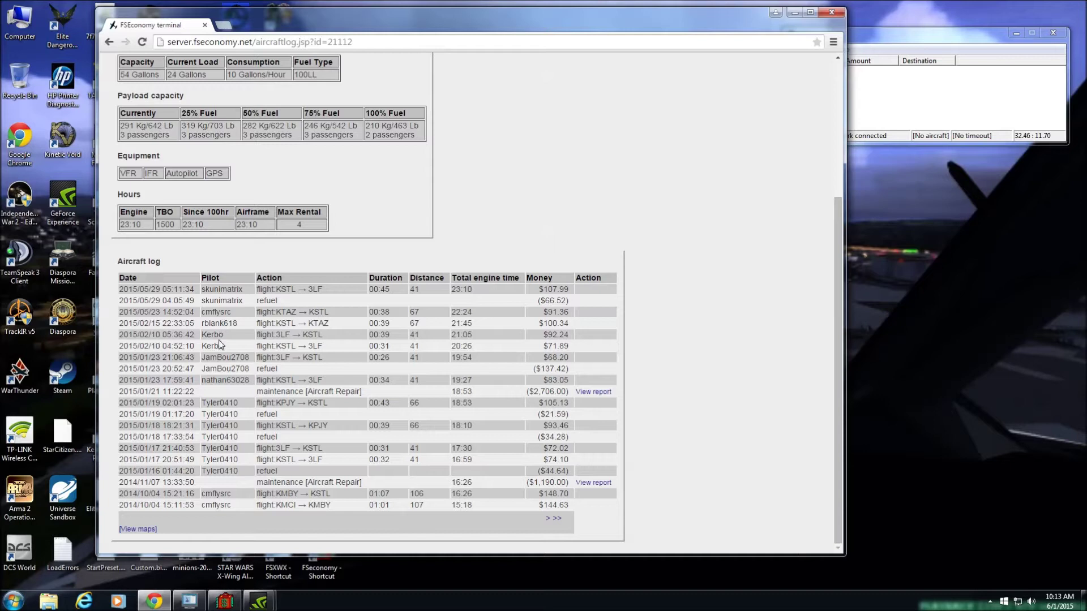
{"action": "mouse_move", "coordinate": [700, 552]}
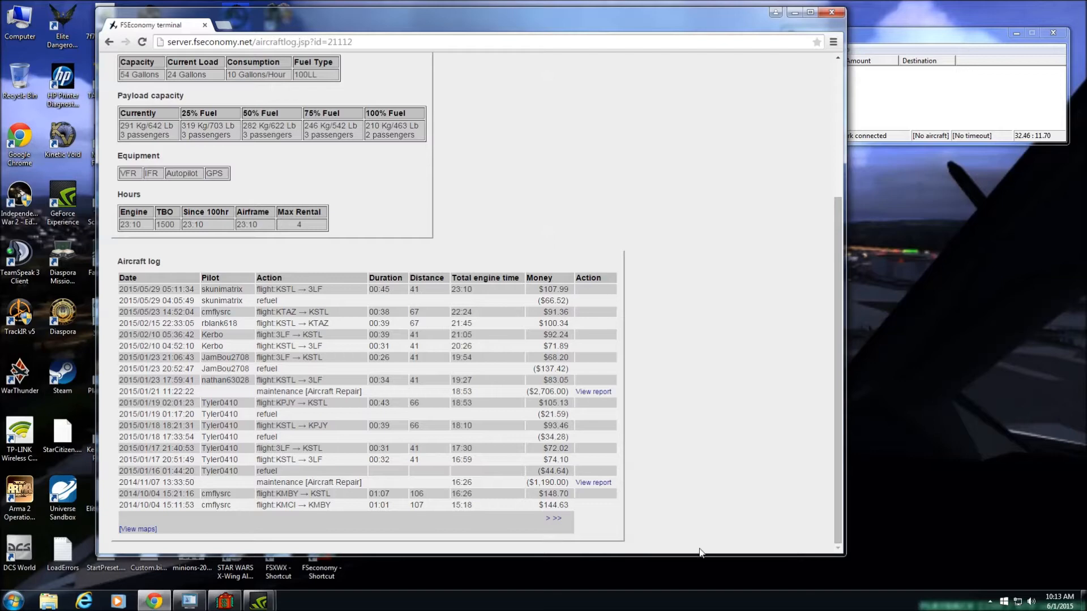
{"action": "left_click", "coordinate": [140, 42]}
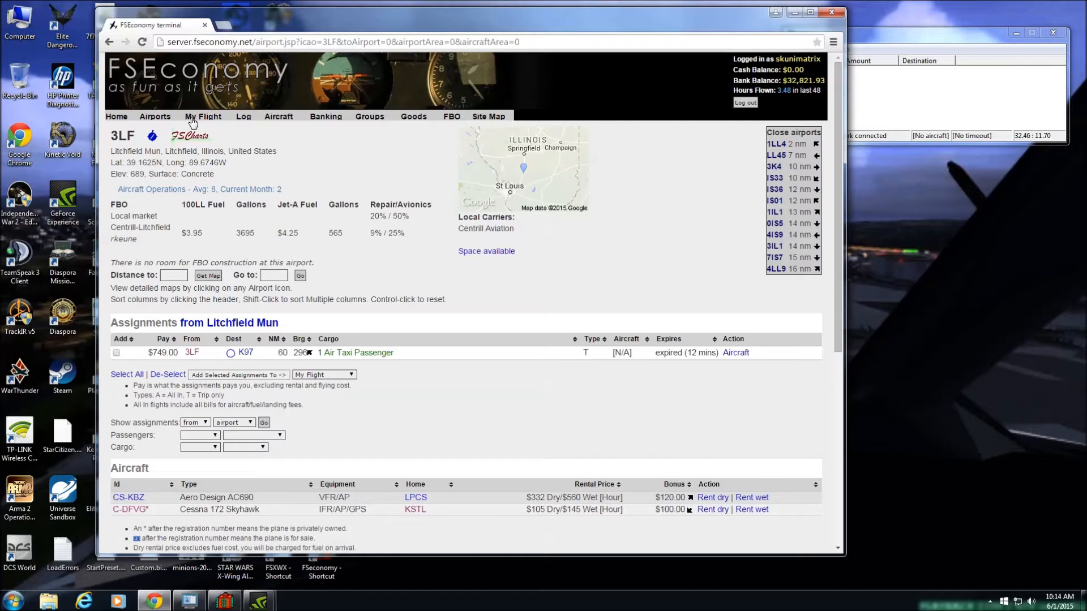
Step: Show My Flight with the two Litchfield passenger assignments to KSTL
{"action": "left_click", "coordinate": [203, 116]}
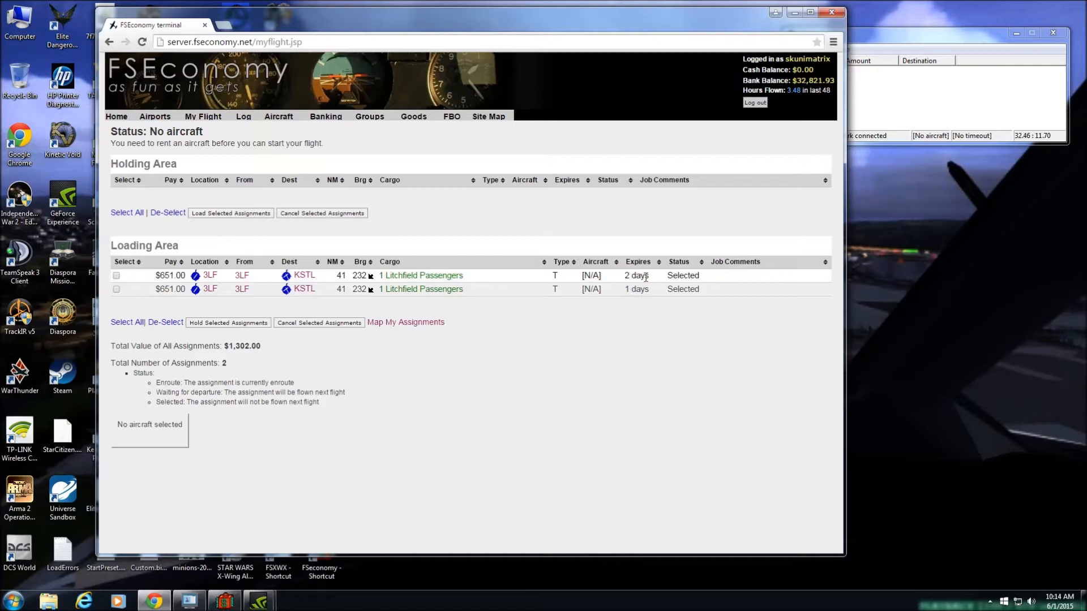
{"action": "mouse_move", "coordinate": [310, 289]}
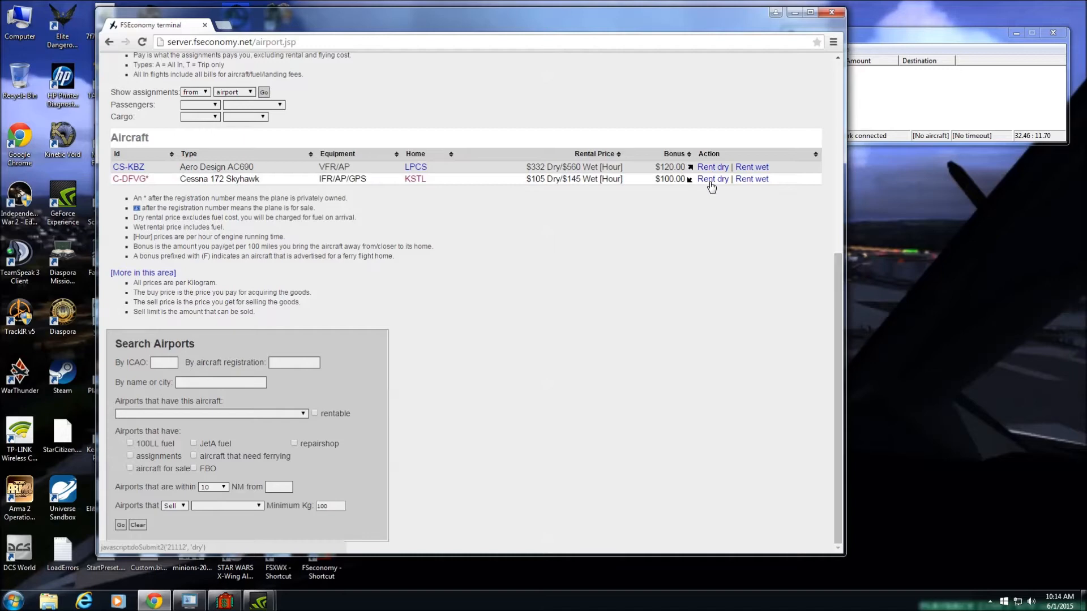
Step: Rent Cessna 172 C-DFVG dry at $105/hour and view its details and log from My Flight
{"action": "left_click", "coordinate": [712, 178]}
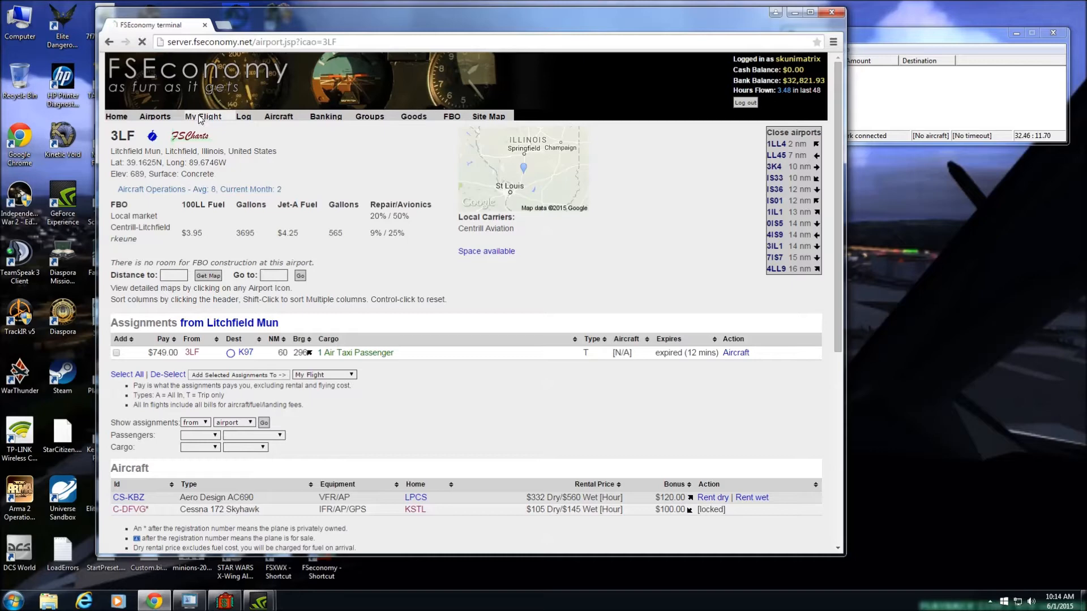
{"action": "left_click", "coordinate": [203, 116]}
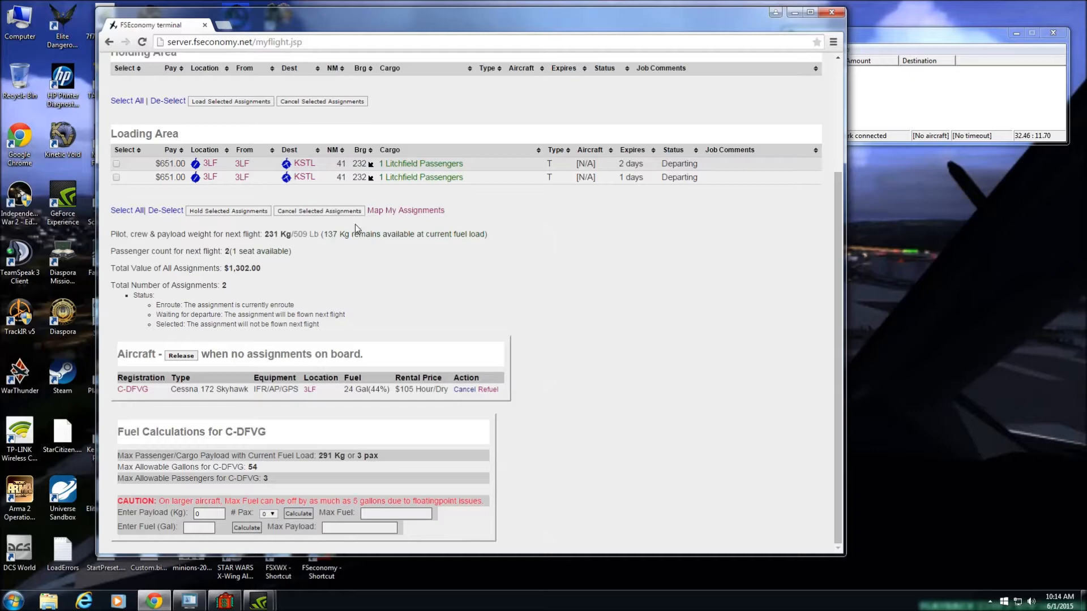
{"action": "mouse_move", "coordinate": [282, 406]}
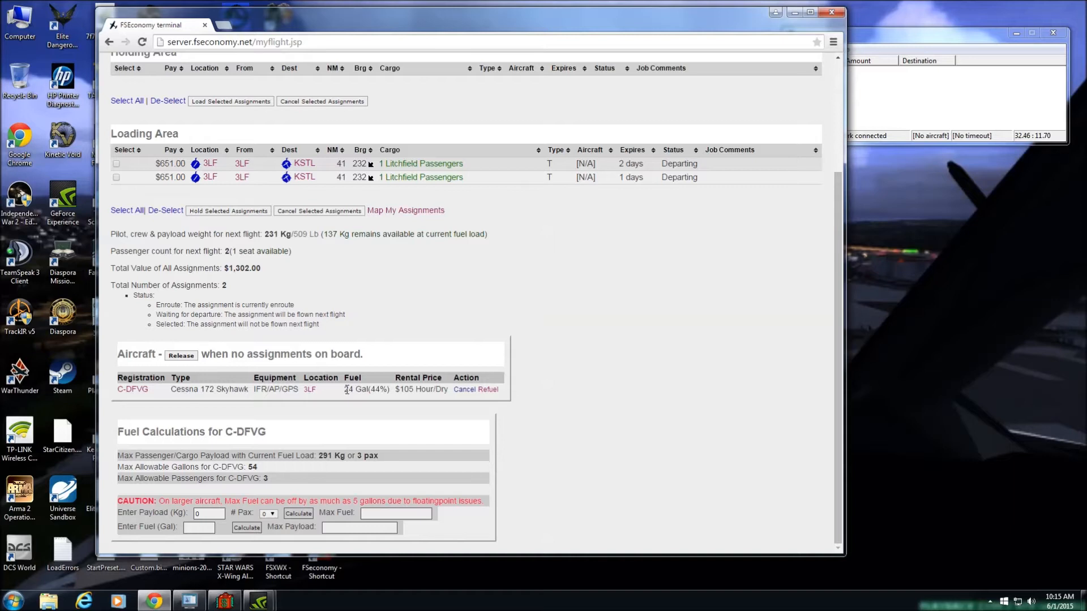
{"action": "mouse_move", "coordinate": [449, 409]}
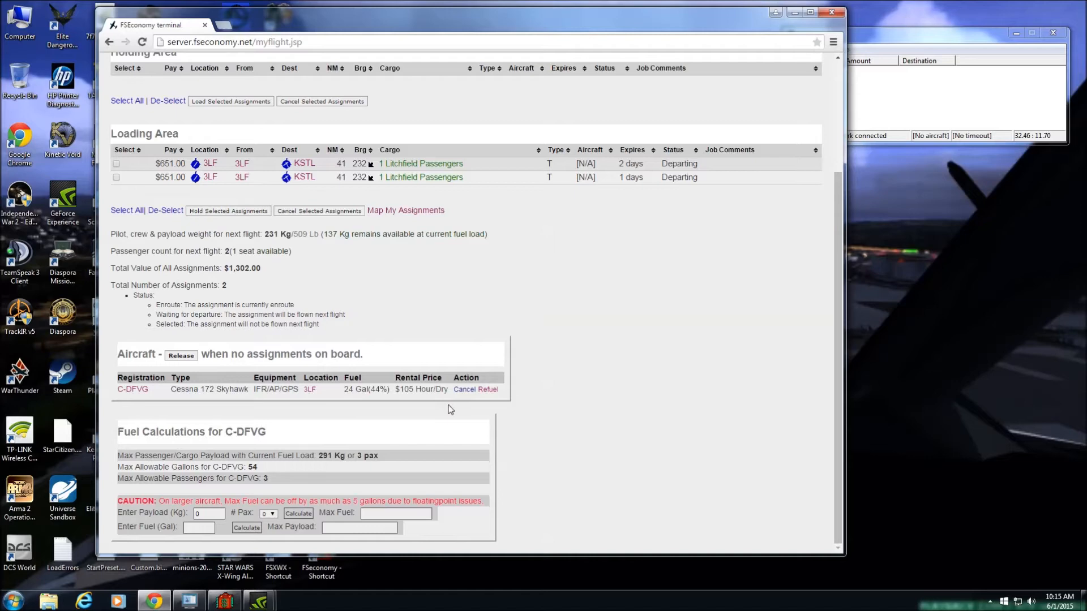
{"action": "left_click", "coordinate": [131, 388]}
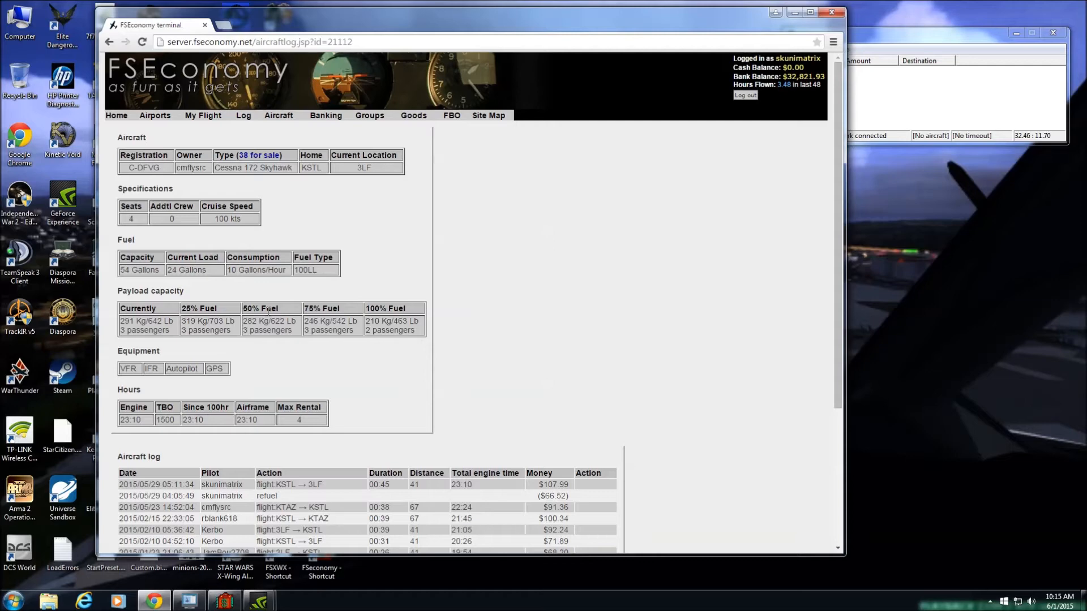
Step: From the pilot log, view earnings of the KSTL→3LF C-DFVG flight ($1,390.41)
{"action": "left_click", "coordinate": [203, 116]}
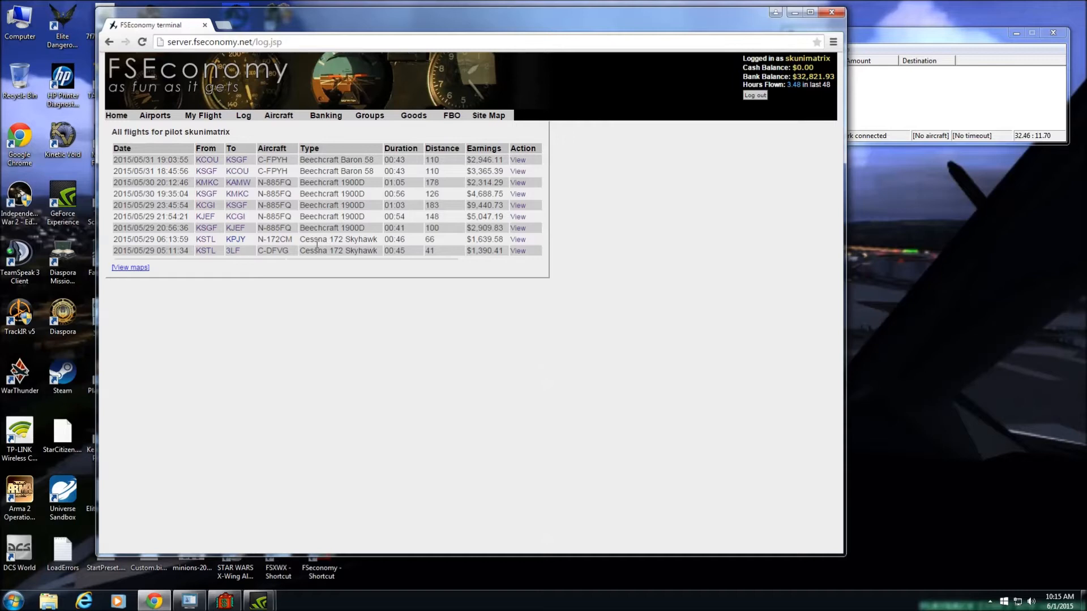
{"action": "mouse_move", "coordinate": [236, 228]}
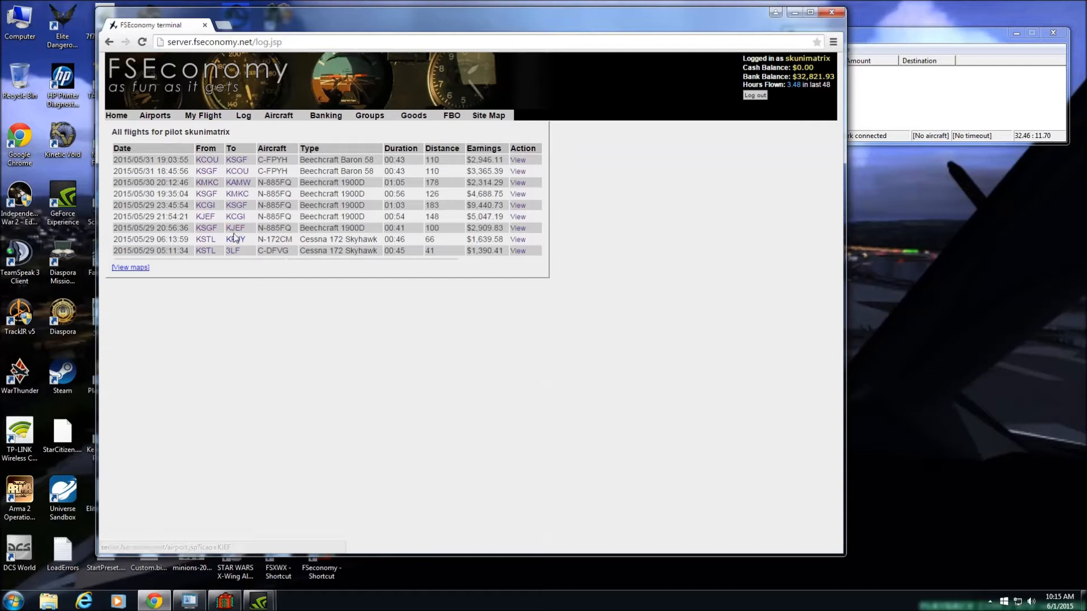
{"action": "mouse_move", "coordinate": [356, 228]}
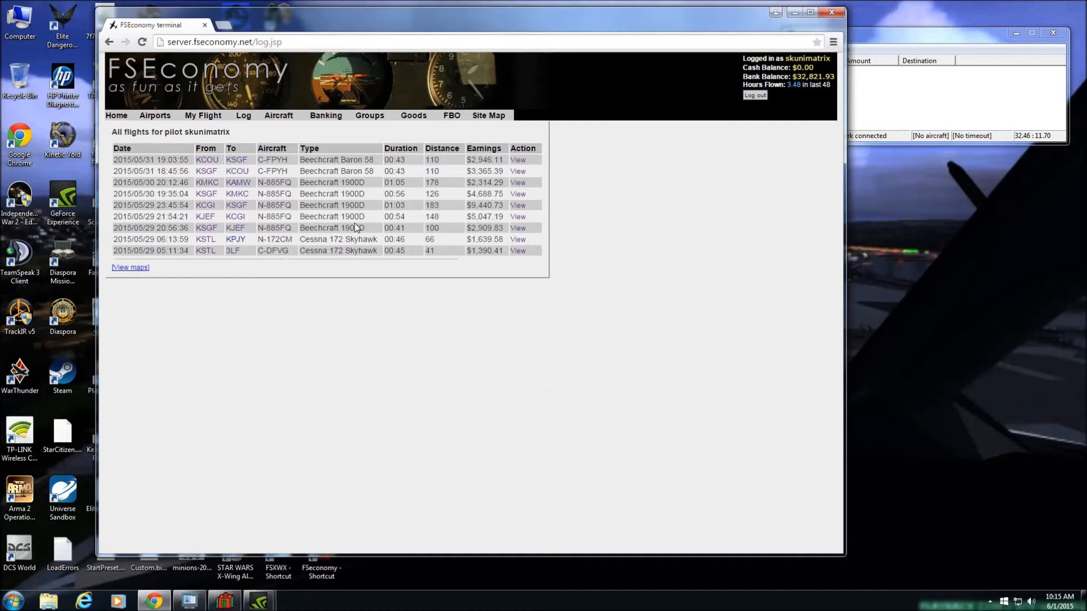
{"action": "mouse_move", "coordinate": [372, 224]}
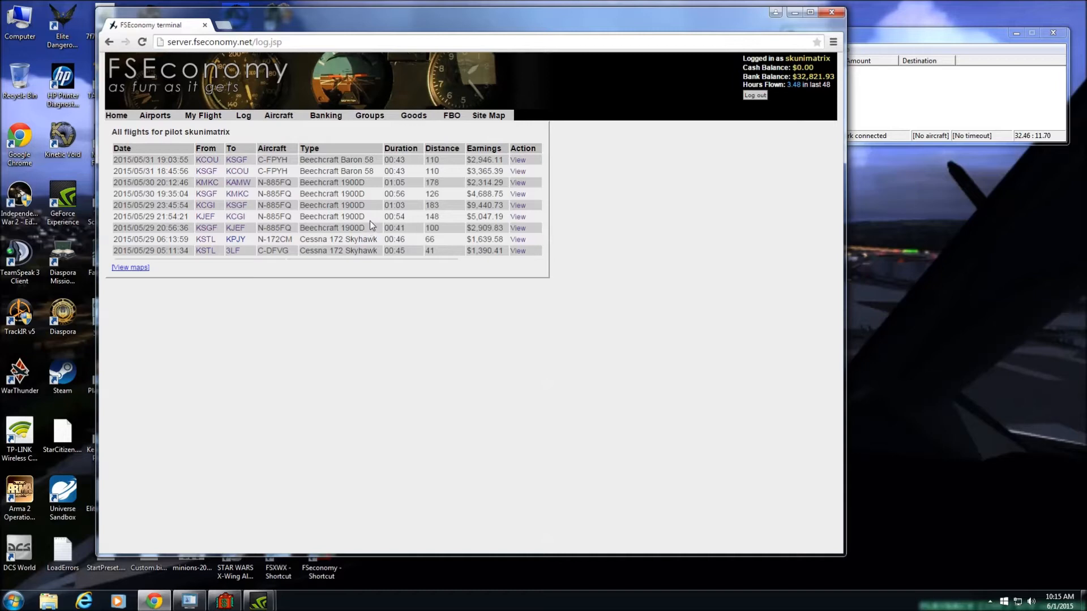
{"action": "mouse_move", "coordinate": [483, 148]}
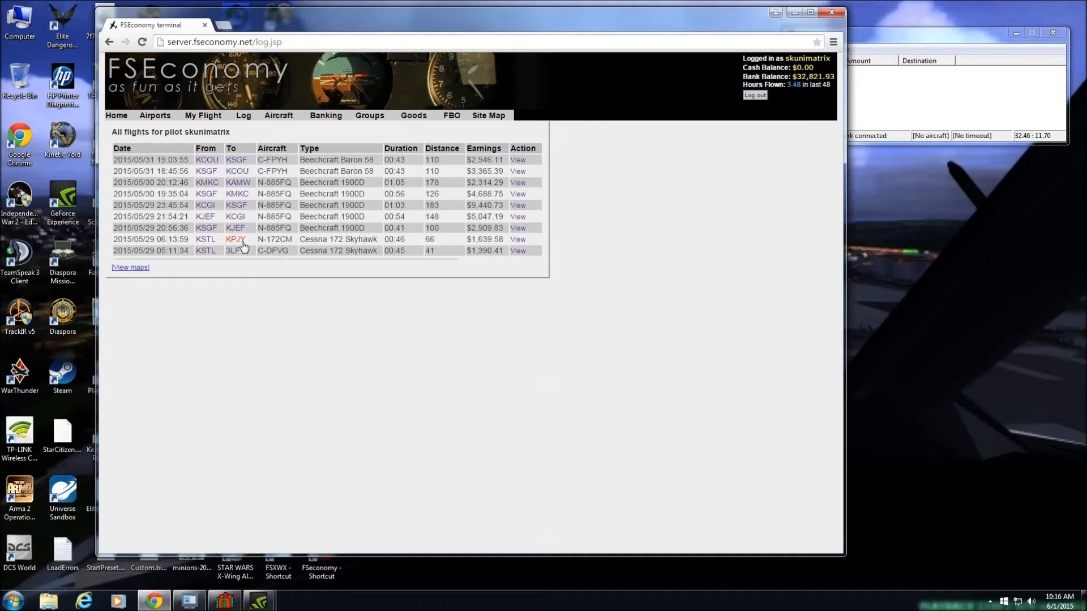
{"action": "left_click", "coordinate": [518, 250]}
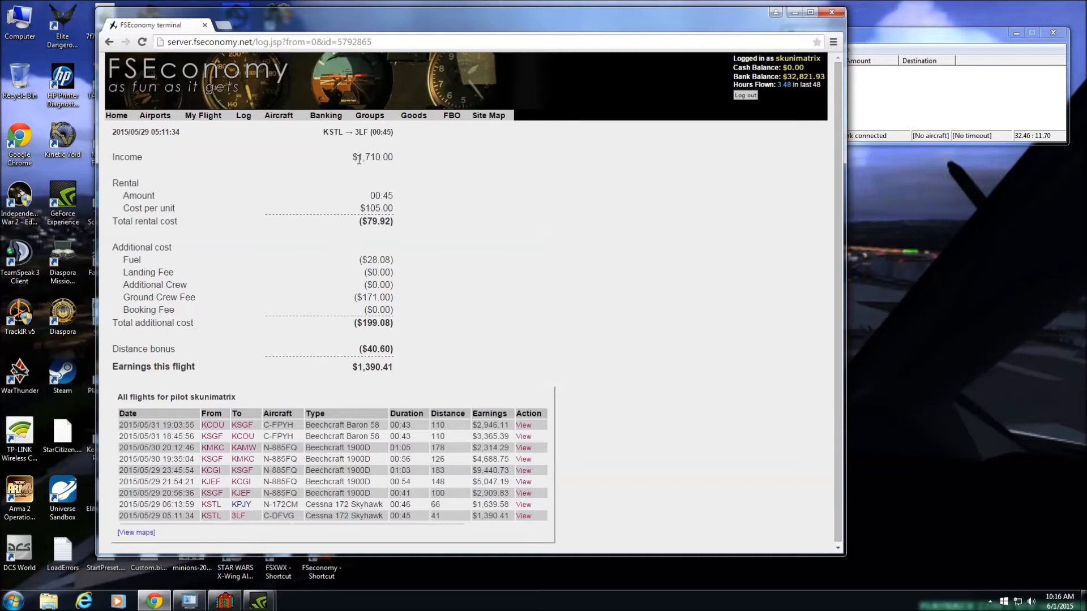
{"action": "double_click", "coordinate": [375, 208]}
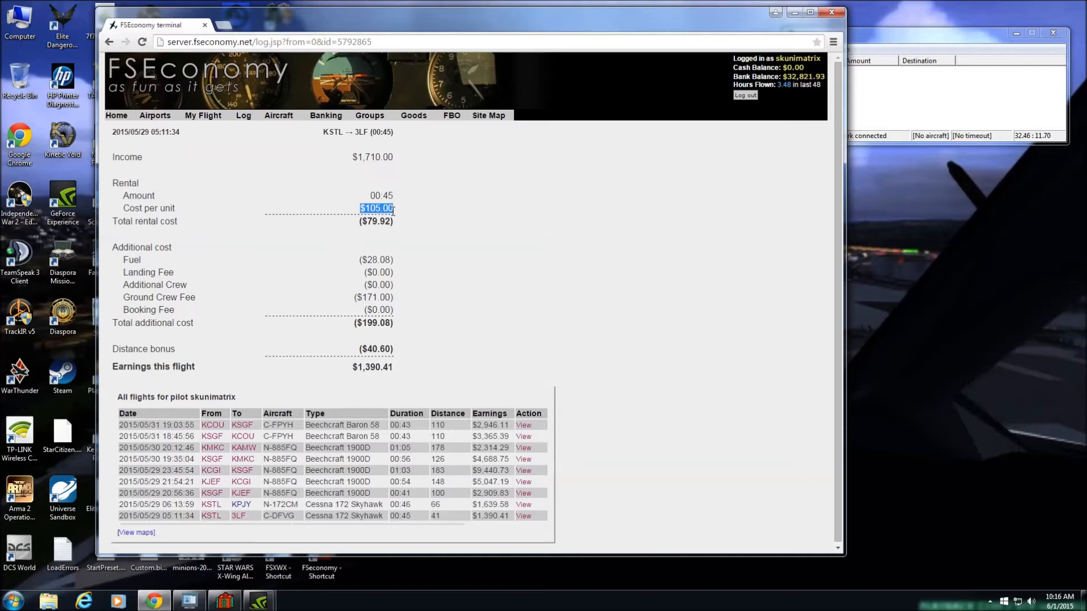
{"action": "mouse_move", "coordinate": [407, 215]}
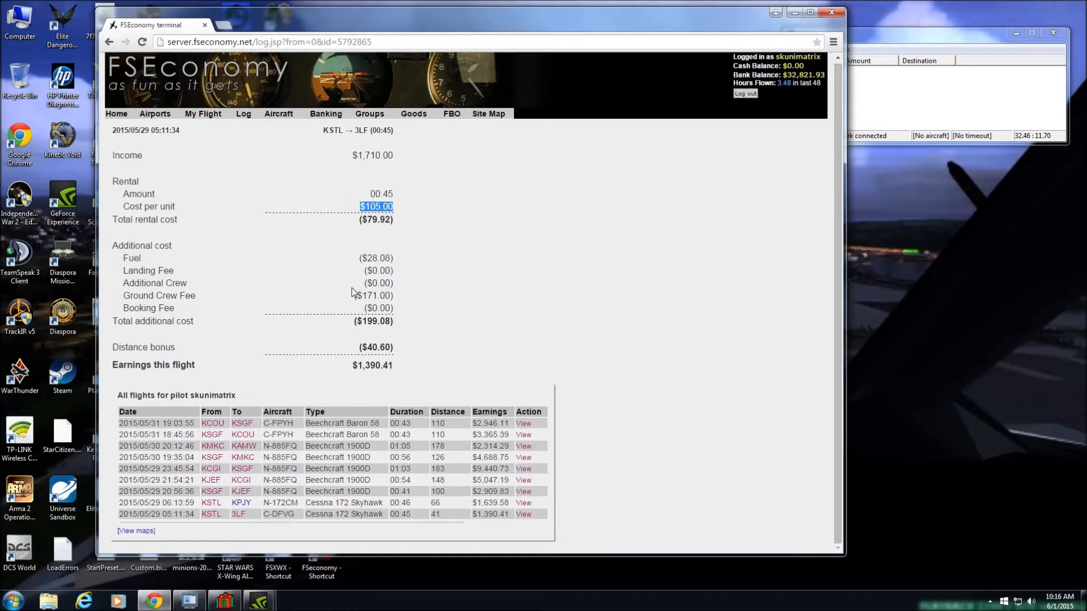
{"action": "mouse_move", "coordinate": [366, 301]}
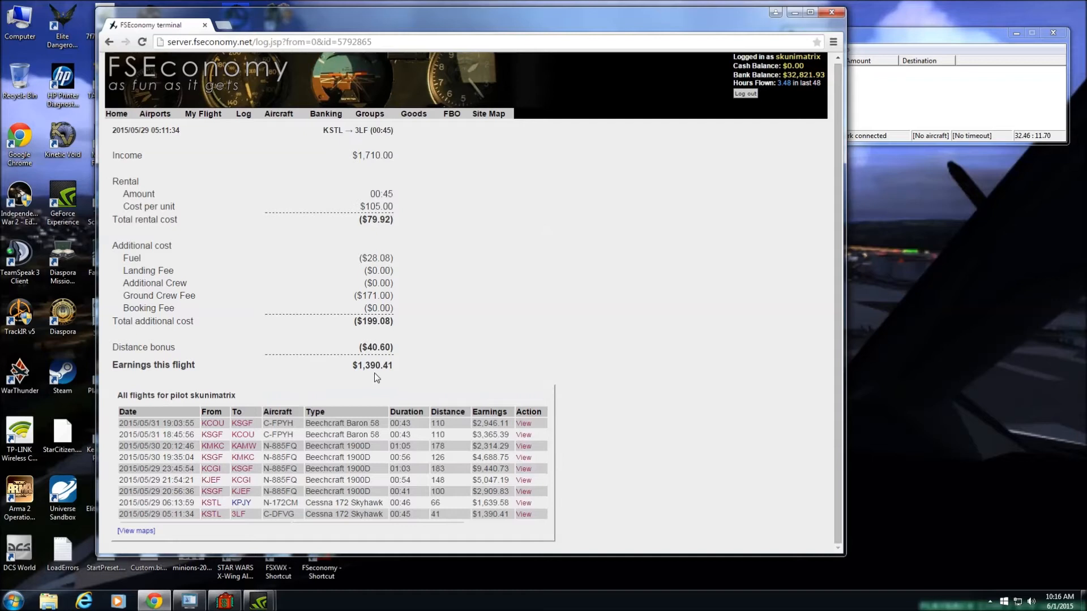
{"action": "mouse_move", "coordinate": [296, 317]}
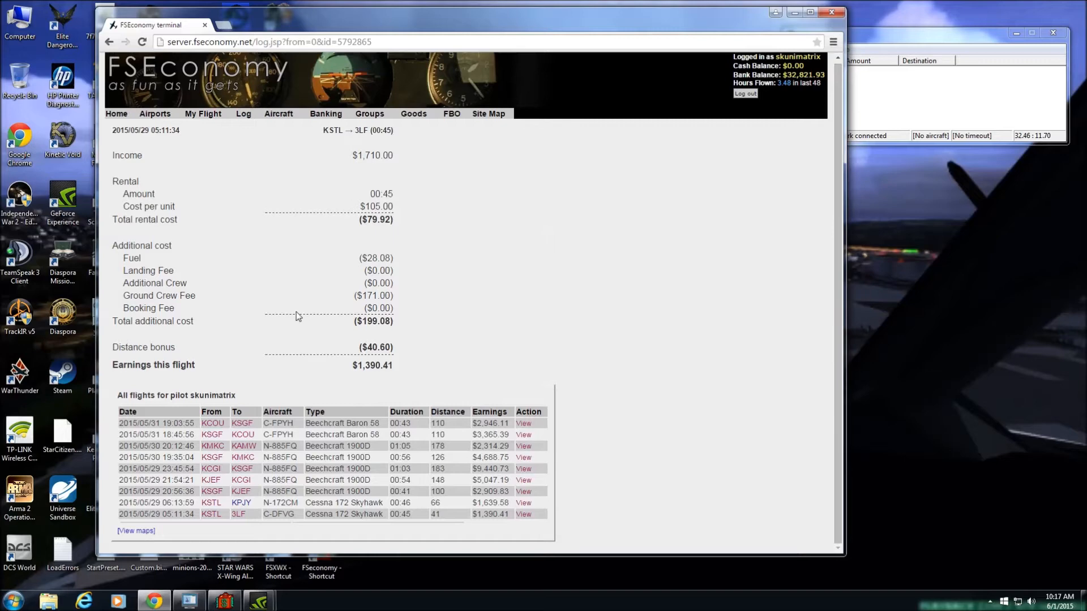
Step: View earnings of the KCGI→KSGF Beechcraft 1900D flight ($9,440.73 after rental)
{"action": "left_click", "coordinate": [523, 469]}
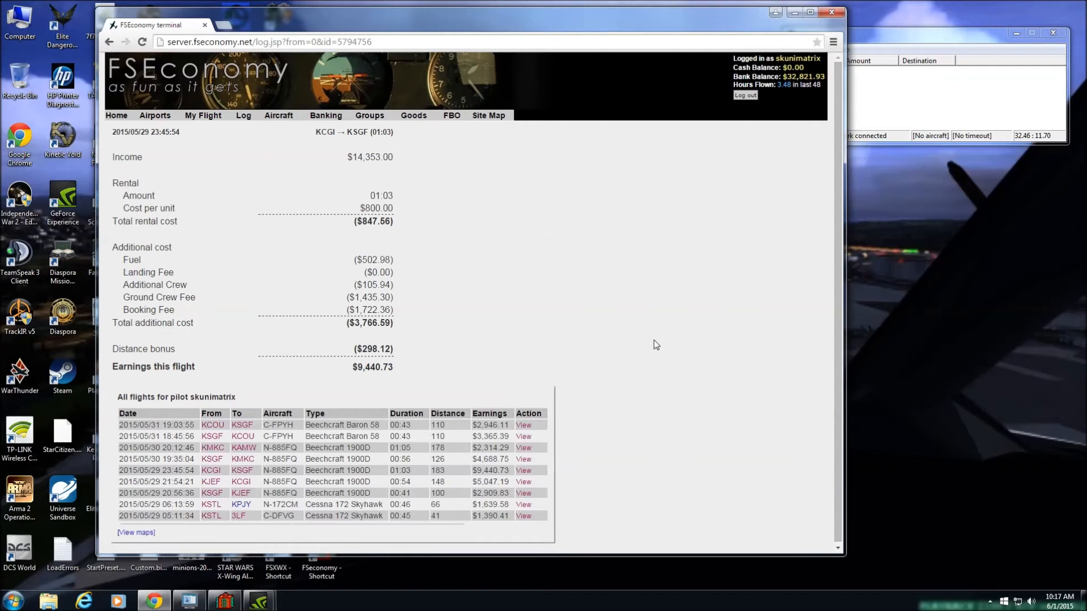
{"action": "mouse_move", "coordinate": [635, 238]}
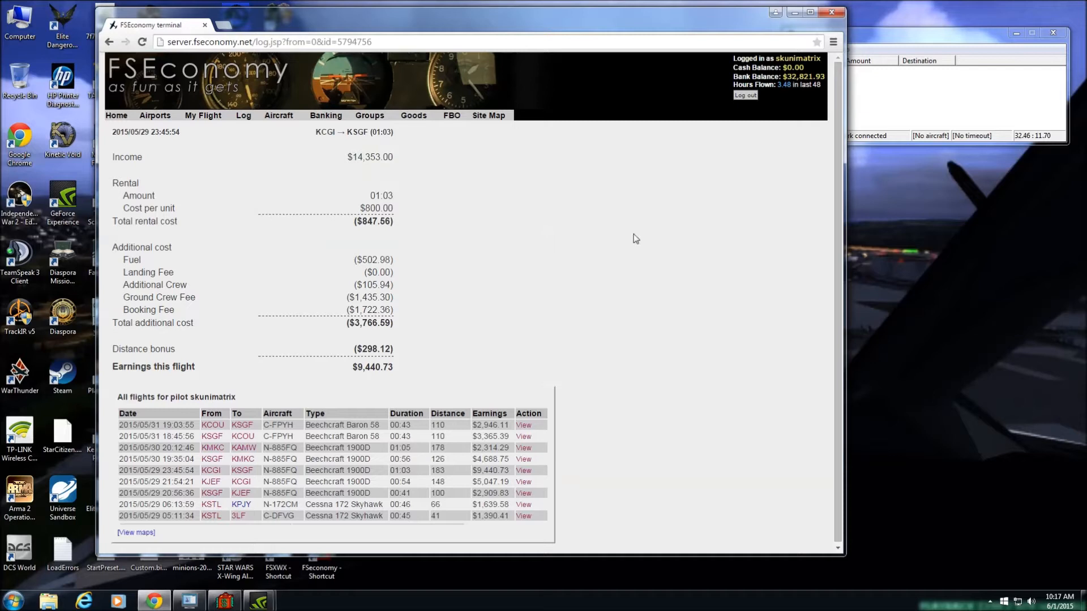
{"action": "mouse_move", "coordinate": [374, 221]}
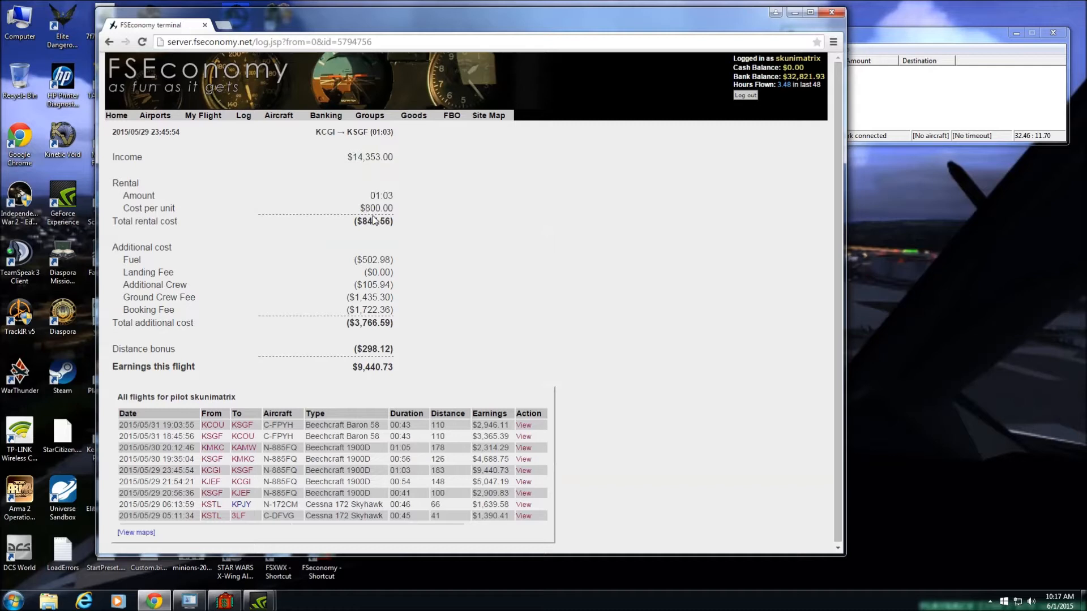
{"action": "mouse_move", "coordinate": [360, 284]}
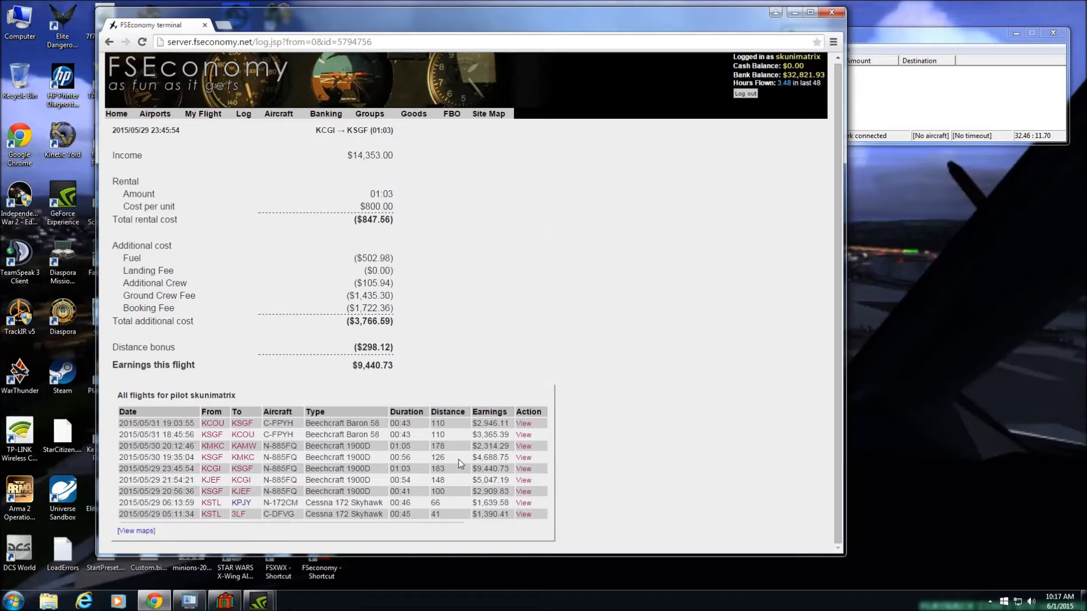
{"action": "left_click", "coordinate": [239, 514]}
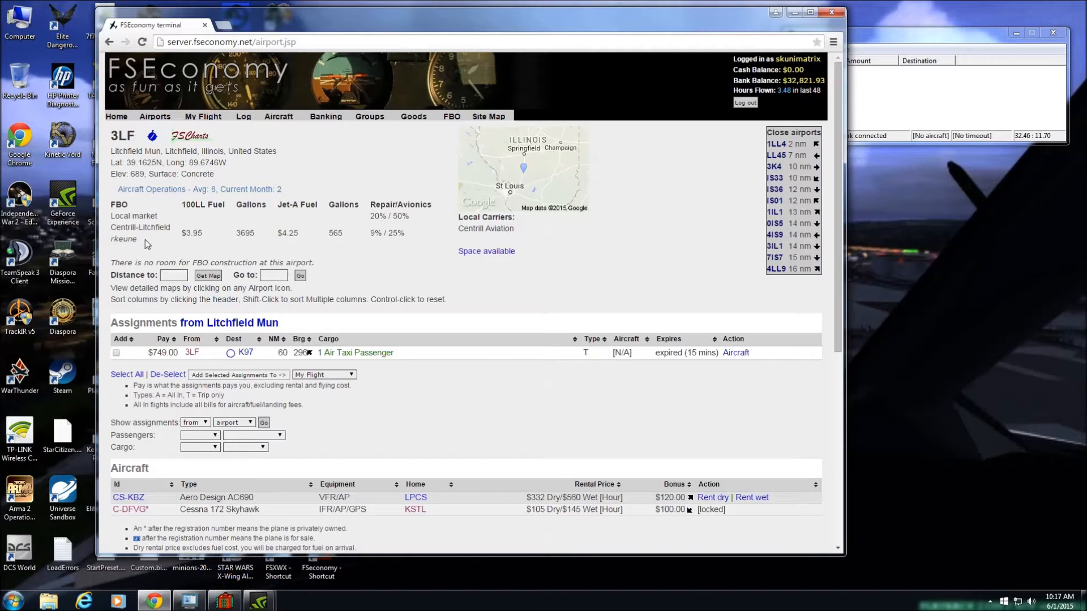
{"action": "mouse_move", "coordinate": [190, 258]}
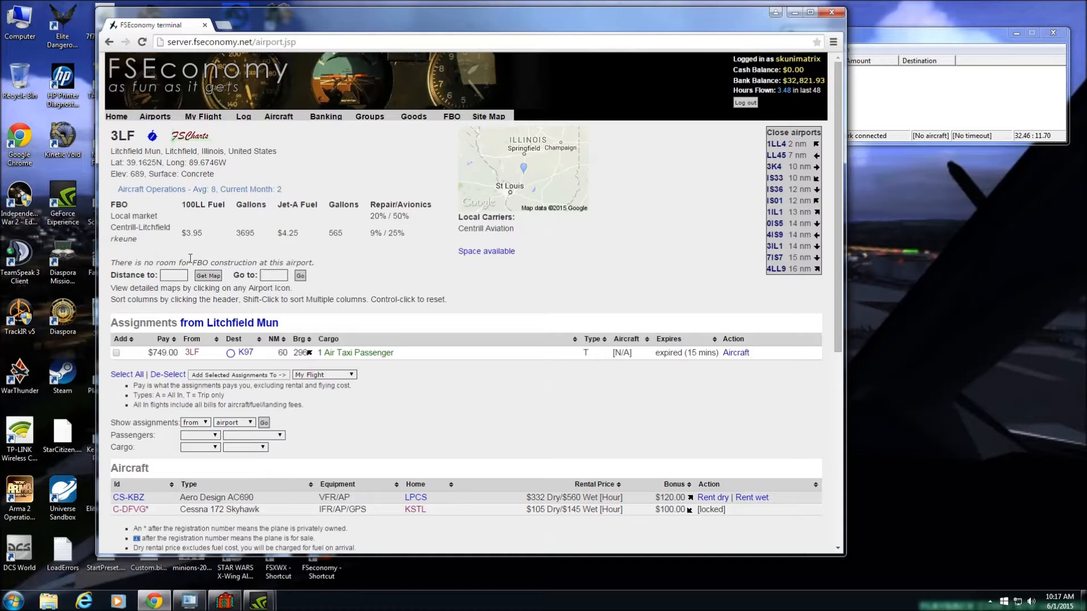
{"action": "left_click", "coordinate": [451, 115]}
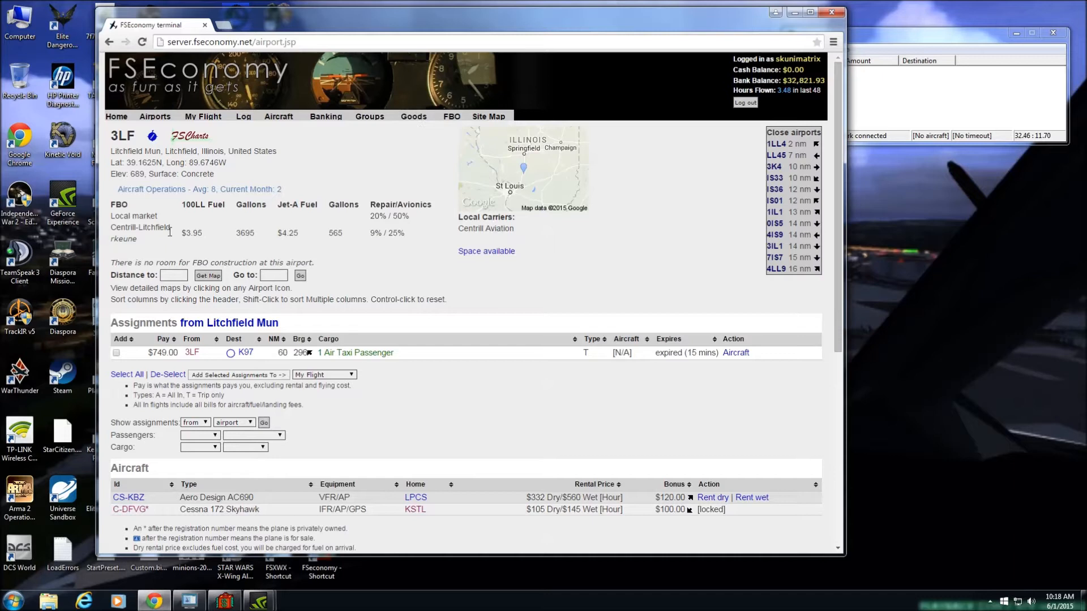
{"action": "mouse_move", "coordinate": [245, 245]}
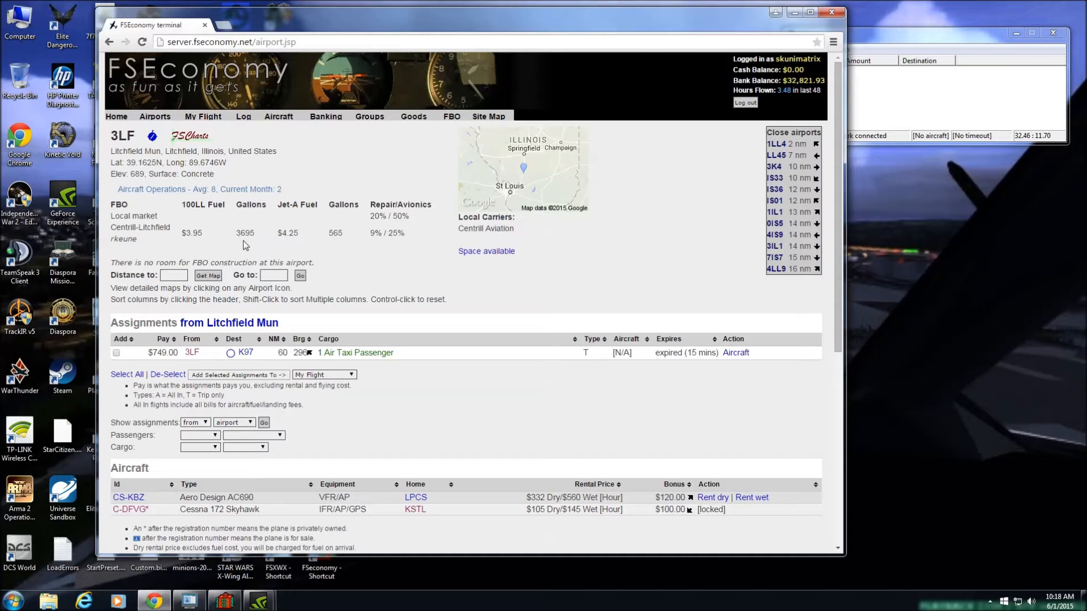
{"action": "mouse_move", "coordinate": [173, 238]}
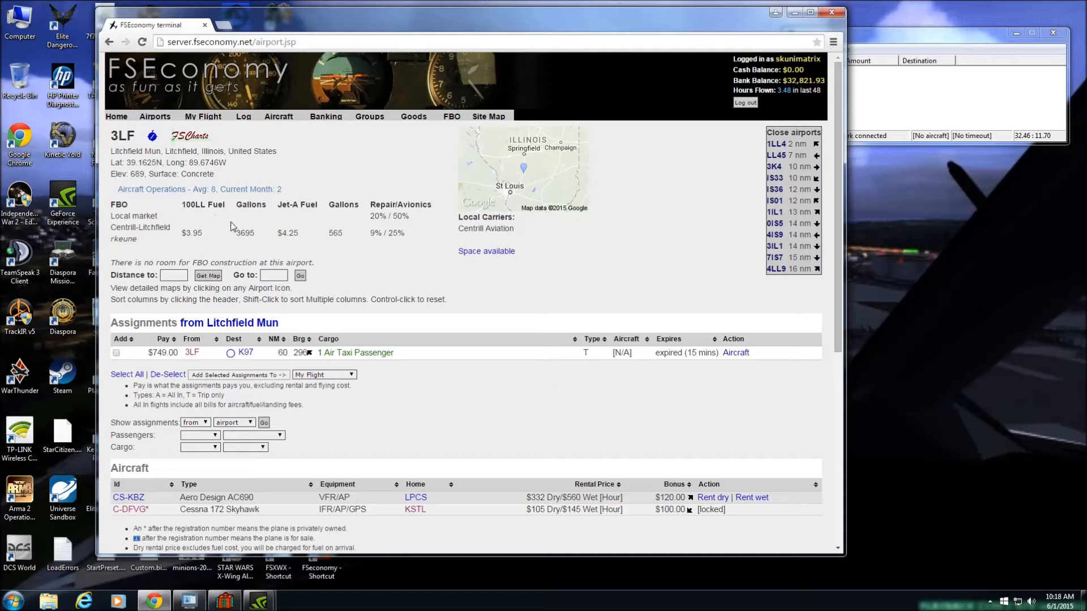
{"action": "mouse_move", "coordinate": [121, 239]}
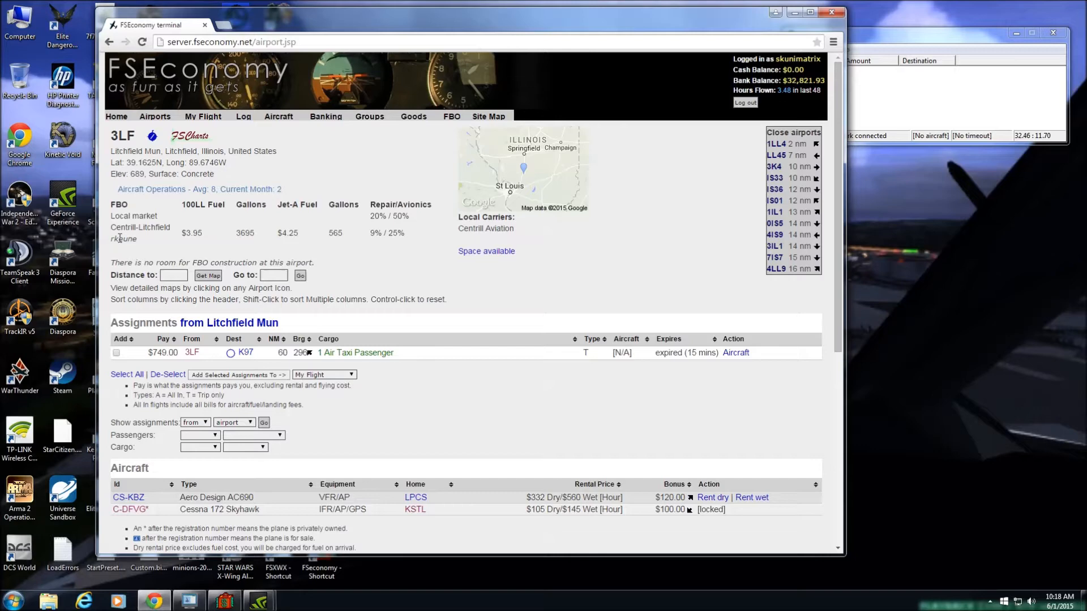
Step: Show the Banking summary: $32,821.93 personal bank, $923.99 Fickert Airways cash
{"action": "left_click", "coordinate": [325, 116]}
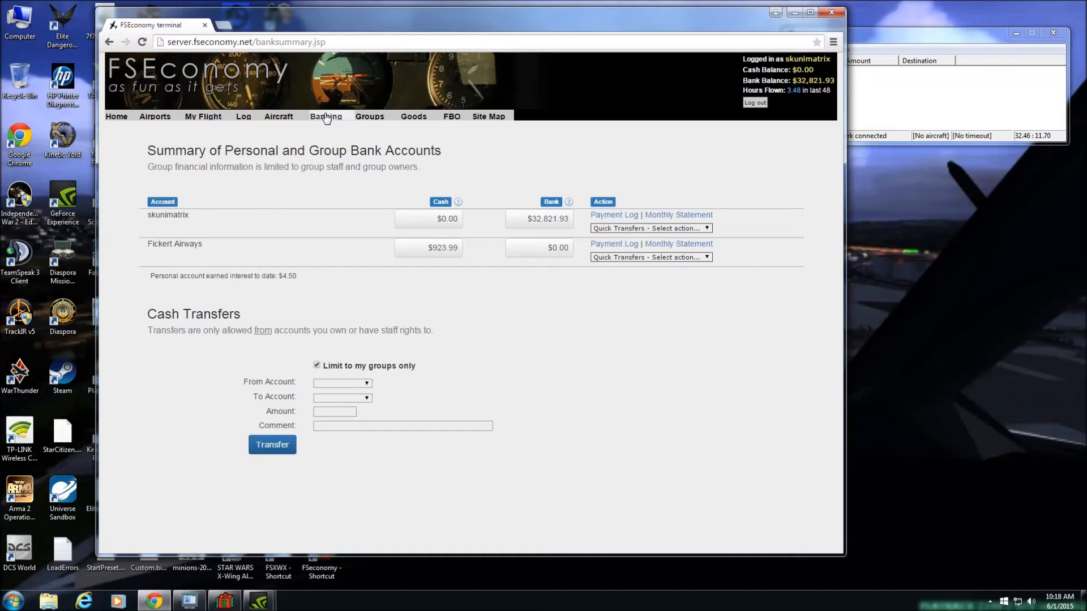
{"action": "mouse_move", "coordinate": [524, 248]}
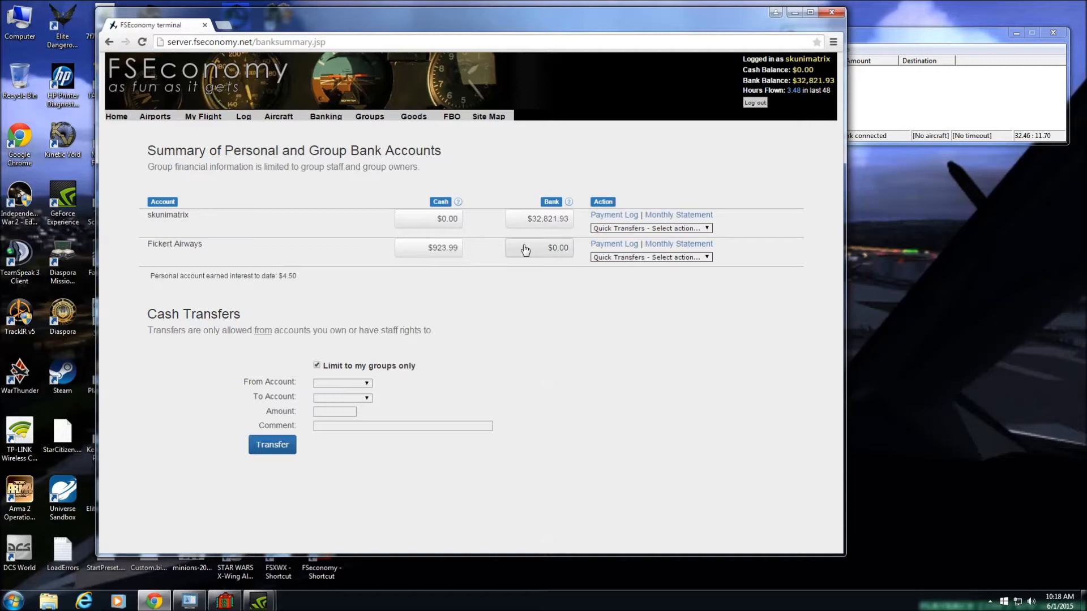
{"action": "mouse_move", "coordinate": [548, 224]}
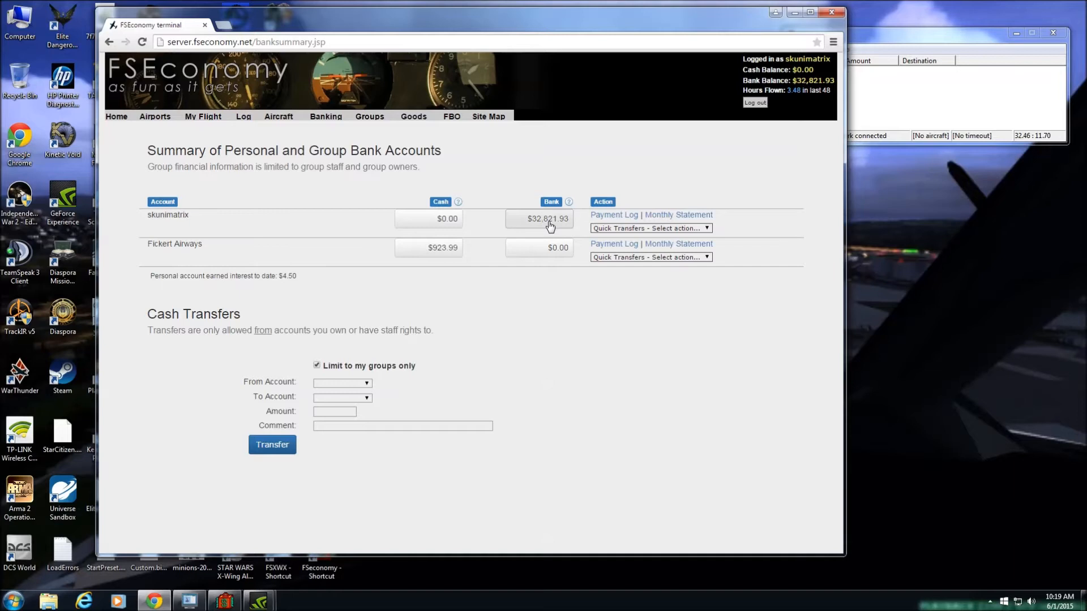
{"action": "mouse_move", "coordinate": [206, 268]}
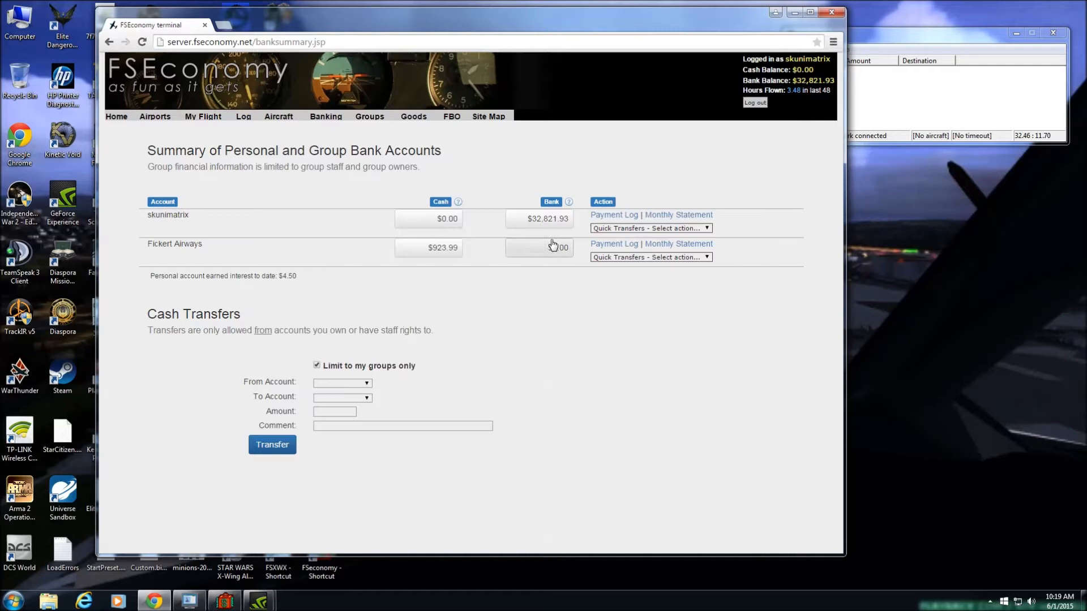
{"action": "mouse_move", "coordinate": [568, 242]}
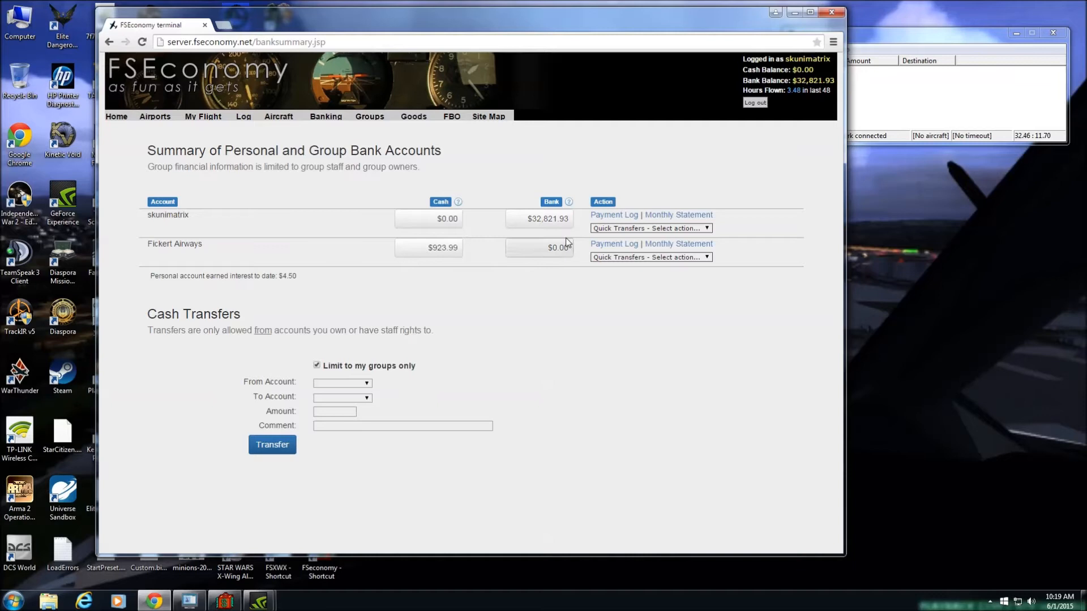
{"action": "mouse_move", "coordinate": [535, 172]}
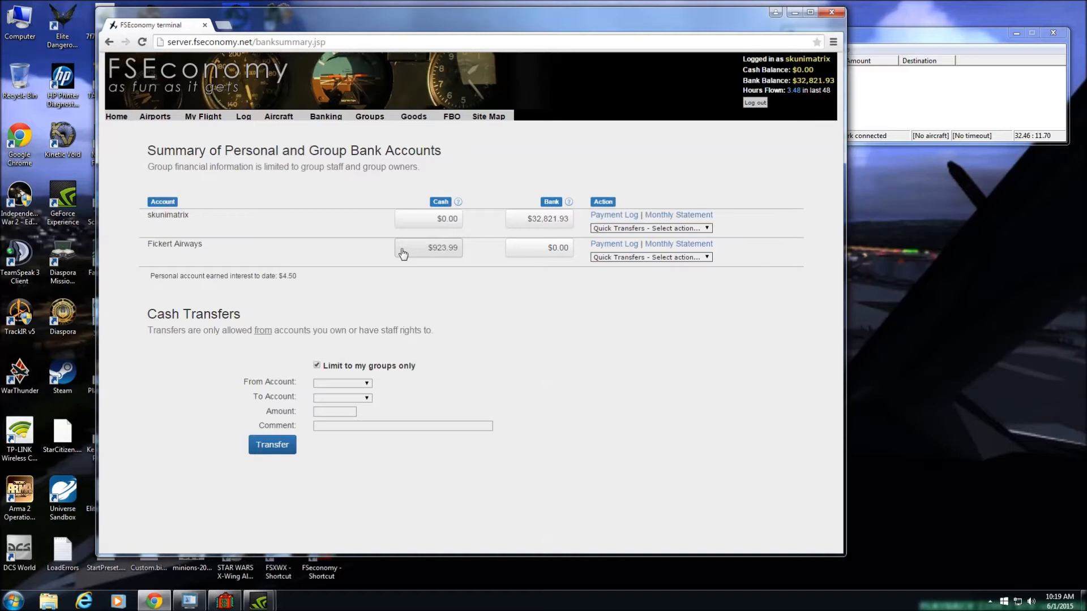
{"action": "mouse_move", "coordinate": [416, 257]}
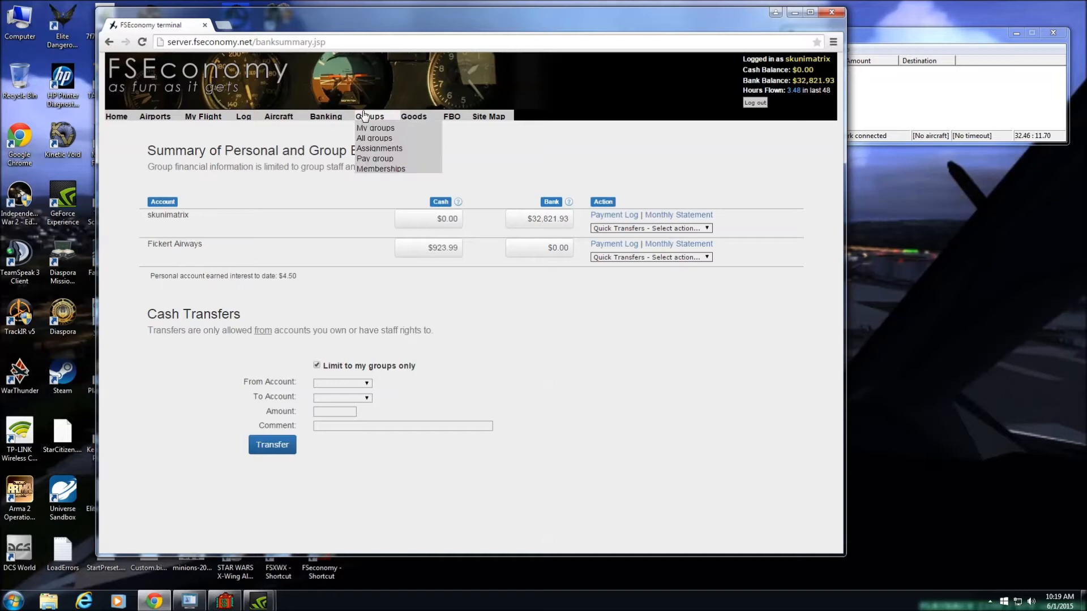
Step: Browse My groups and the All groups list, then head back toward the 3LF airport page
{"action": "left_click", "coordinate": [374, 139]}
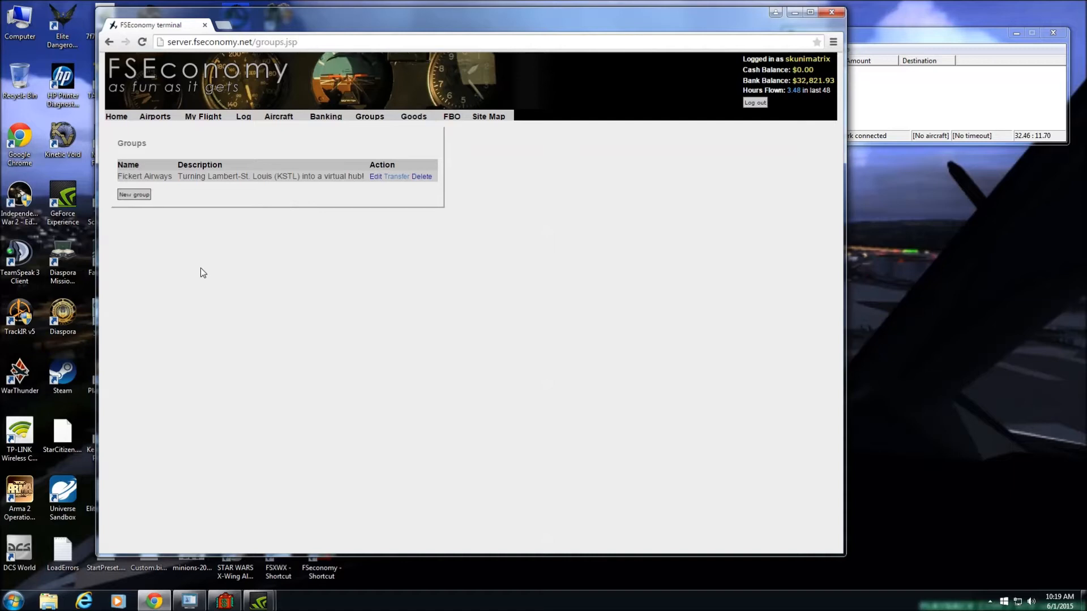
{"action": "left_click", "coordinate": [369, 115]}
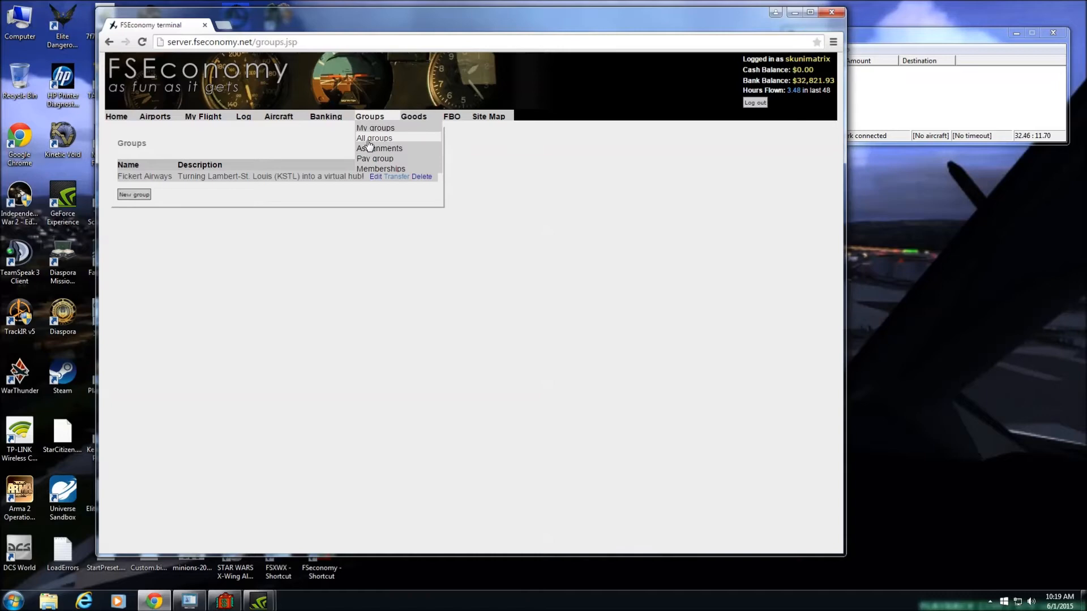
{"action": "left_click", "coordinate": [372, 138]}
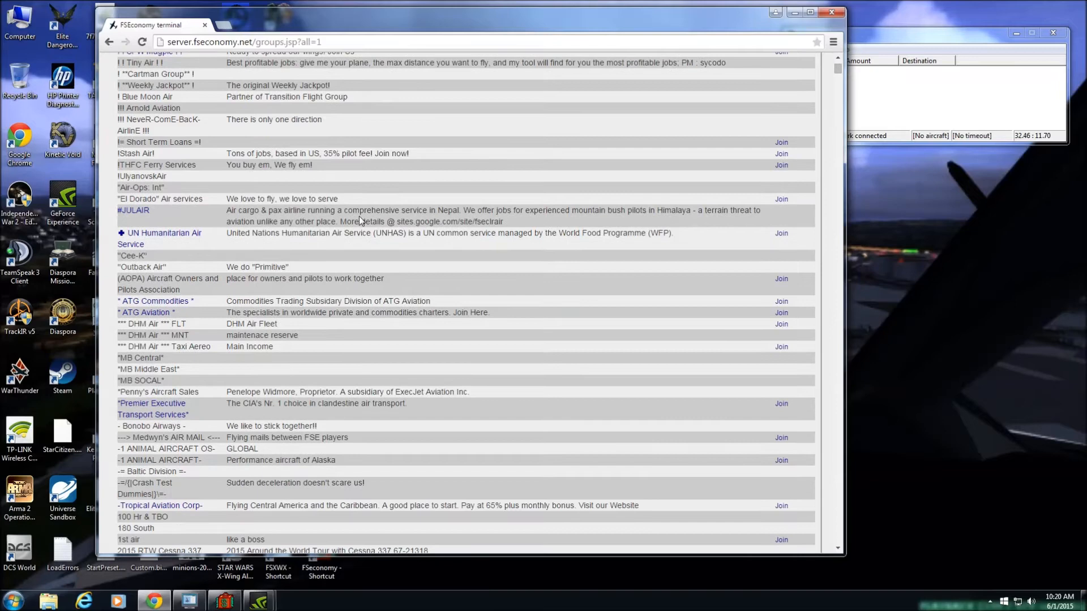
{"action": "scroll", "scroll_direction": "up", "scroll_amount": 3}
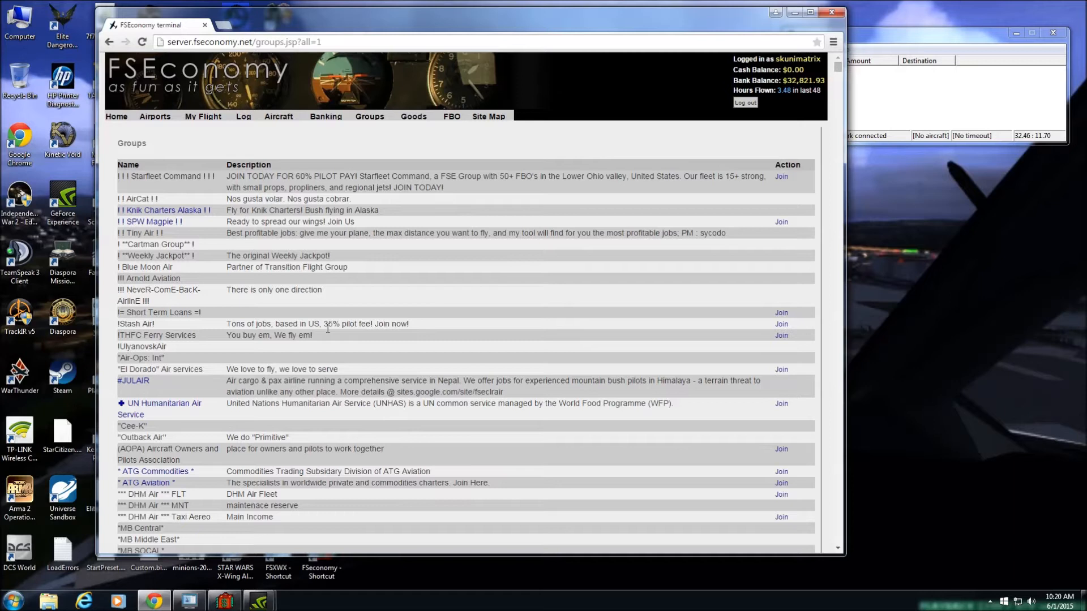
{"action": "mouse_move", "coordinate": [190, 126]}
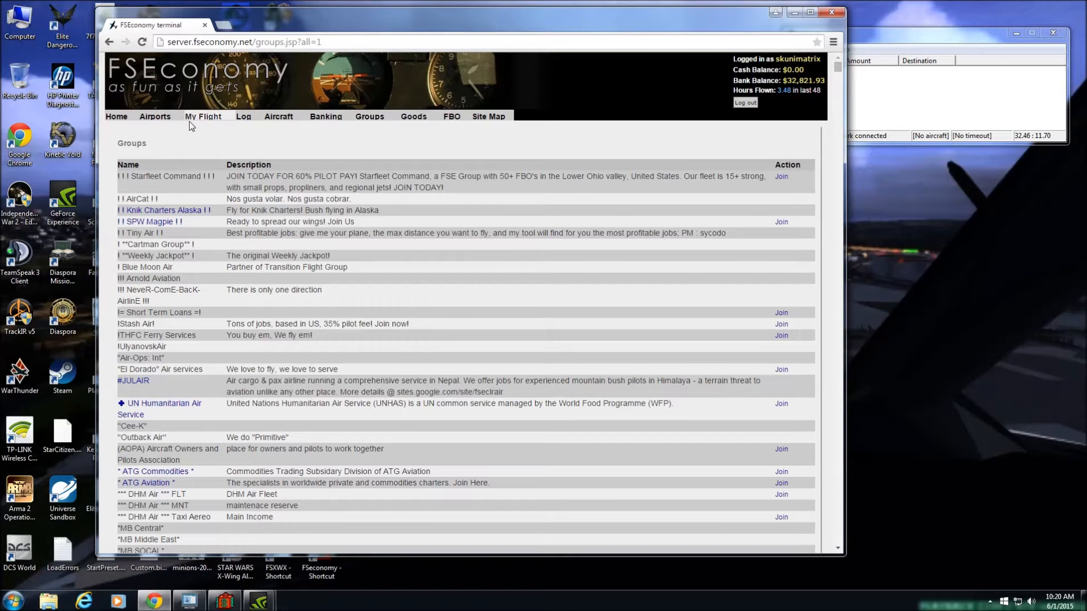
{"action": "left_click", "coordinate": [452, 115]}
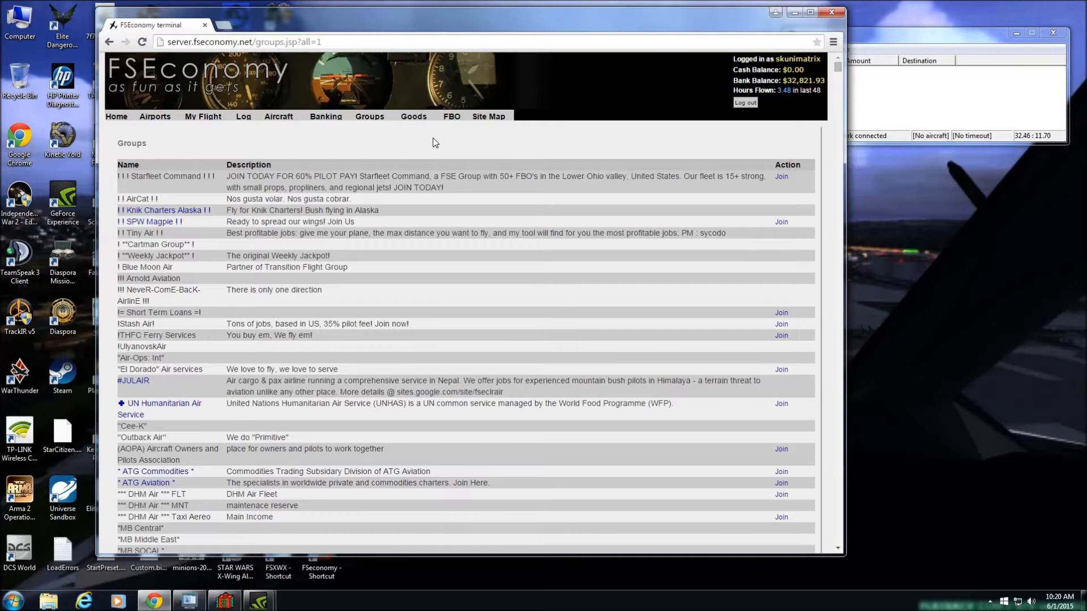
{"action": "mouse_move", "coordinate": [424, 277]}
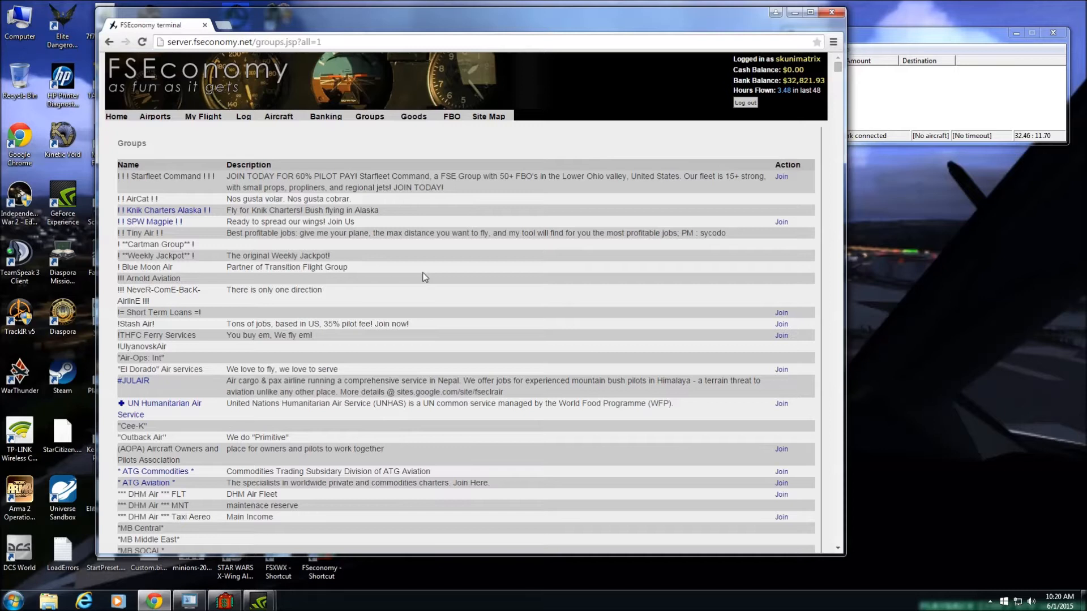
{"action": "mouse_move", "coordinate": [421, 276]}
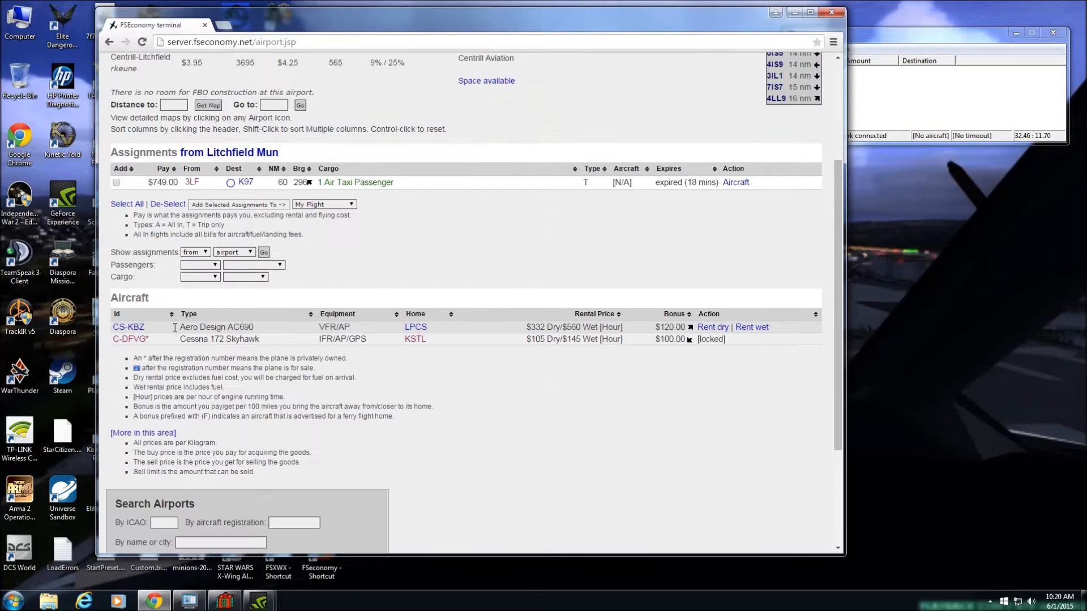
Step: Look up KSGF by ICAO, visit the KJEF airport page, then return to KSTL's assignments
{"action": "scroll", "scroll_direction": "down", "scroll_amount": 3}
{"action": "type", "text": "ksgf"}
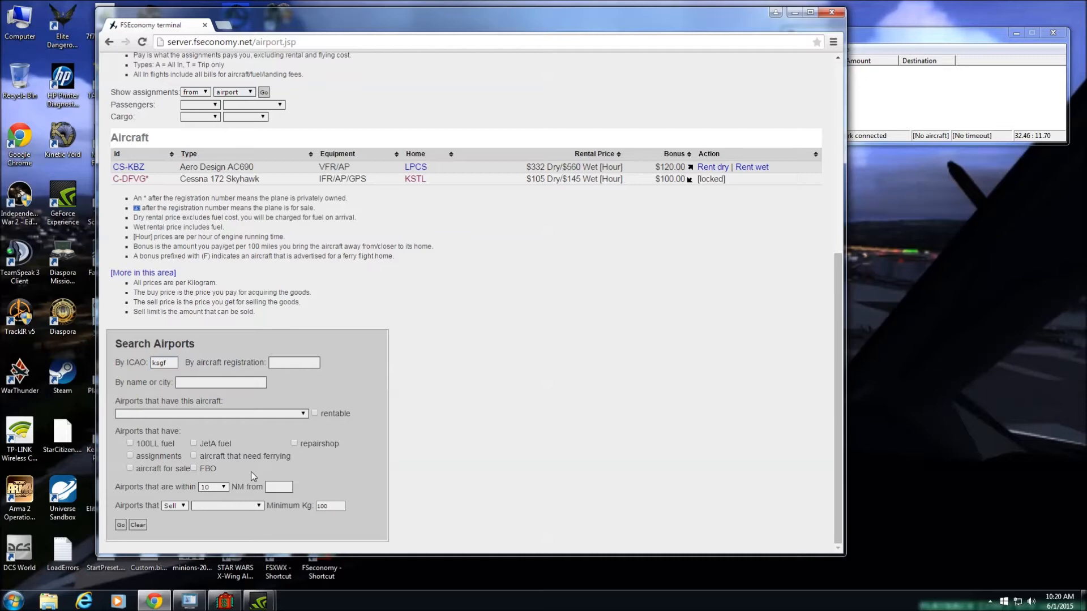
{"action": "left_click", "coordinate": [120, 524]}
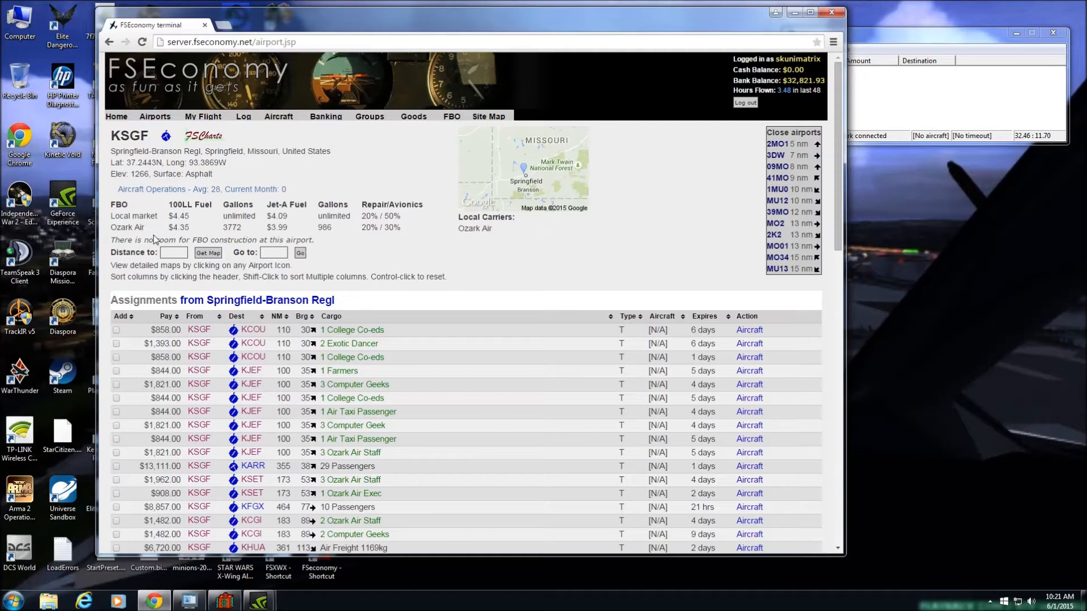
{"action": "left_click", "coordinate": [250, 370]}
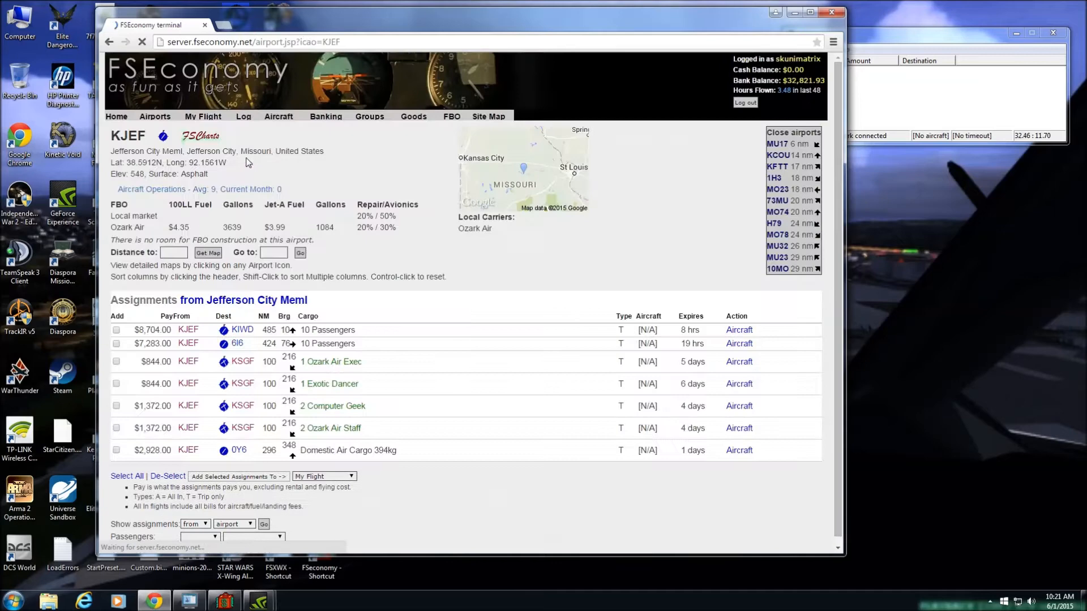
{"action": "scroll", "scroll_direction": "down", "scroll_amount": 3}
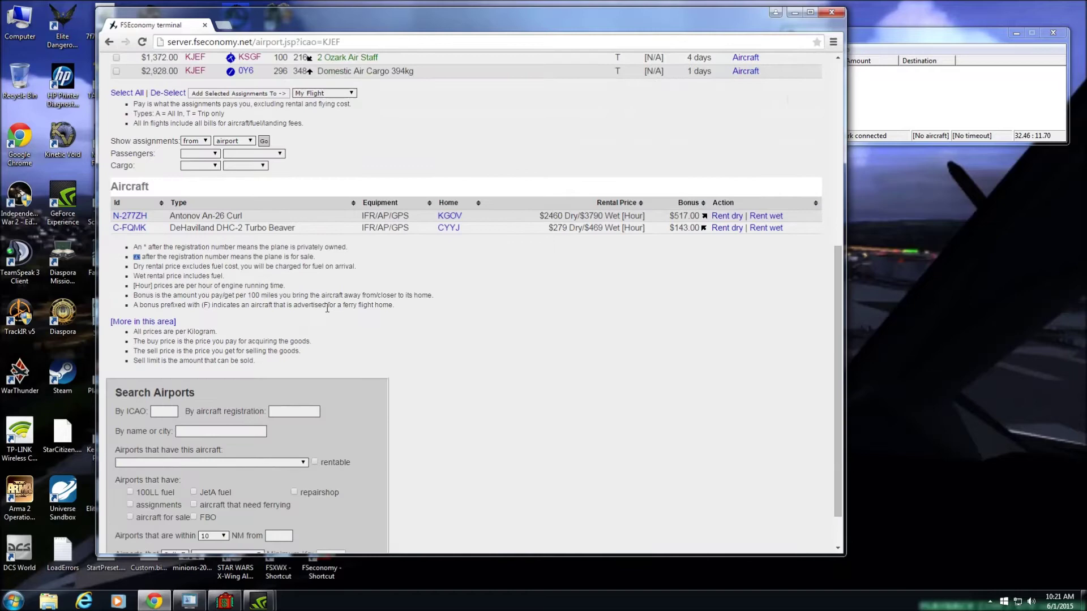
{"action": "scroll", "scroll_direction": "down", "scroll_amount": 3}
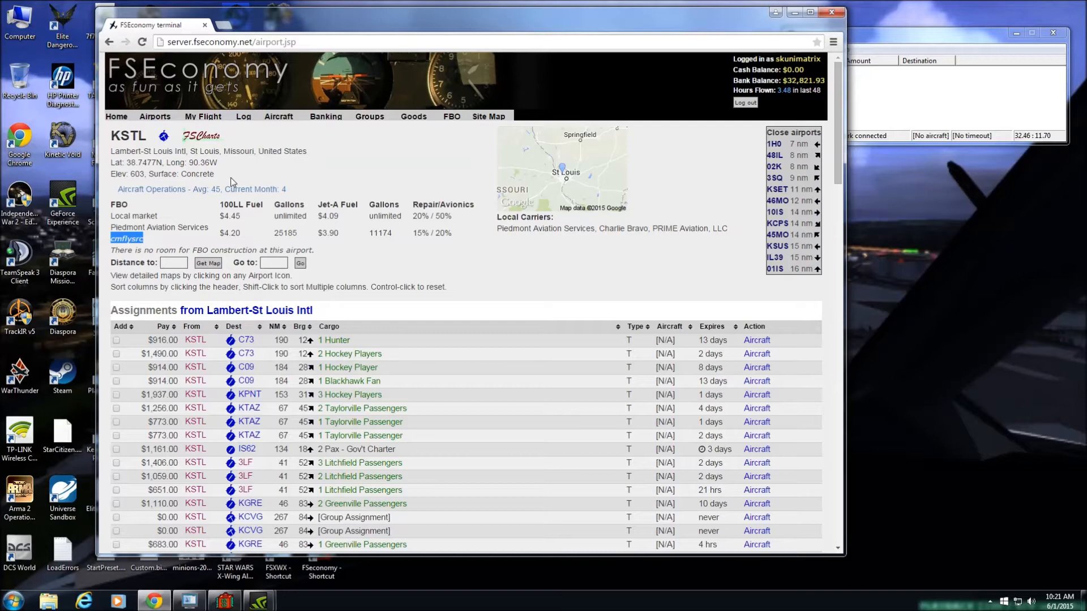
Step: Scan the KSTL assignments table and go to the Great Bend Mun (KGBD) airport page
{"action": "scroll", "scroll_direction": "down", "scroll_amount": 3}
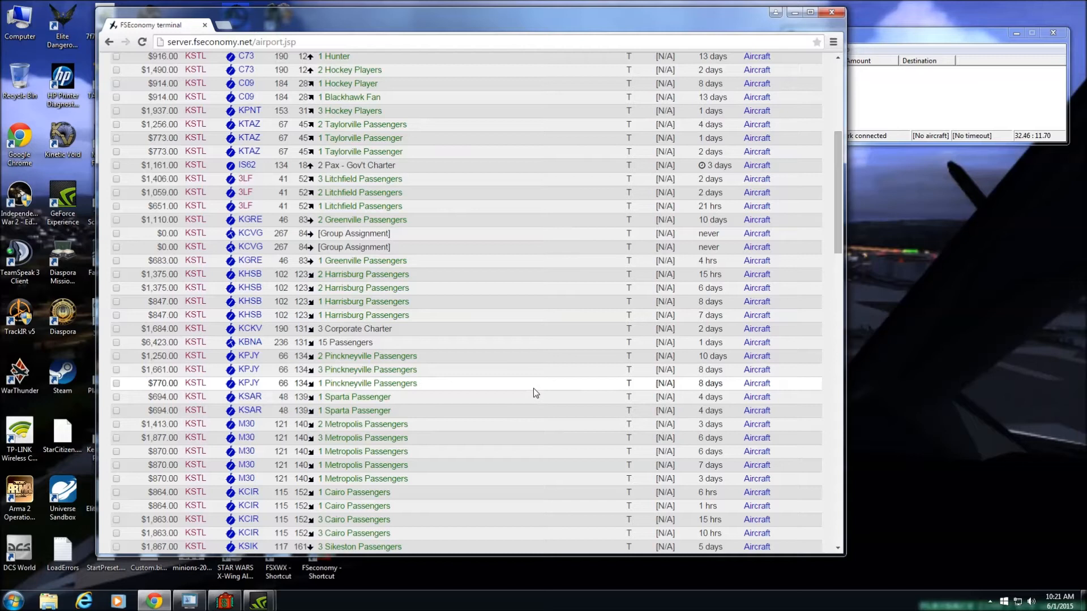
{"action": "mouse_move", "coordinate": [347, 228]}
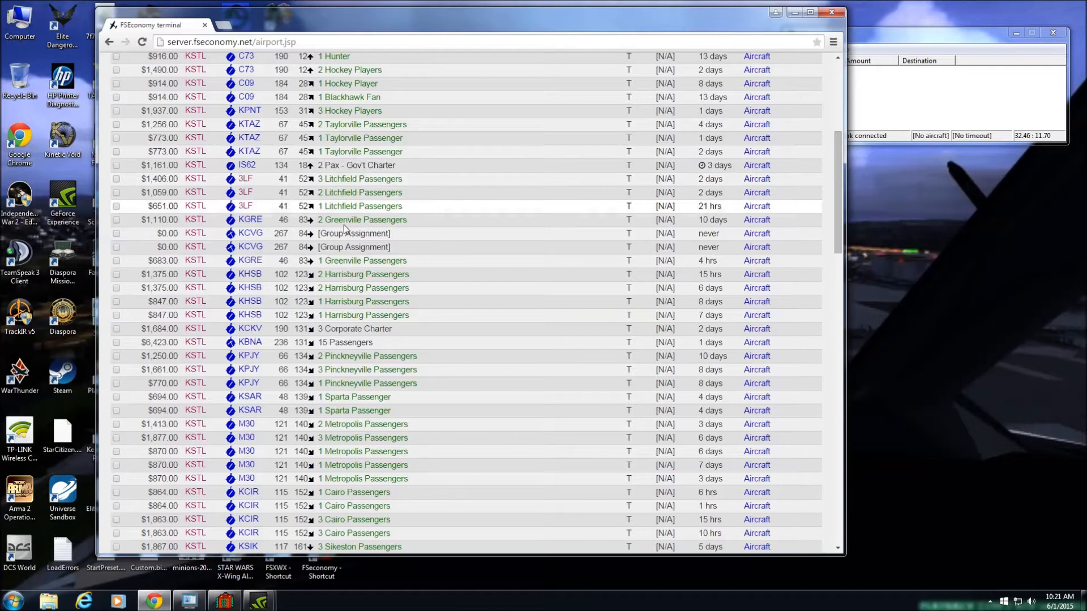
{"action": "scroll", "scroll_direction": "down", "scroll_amount": 3}
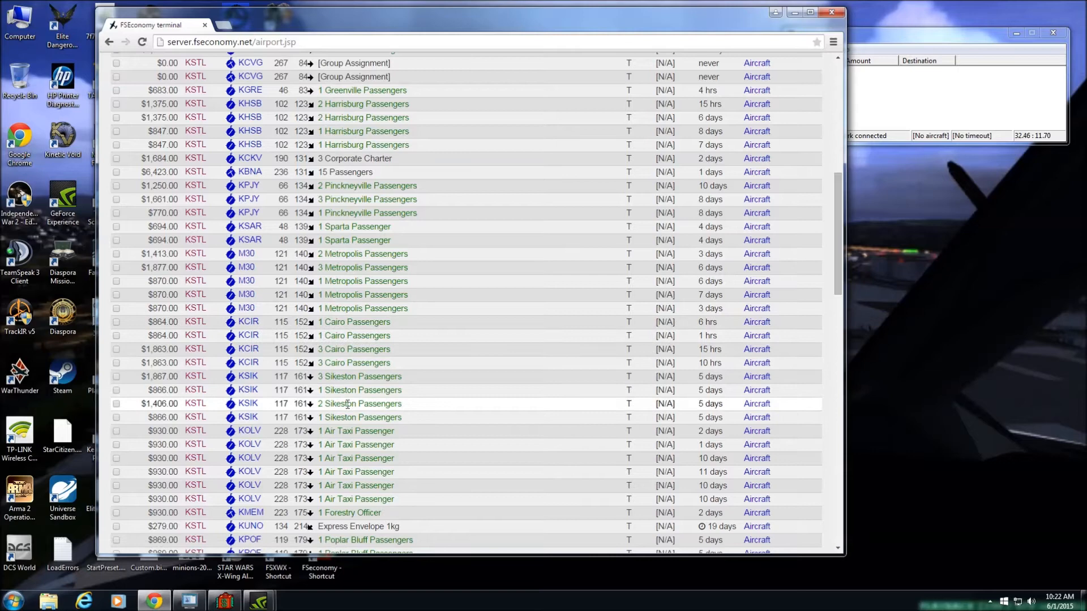
{"action": "scroll", "scroll_direction": "down", "scroll_amount": 3}
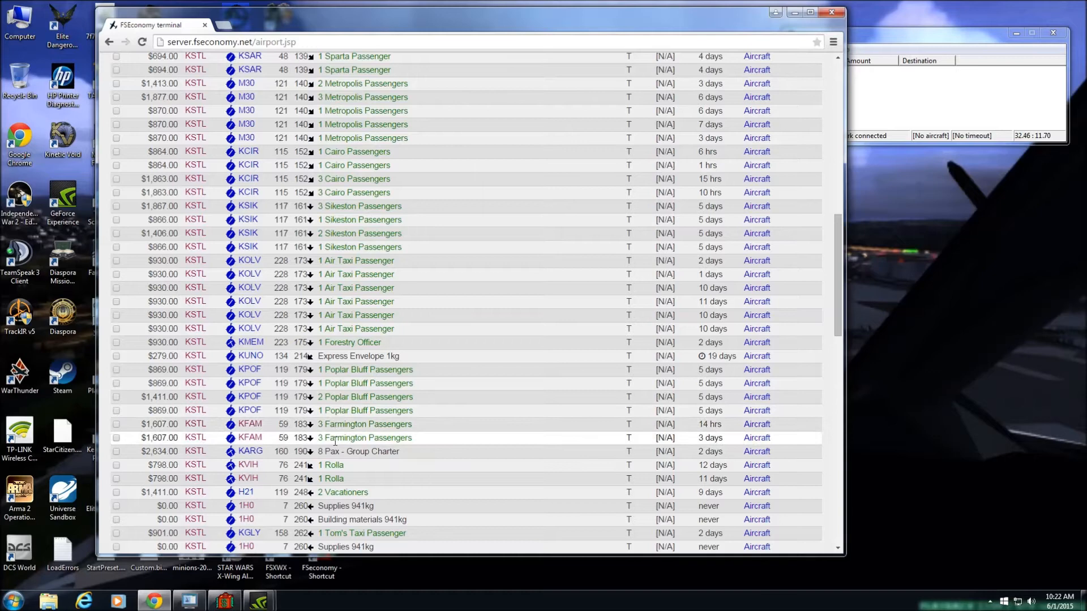
{"action": "scroll", "scroll_direction": "down", "scroll_amount": 3}
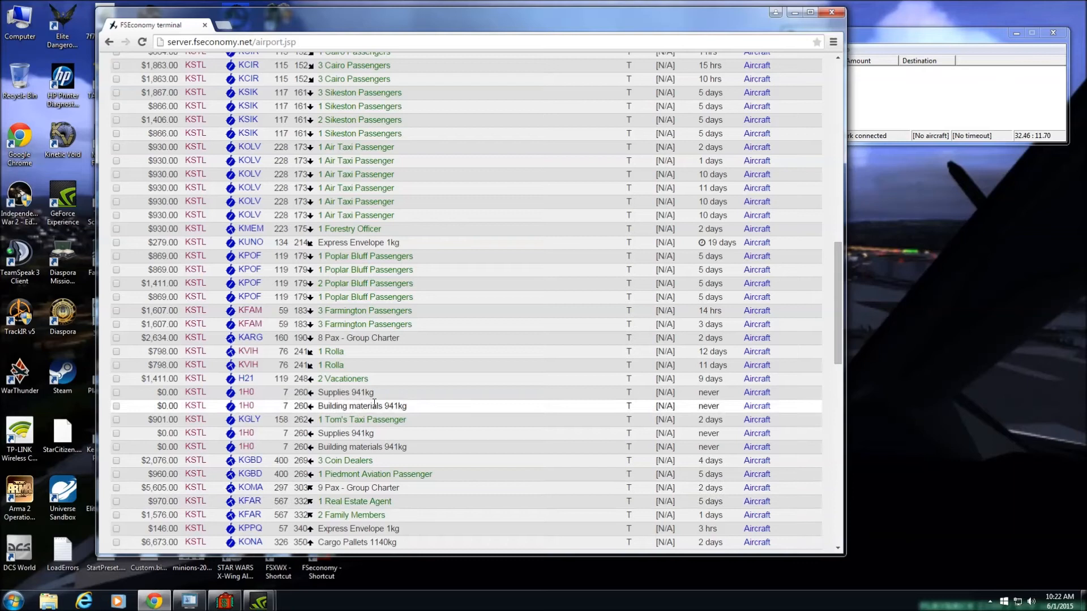
{"action": "mouse_move", "coordinate": [206, 423]}
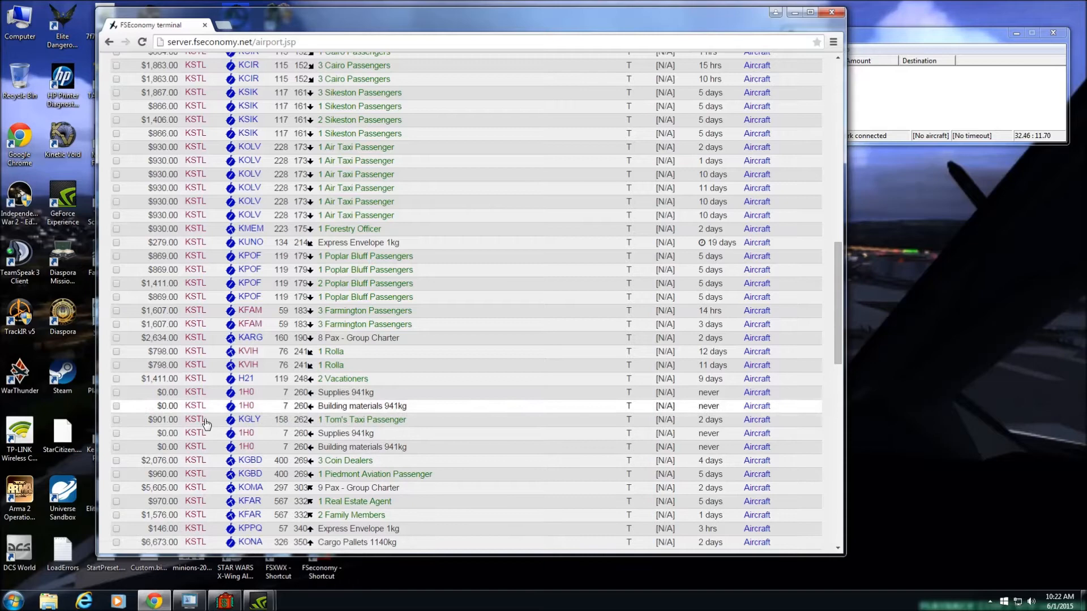
{"action": "scroll", "scroll_direction": "down", "scroll_amount": 3}
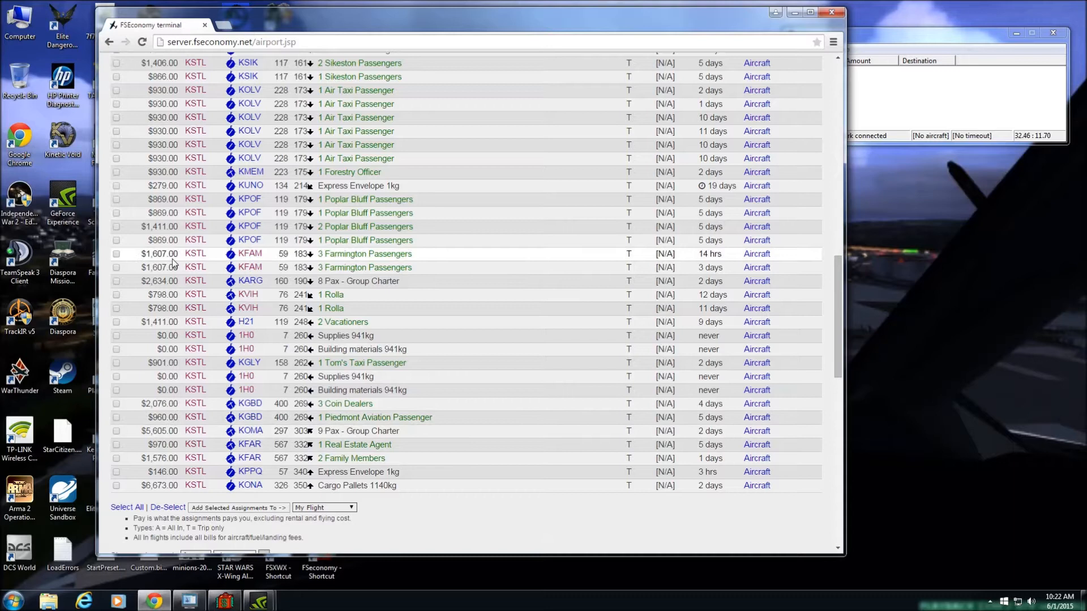
{"action": "mouse_move", "coordinate": [249, 416]}
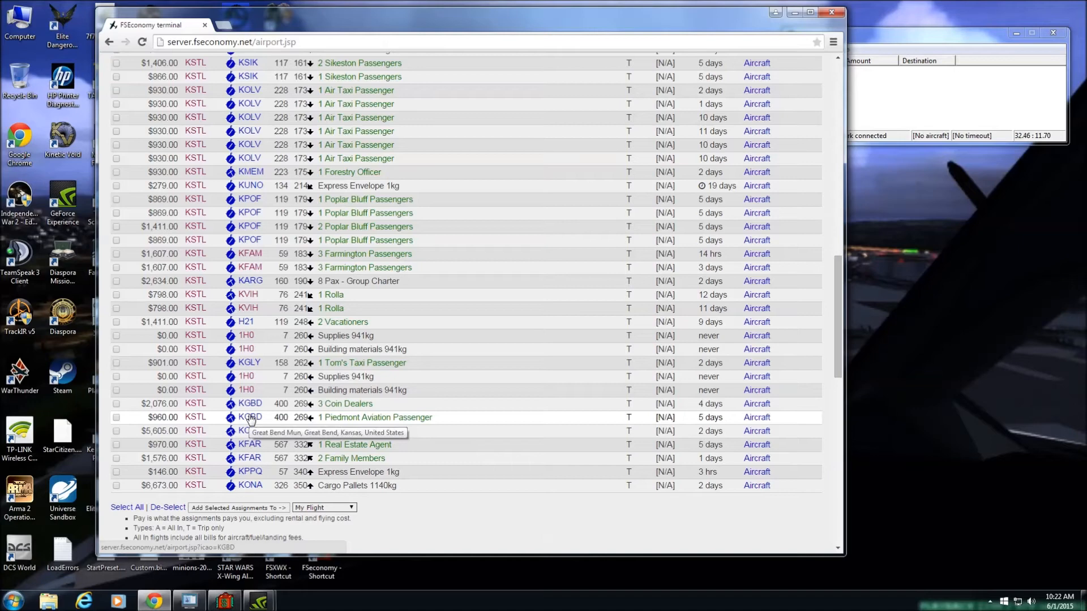
{"action": "left_click", "coordinate": [249, 417]}
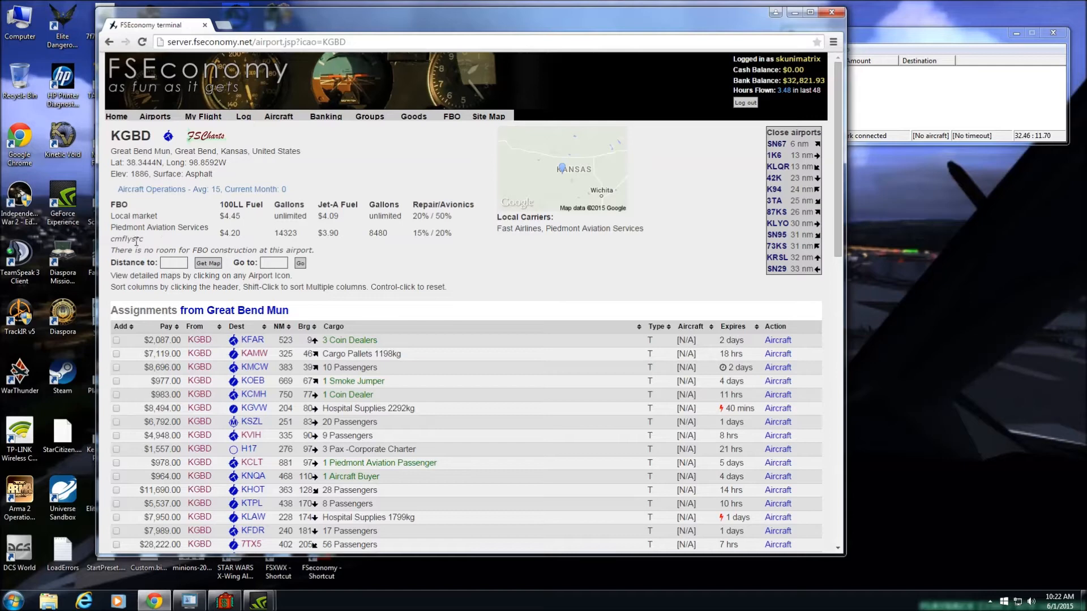
Step: Review KGBD assignments and rental aircraft, then show the account's Goods page
{"action": "scroll", "scroll_direction": "down", "scroll_amount": 3}
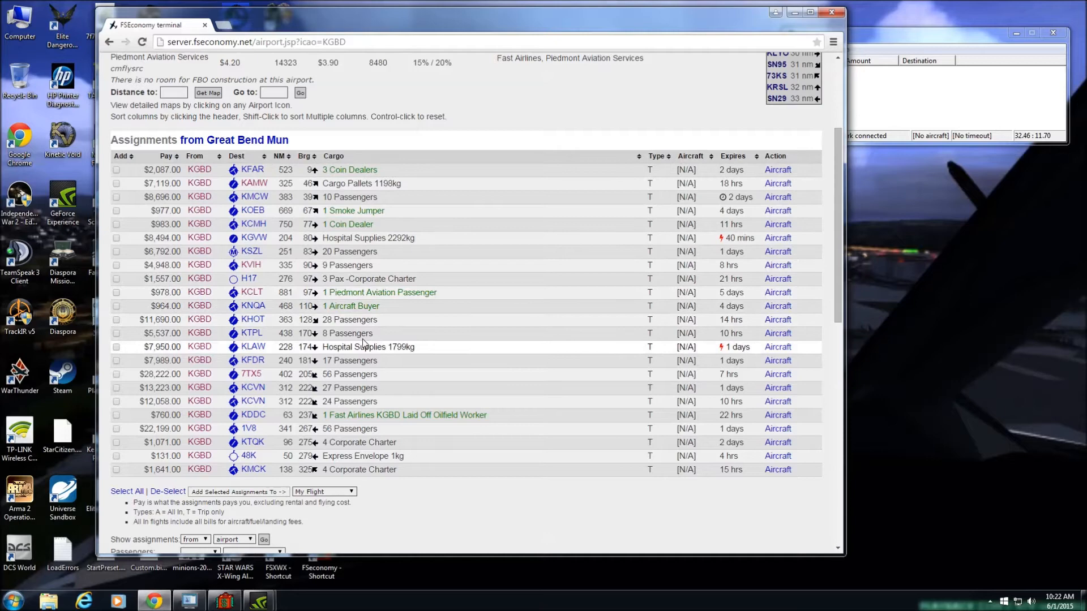
{"action": "scroll", "scroll_direction": "down", "scroll_amount": 3}
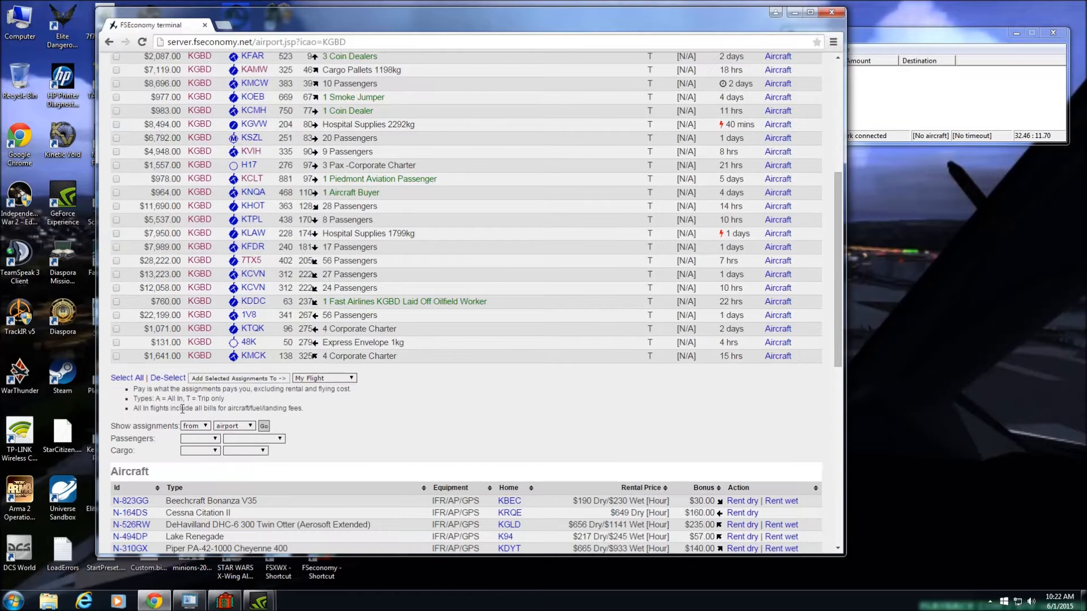
{"action": "scroll", "scroll_direction": "down", "scroll_amount": 3}
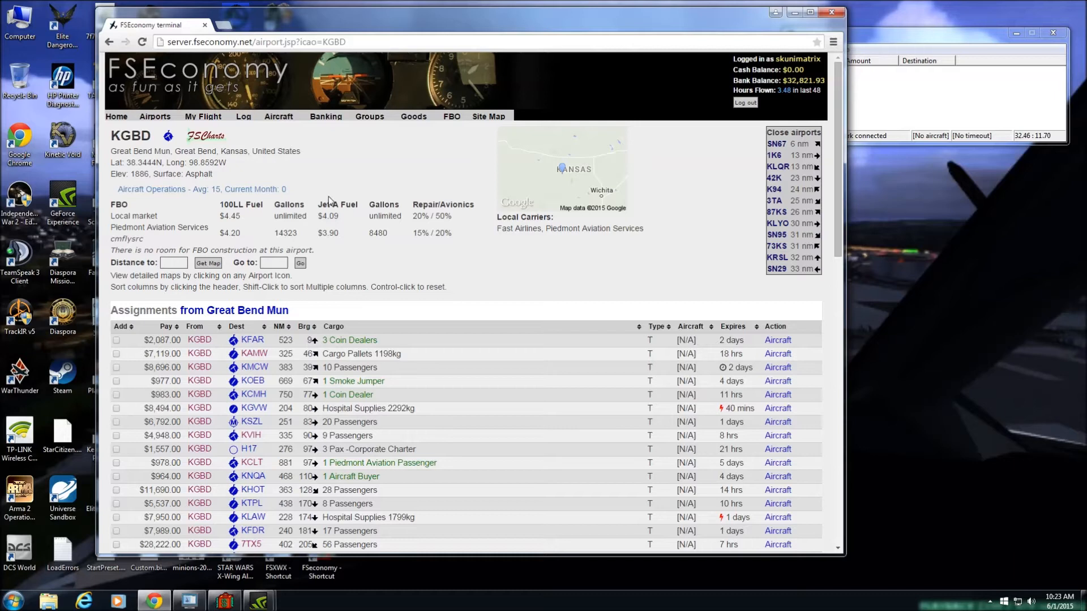
{"action": "left_click", "coordinate": [413, 116]}
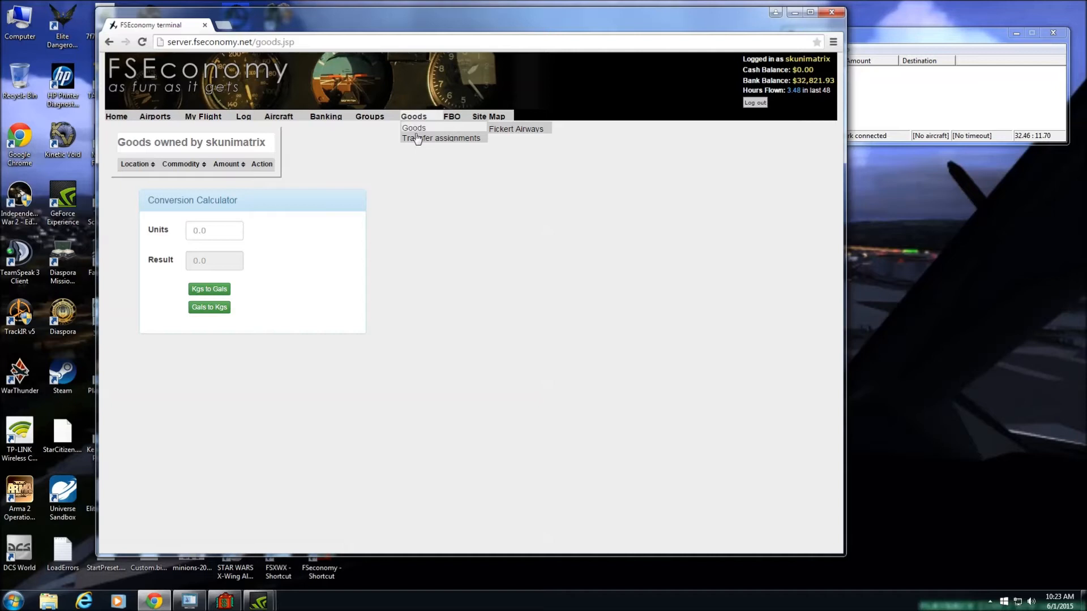
Step: Check Fickert Airways' transfer assignments, which list nothing to transfer
{"action": "left_click", "coordinate": [440, 138]}
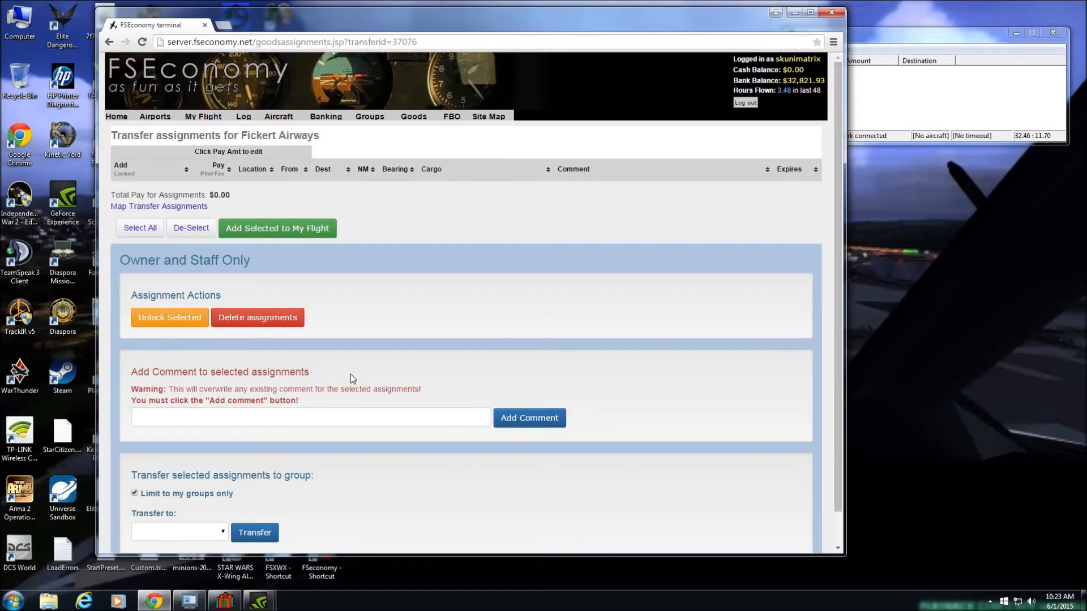
{"action": "scroll", "scroll_direction": "down", "scroll_amount": 3}
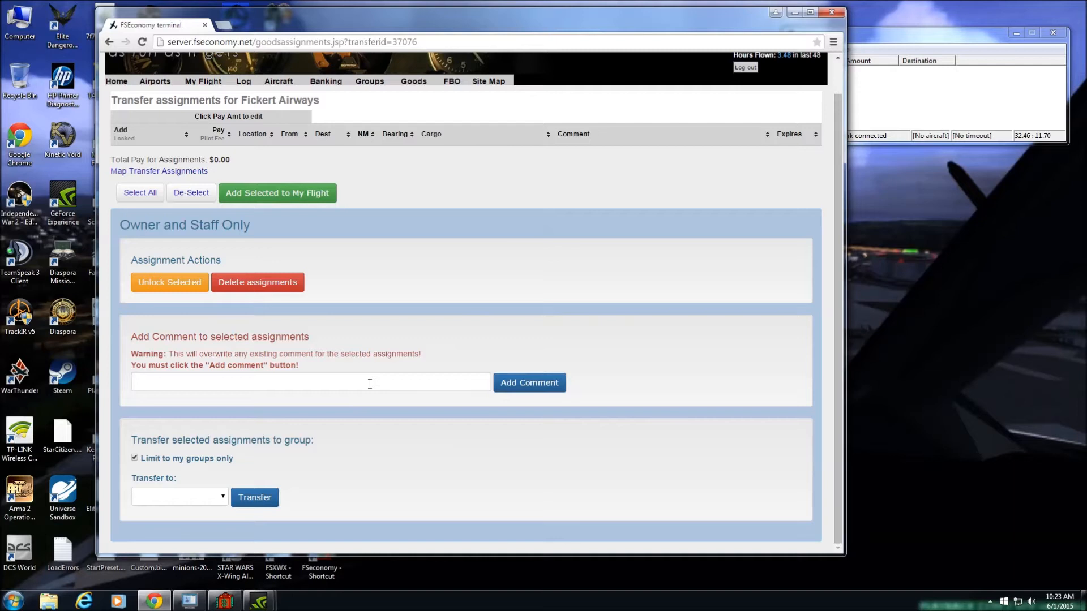
{"action": "mouse_move", "coordinate": [291, 481]}
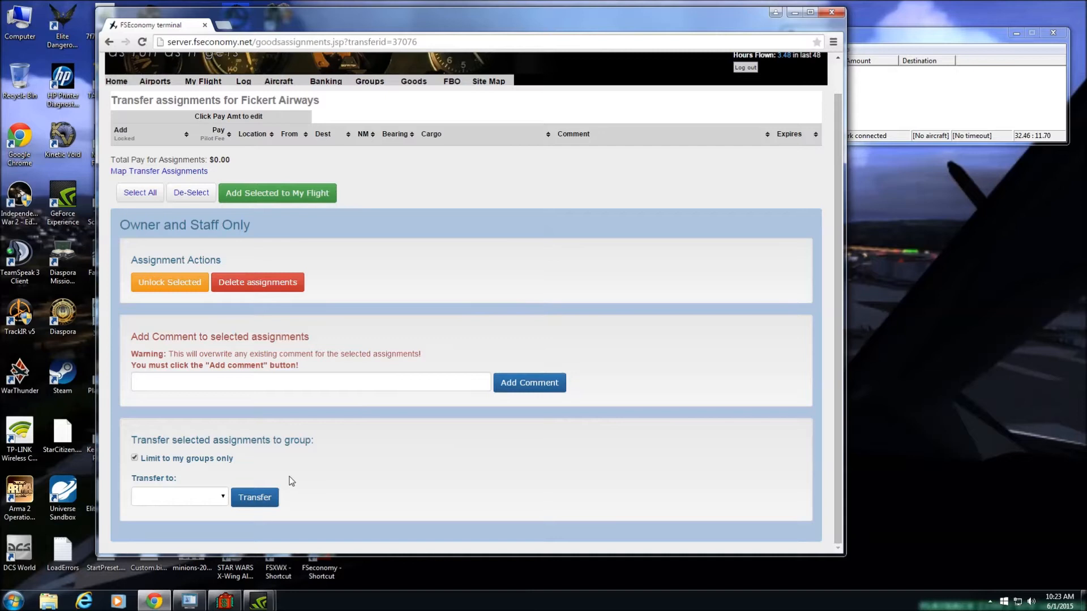
{"action": "scroll", "scroll_direction": "up", "scroll_amount": 3}
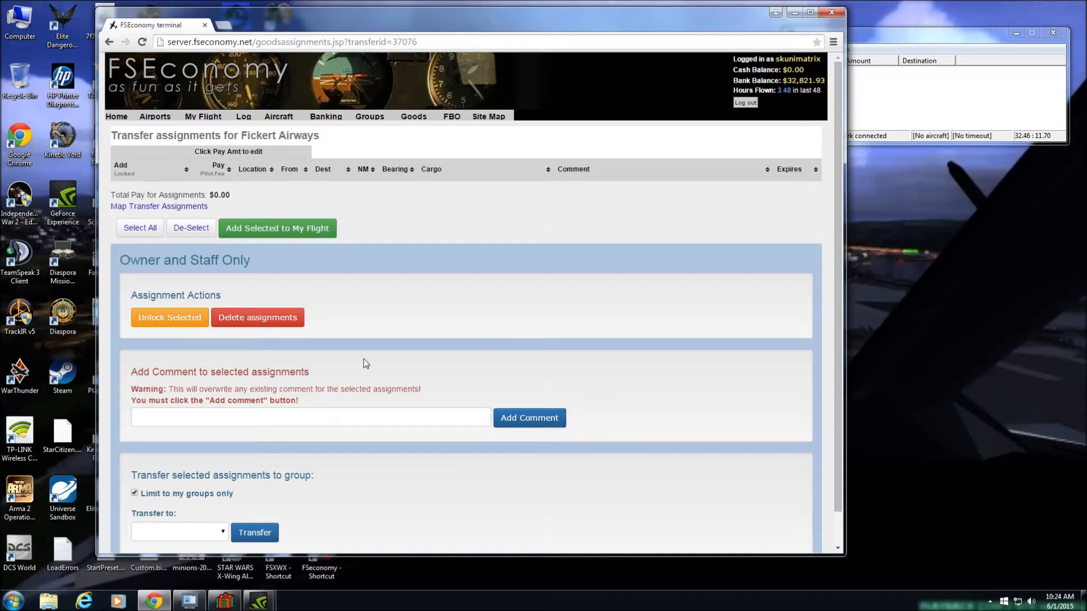
{"action": "scroll", "scroll_direction": "down", "scroll_amount": 3}
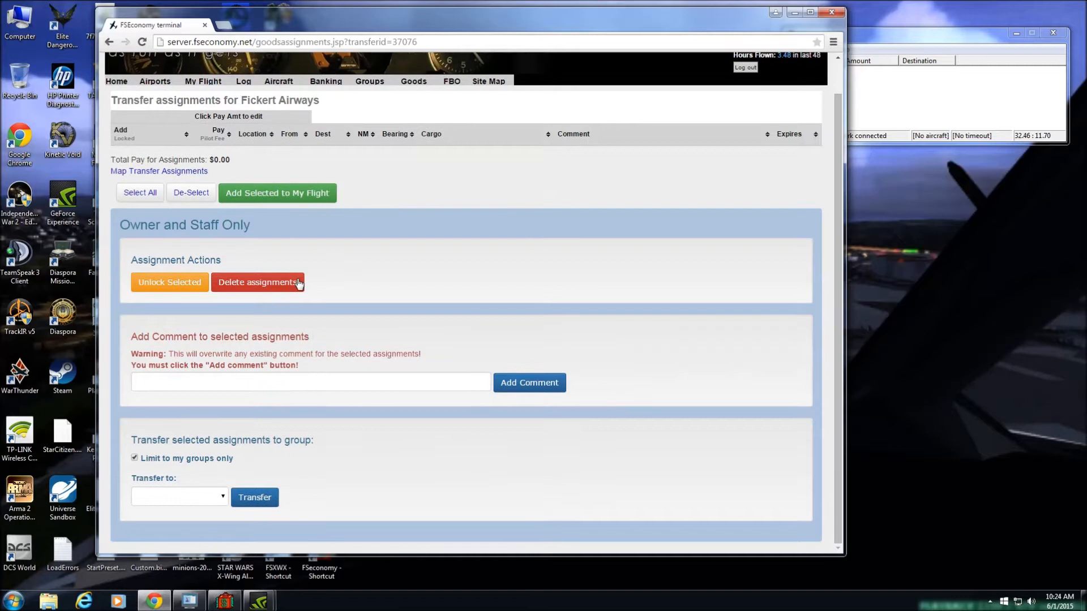
{"action": "scroll", "scroll_direction": "up", "scroll_amount": 3}
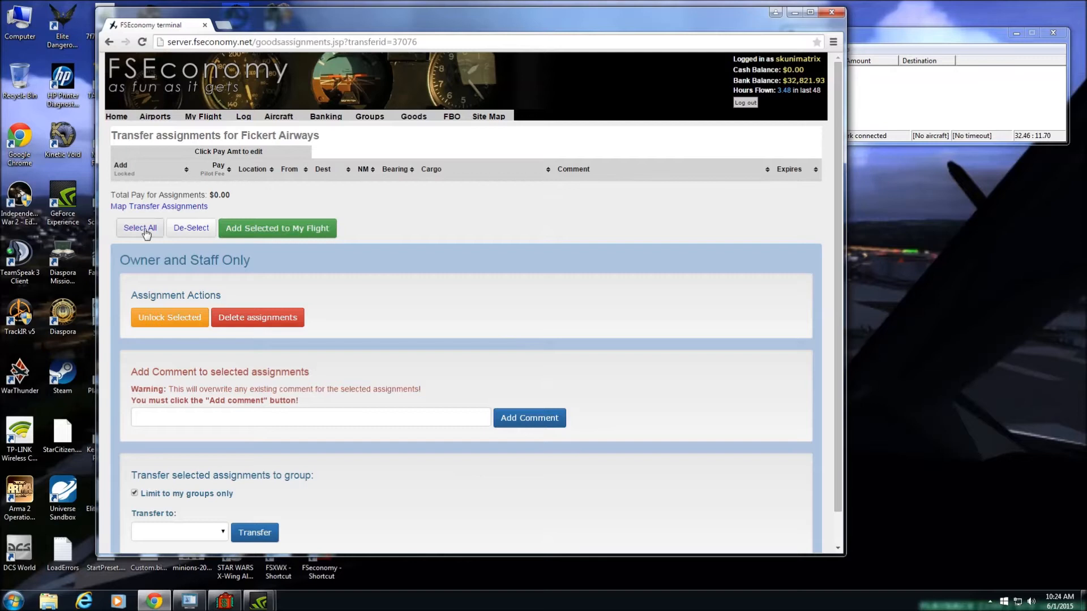
Step: Select all transfer assignments and return to My Flight with both 3LF→KSTL jobs
{"action": "left_click", "coordinate": [369, 117]}
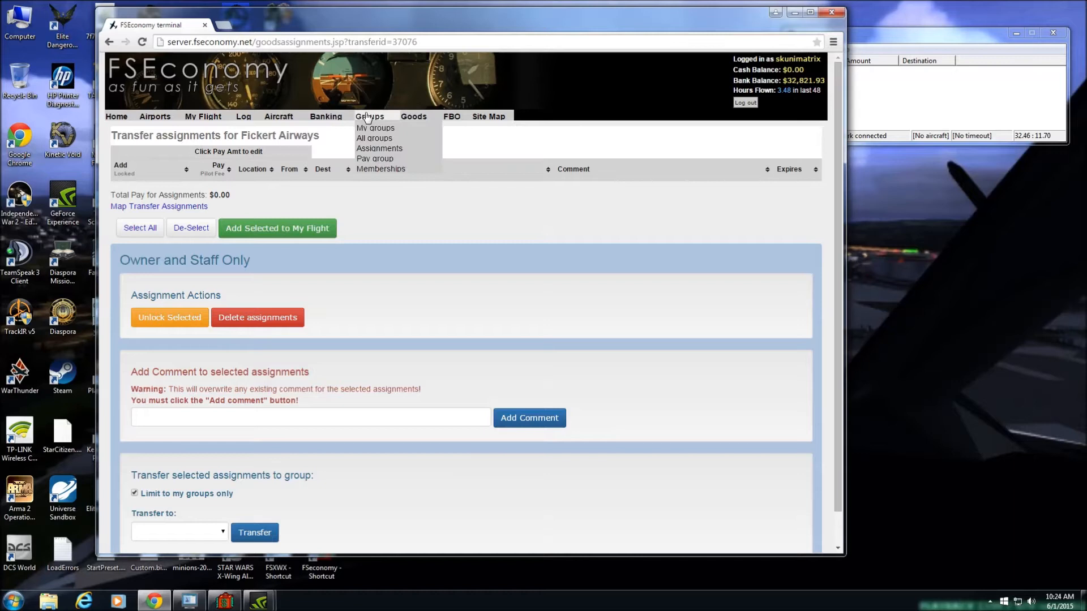
{"action": "mouse_move", "coordinate": [366, 119]}
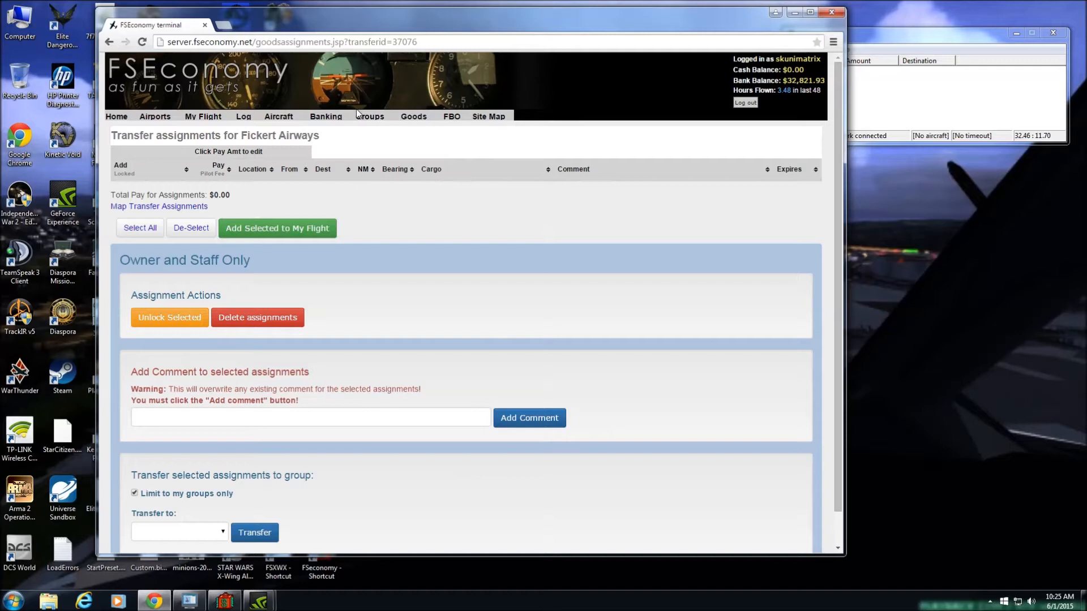
{"action": "left_click", "coordinate": [369, 116]}
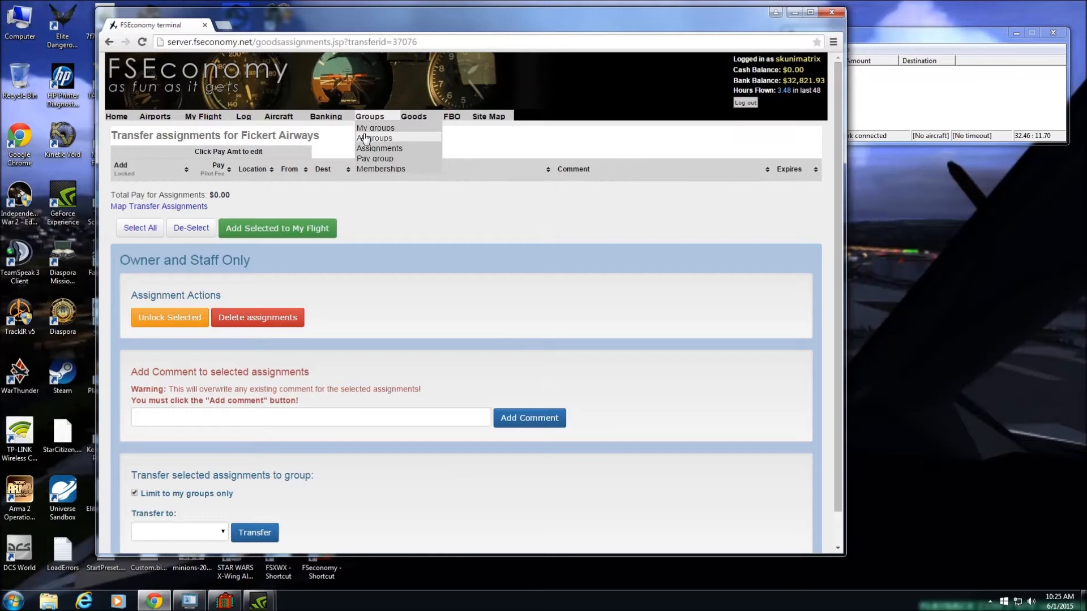
{"action": "left_click", "coordinate": [203, 115]}
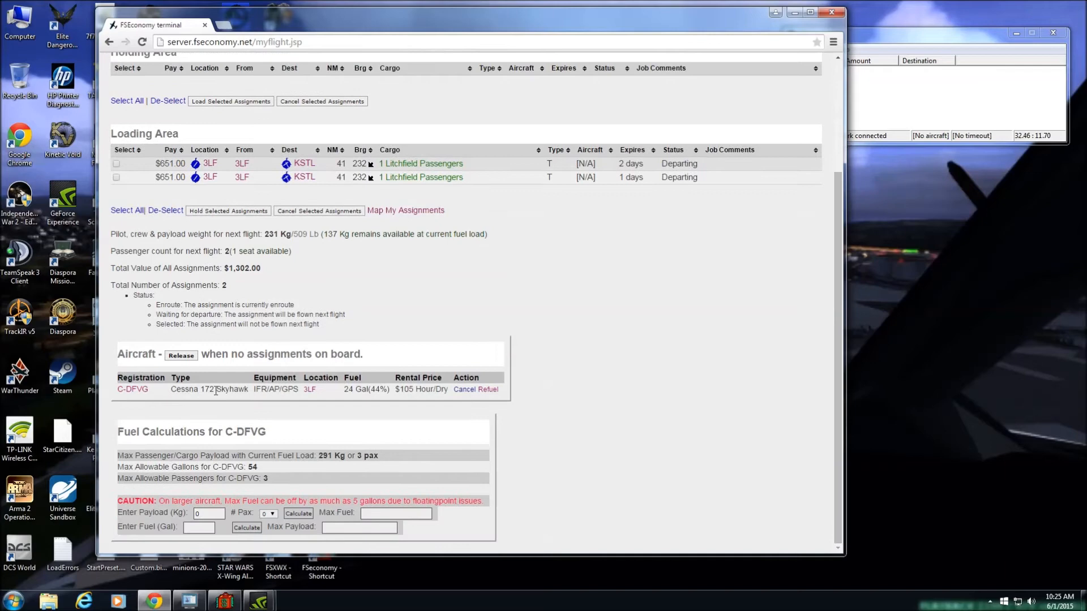
Step: Review the My Flight loading area: two Litchfield Passengers jobs, Ready for departure from 3LF
{"action": "scroll", "scroll_direction": "up", "scroll_amount": 3}
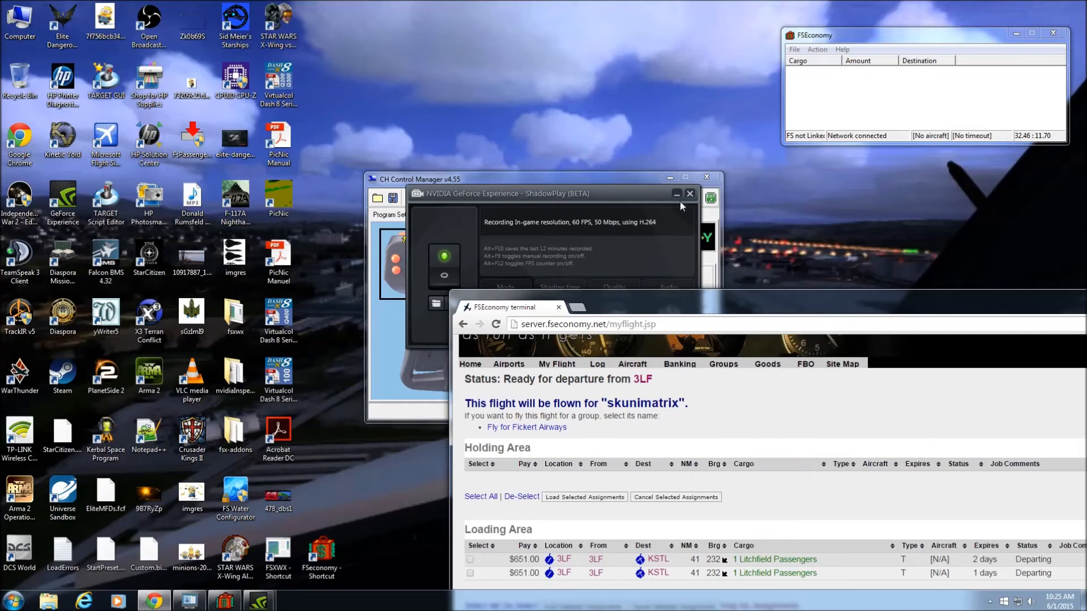
Step: Launch Microsoft Flight Simulator X and allow it past the User Account Control prompt
{"action": "left_click", "coordinate": [689, 194]}
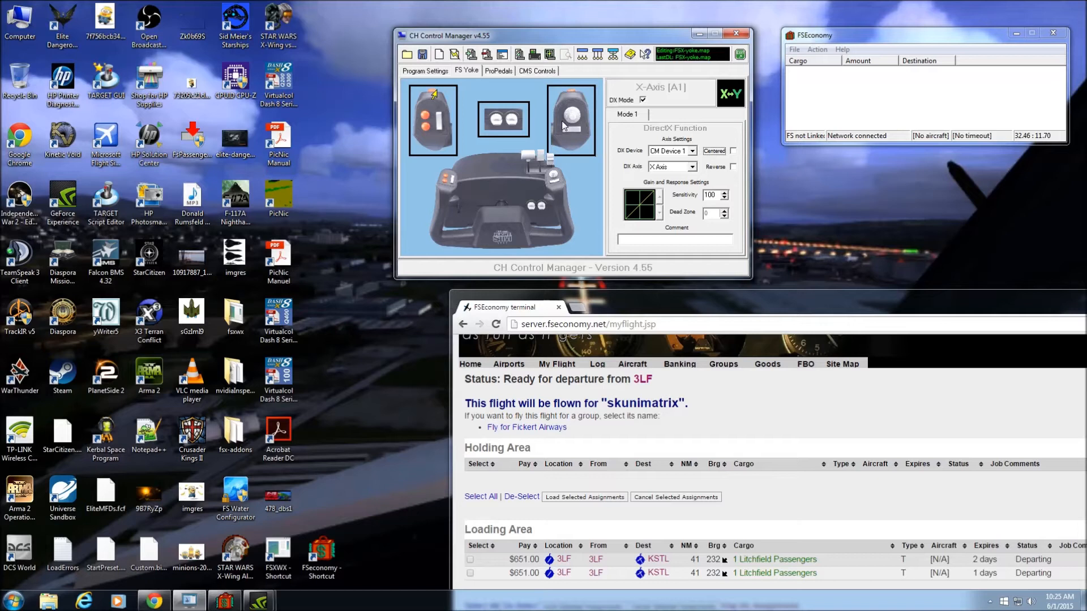
{"action": "mouse_move", "coordinate": [212, 108]}
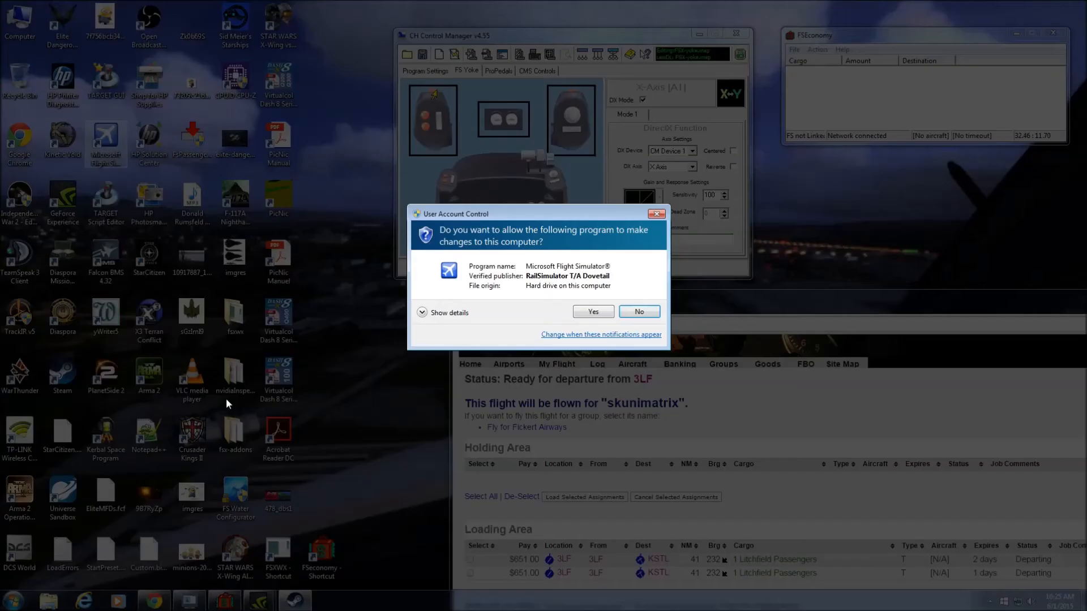
{"action": "left_click", "coordinate": [592, 311]}
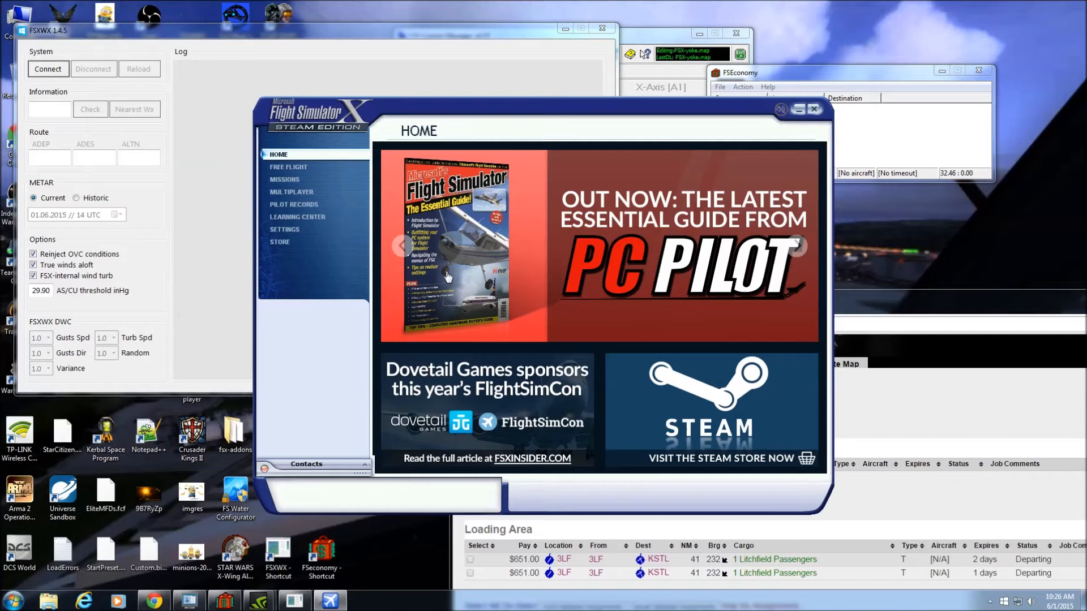
Step: Enter Free Flight, start changing the current aircraft, and connect FSXWX to the simulator
{"action": "left_click", "coordinate": [288, 166]}
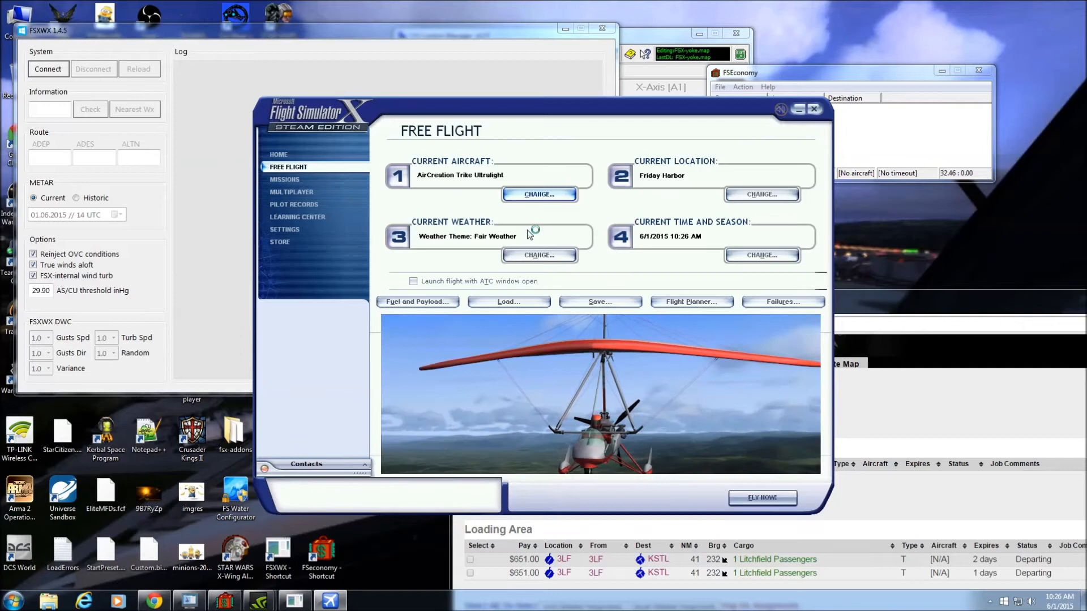
{"action": "left_click", "coordinate": [48, 30]}
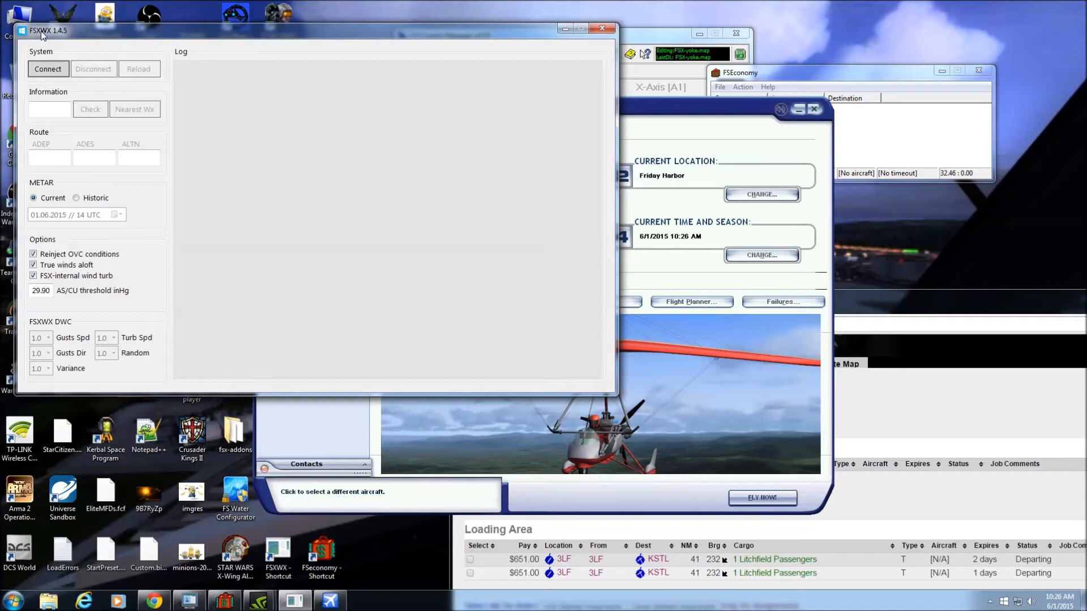
{"action": "left_click", "coordinate": [48, 69]}
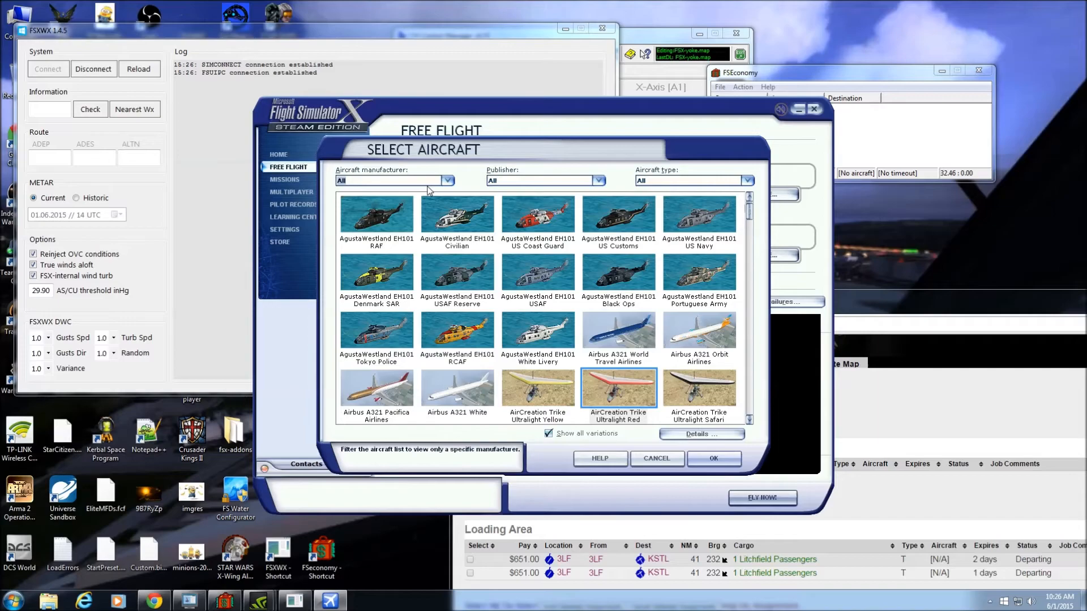
Step: Filter aircraft to Cessna and confirm the C172SP Skyhawk Blue, Gold as current aircraft
{"action": "scroll", "scroll_direction": "down", "scroll_amount": 3}
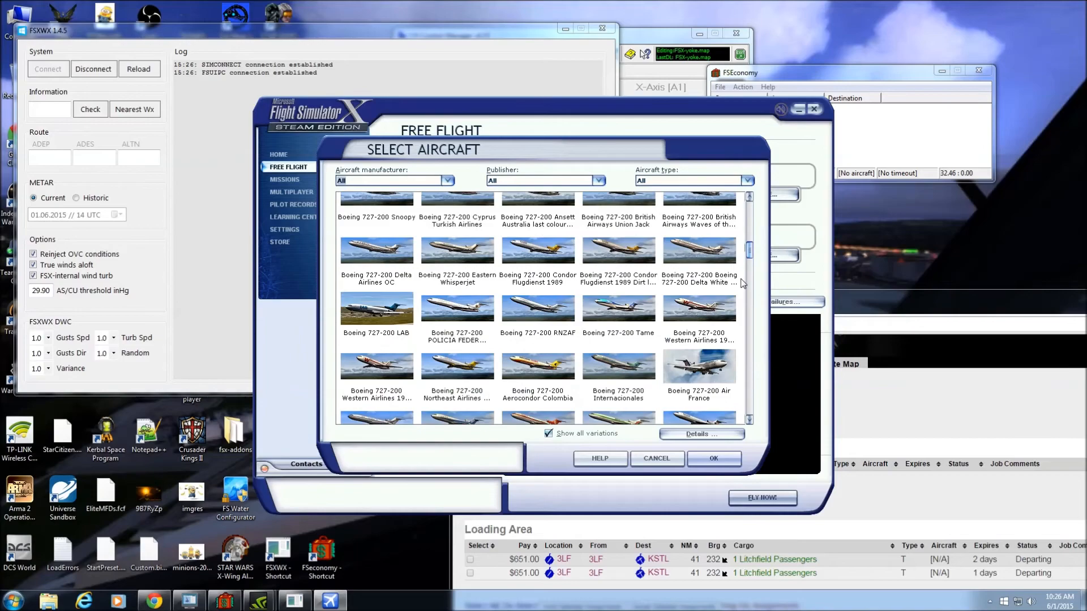
{"action": "left_click", "coordinate": [448, 180]}
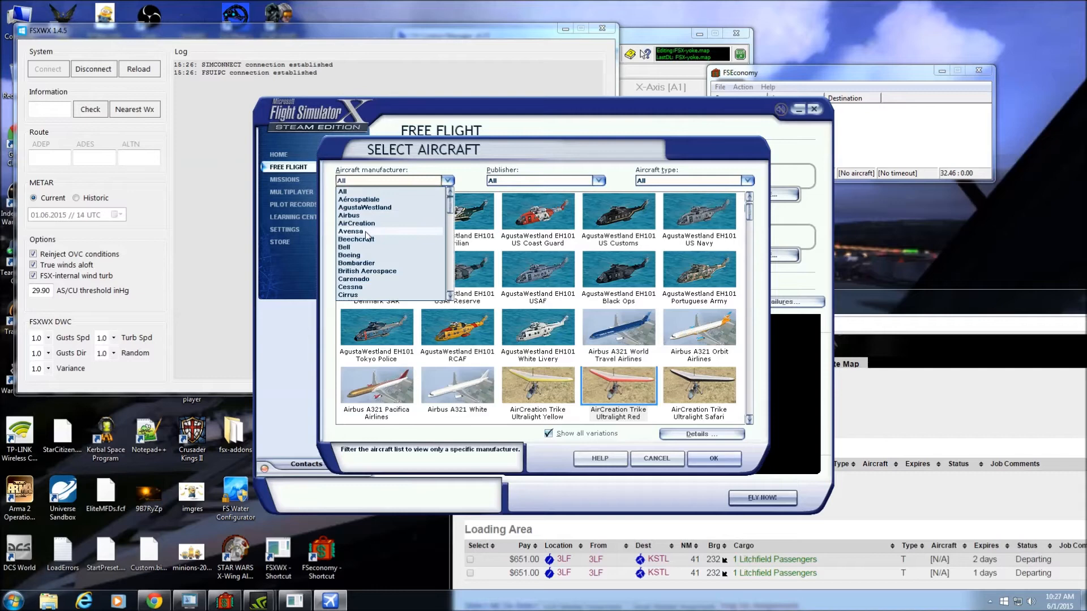
{"action": "left_click", "coordinate": [350, 287]}
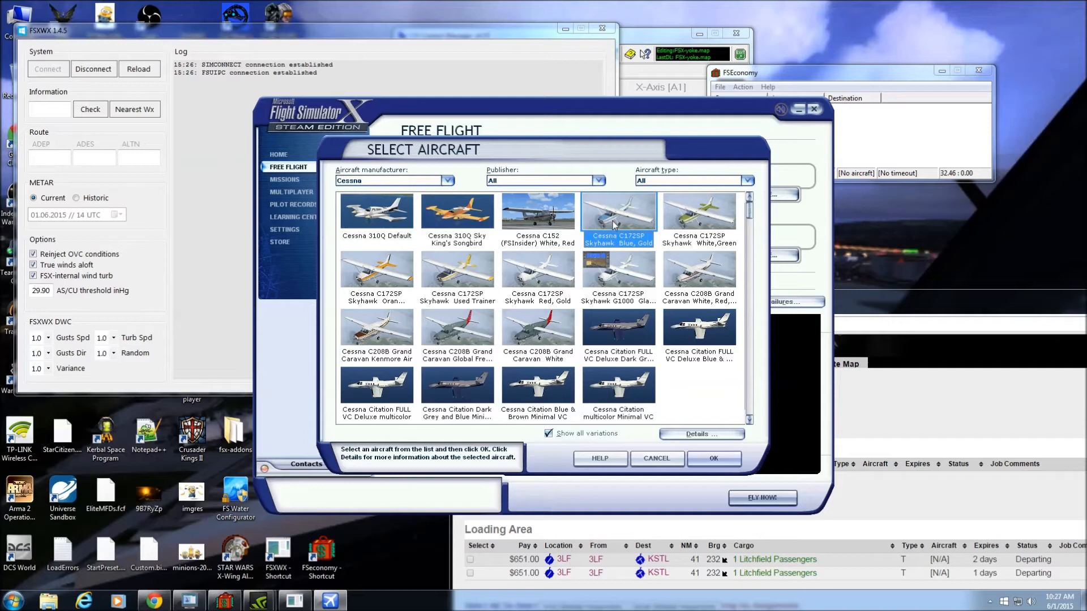
{"action": "mouse_move", "coordinate": [619, 308]}
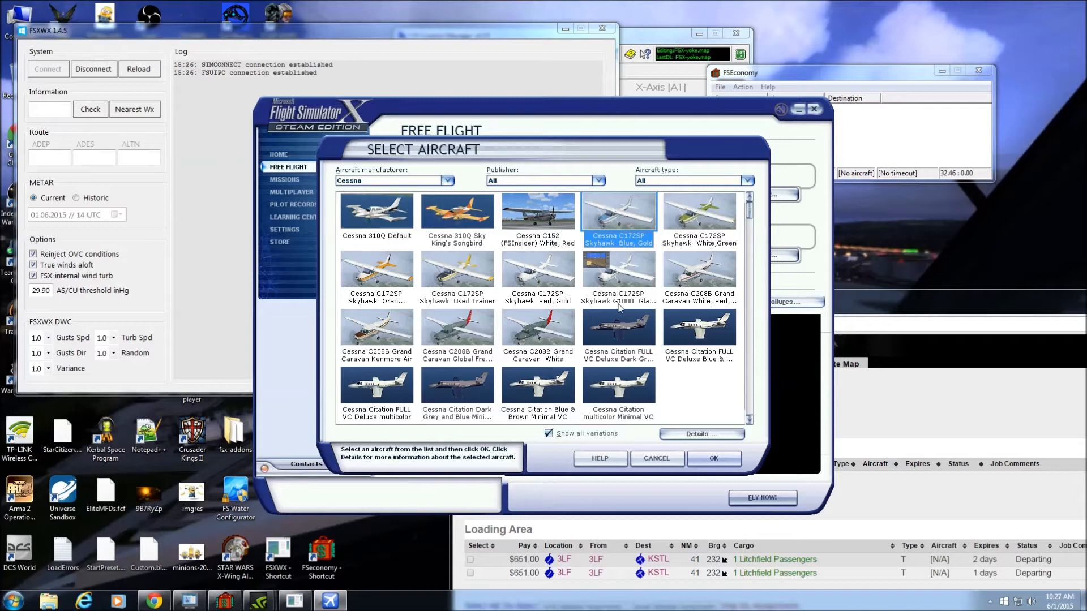
{"action": "left_click", "coordinate": [713, 458]}
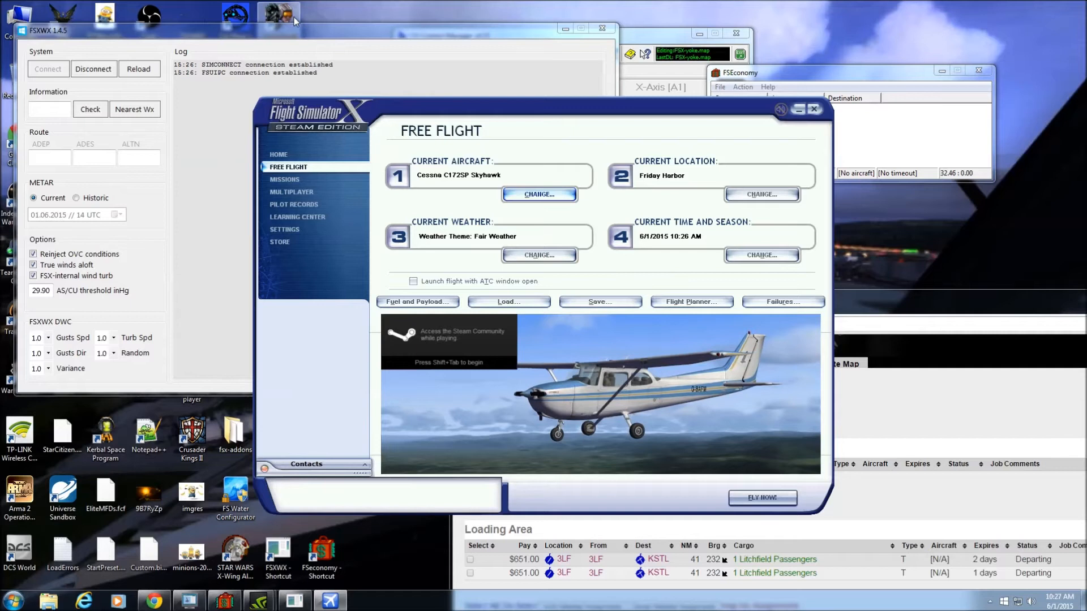
{"action": "mouse_move", "coordinate": [762, 194]}
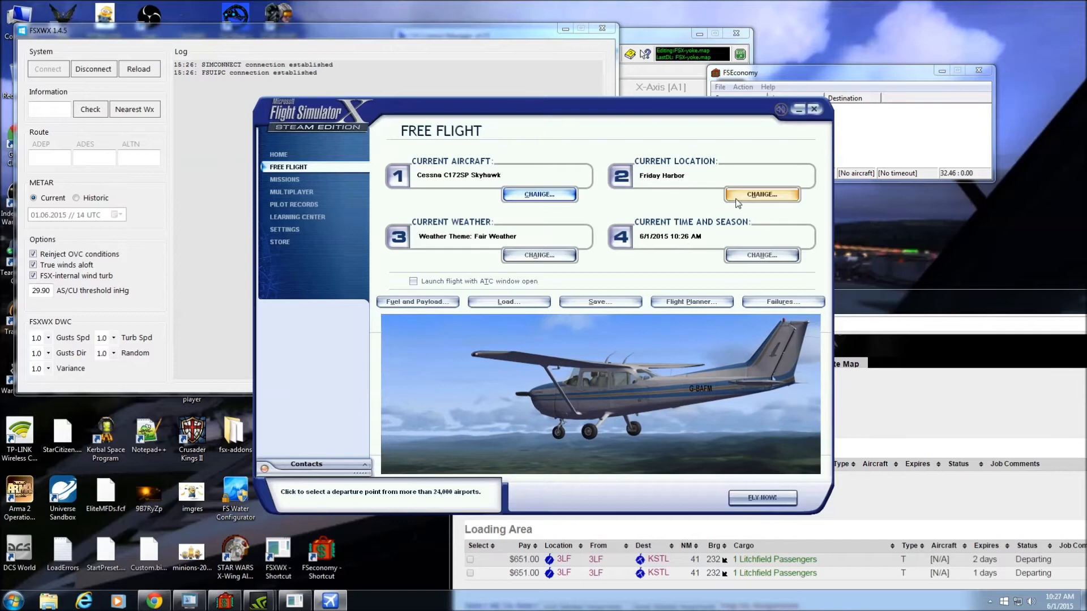
Step: Start changing the current location, cancel the airport search, and reach the Flight Planner
{"action": "left_click", "coordinate": [762, 193]}
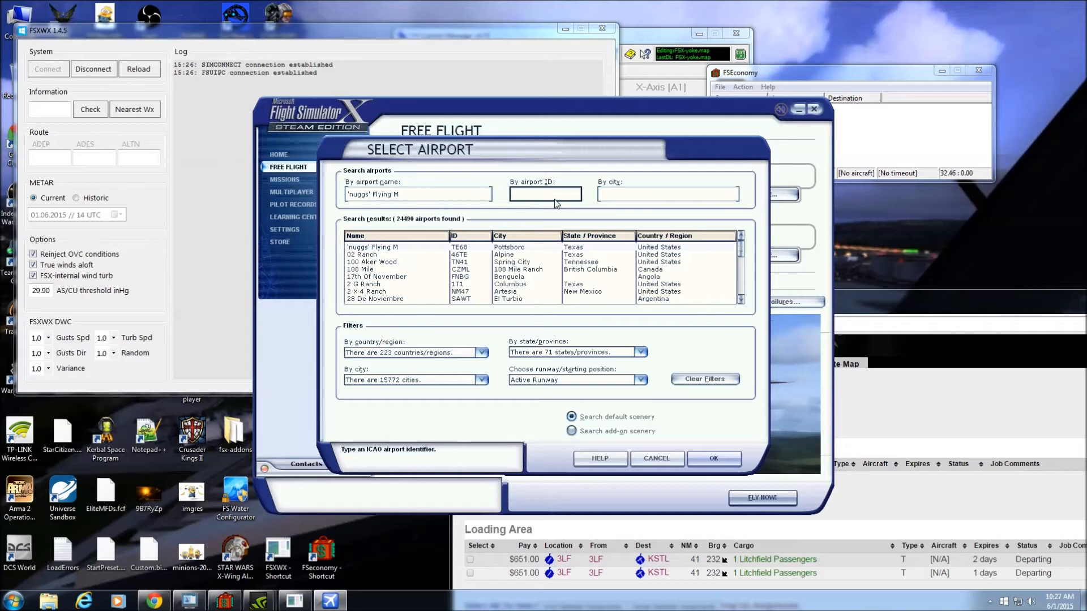
{"action": "left_click", "coordinate": [713, 459]}
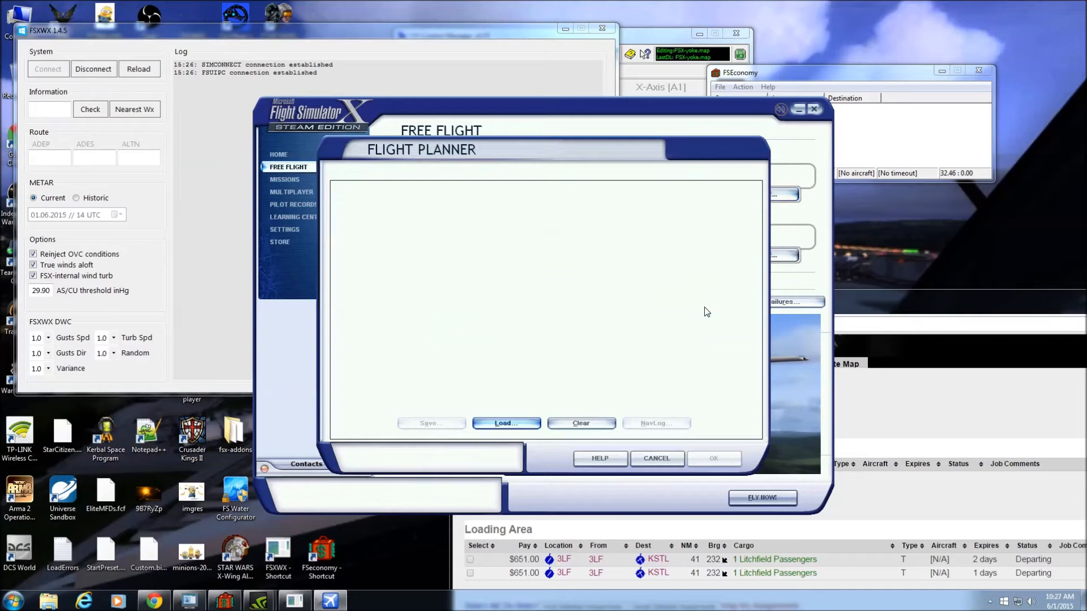
Step: Choose departure Litchfield Mun (3LF) Parking 3 and destination Lambert-St Louis Intl (KSTL)
{"action": "left_click", "coordinate": [638, 380]}
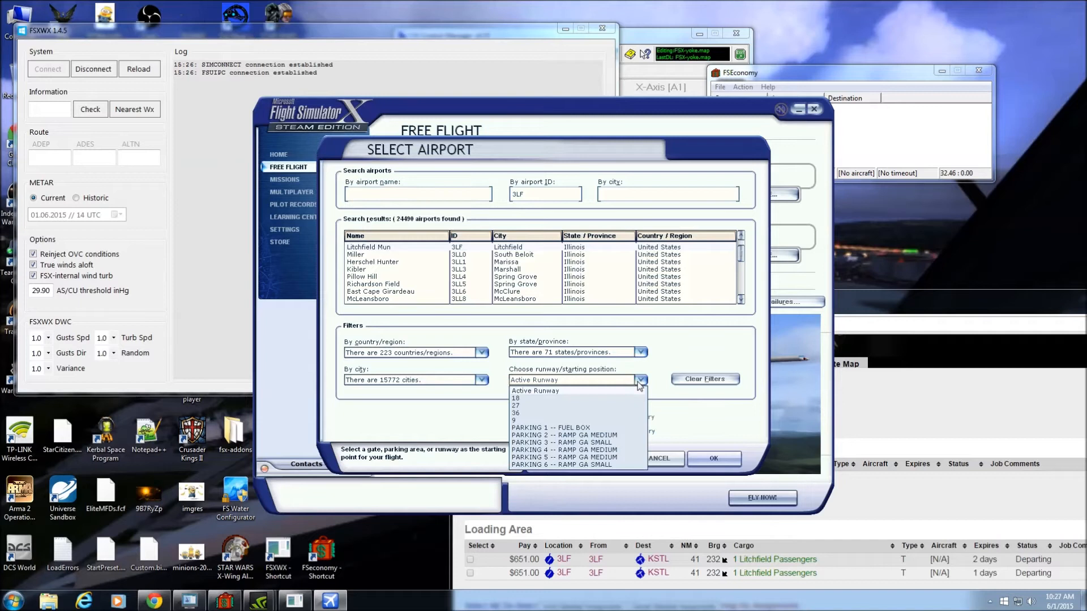
{"action": "left_click", "coordinate": [563, 443]}
{"action": "type", "text": "kstl"}
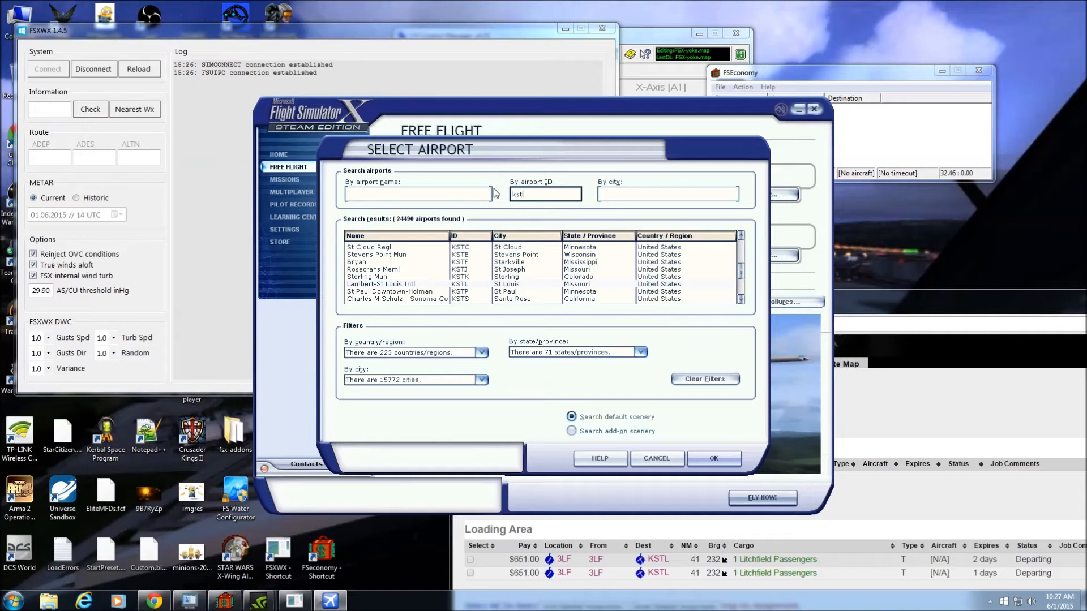
{"action": "mouse_move", "coordinate": [702, 447]}
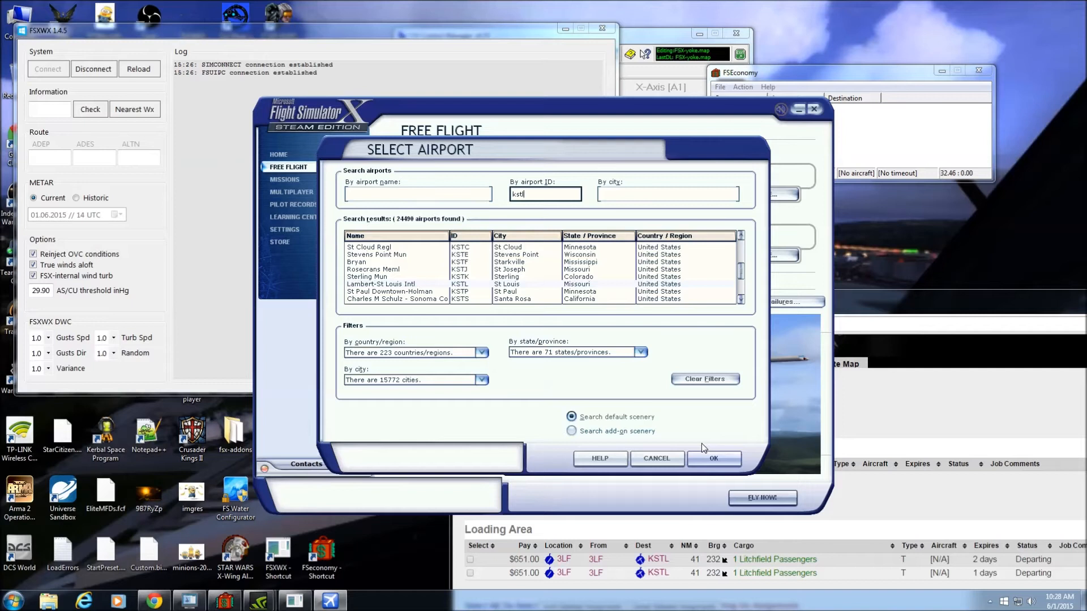
{"action": "left_click", "coordinate": [713, 458]}
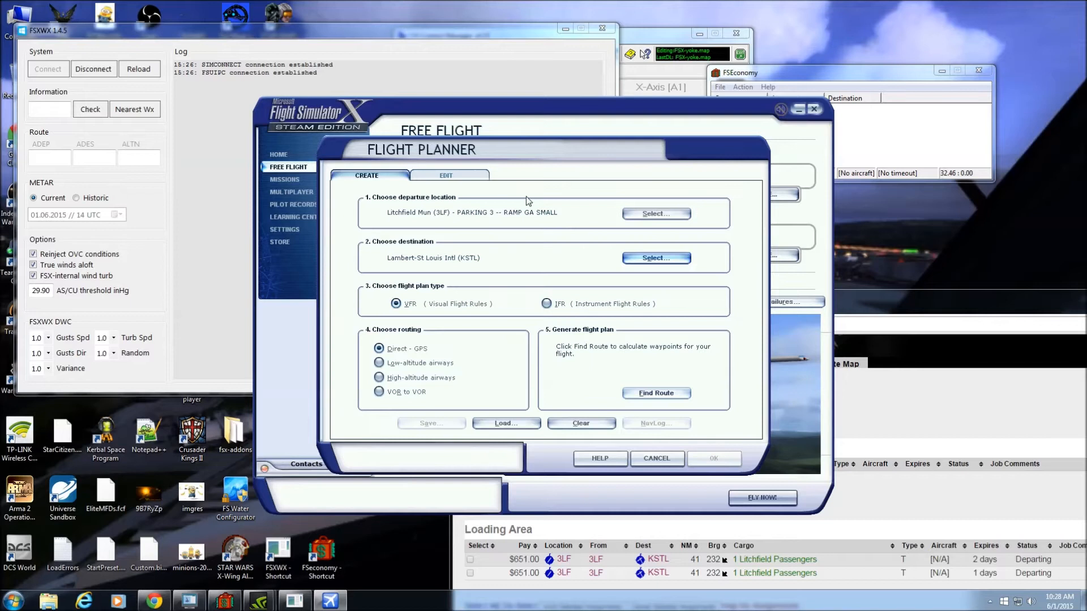
{"action": "mouse_move", "coordinate": [386, 322]}
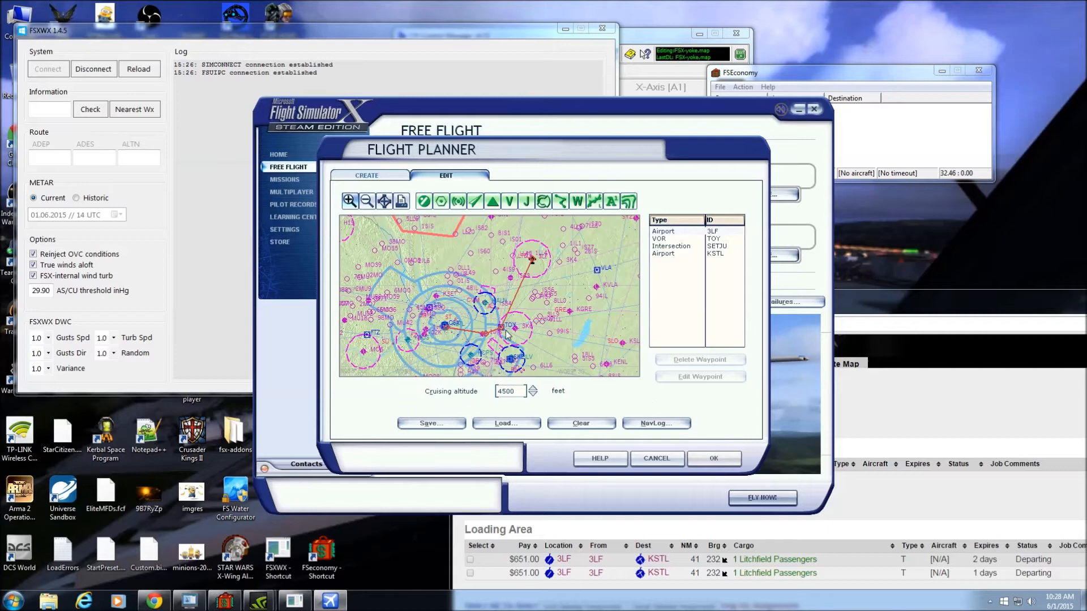
Step: Make the plan IFR on low-altitude airways, find the route, accept it, and go to fuel and payload
{"action": "left_click", "coordinate": [367, 174]}
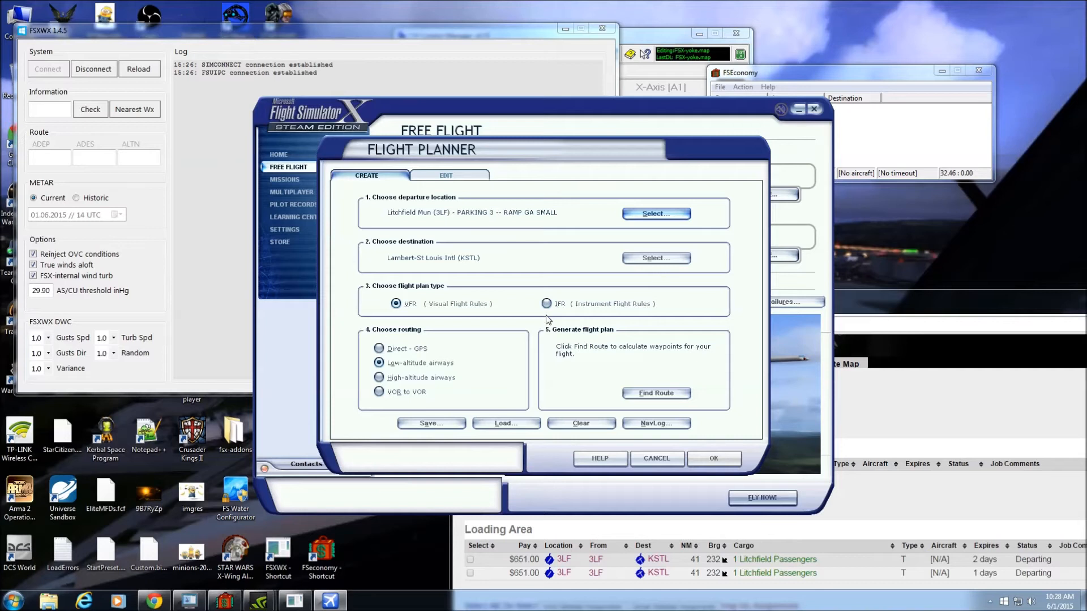
{"action": "left_click", "coordinate": [545, 303]}
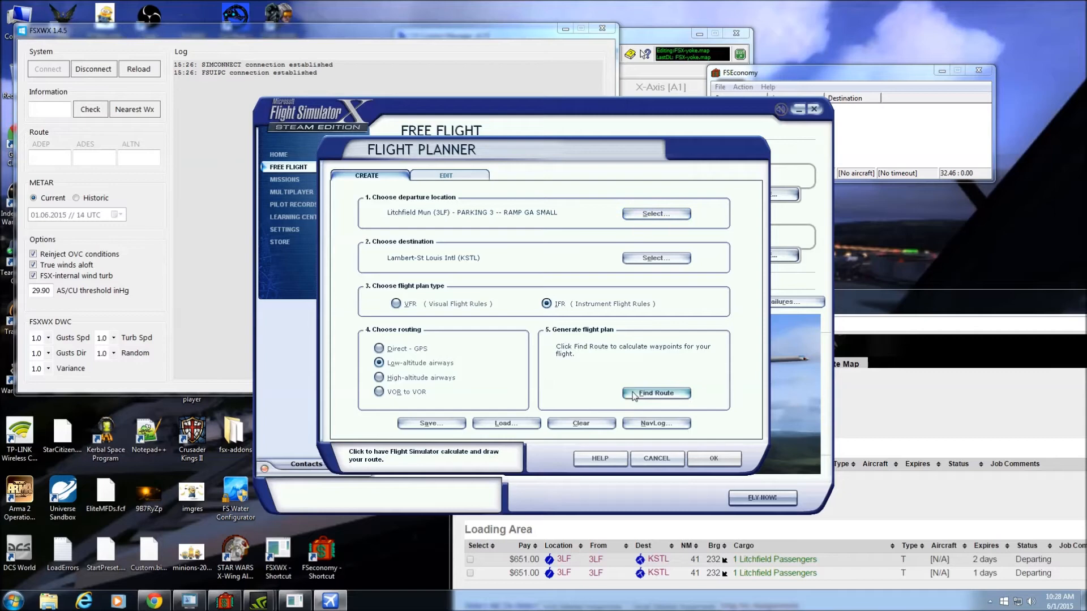
{"action": "left_click", "coordinate": [655, 422]}
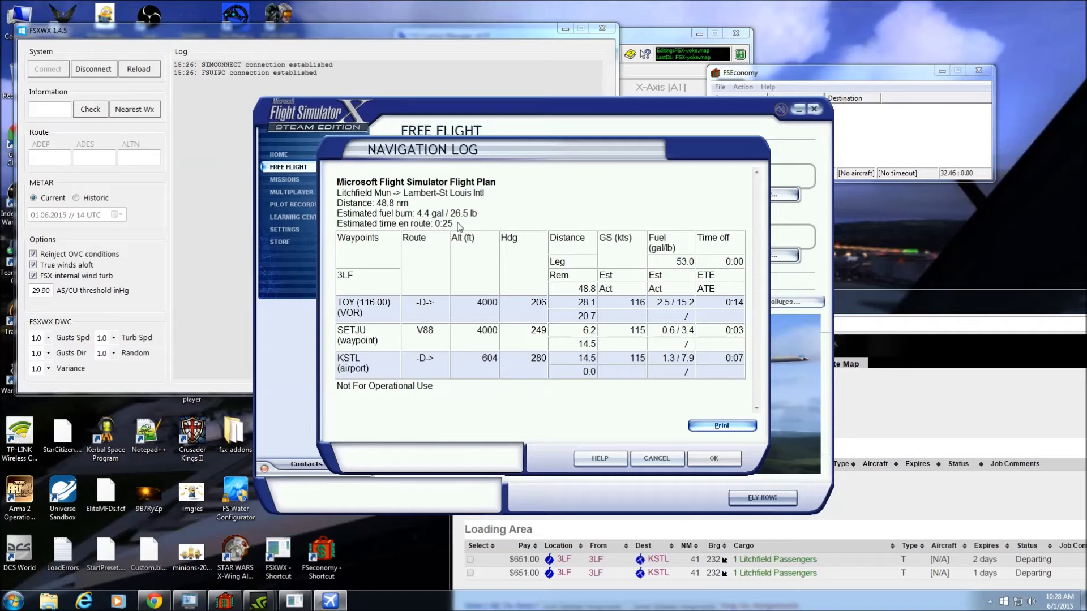
{"action": "mouse_move", "coordinate": [449, 237]}
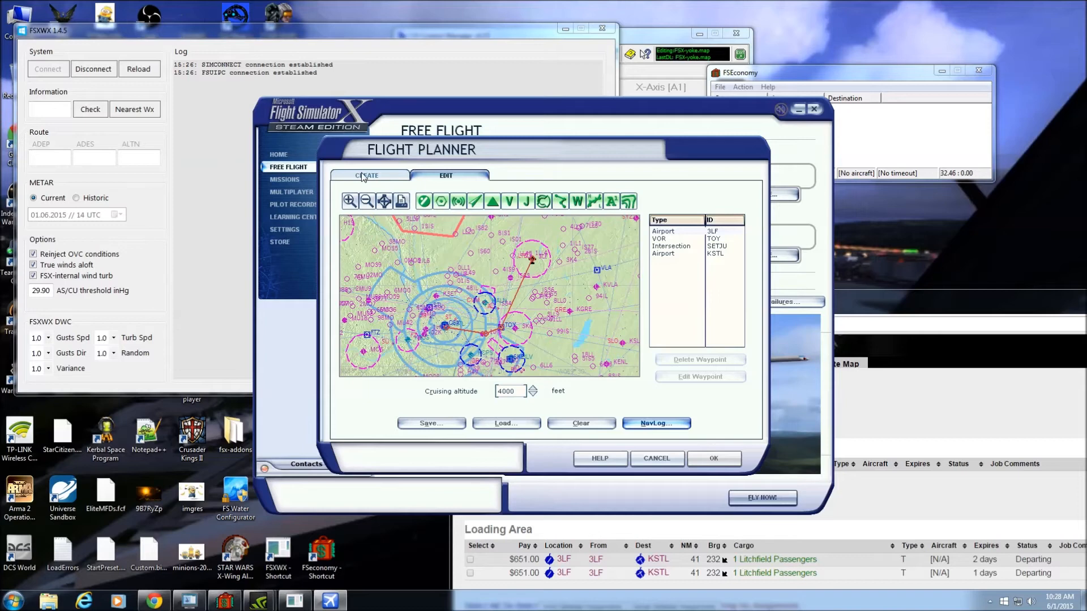
{"action": "left_click", "coordinate": [654, 422]}
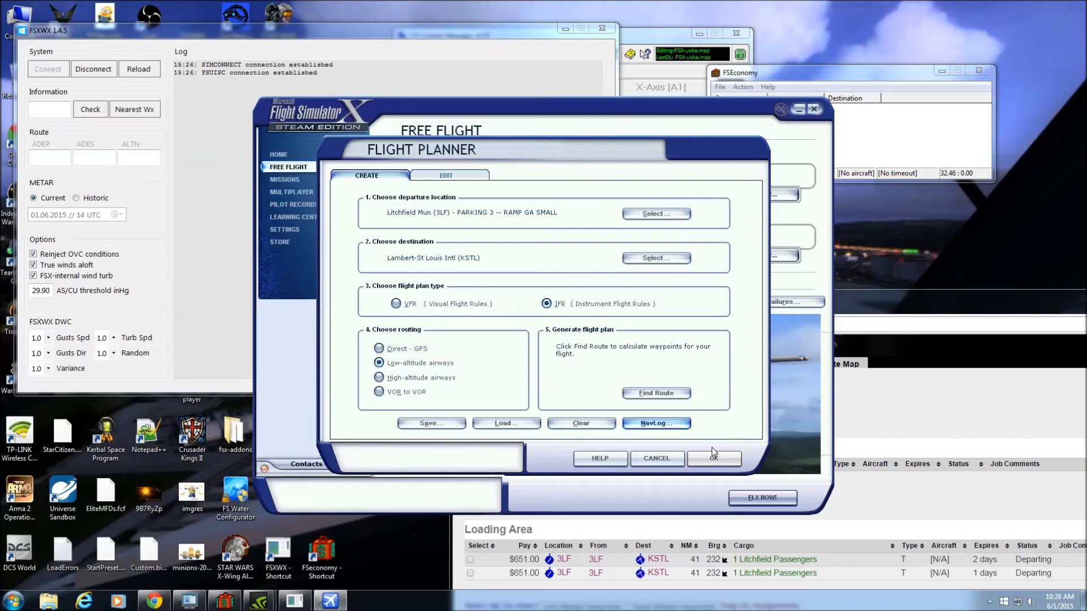
{"action": "left_click", "coordinate": [714, 458]}
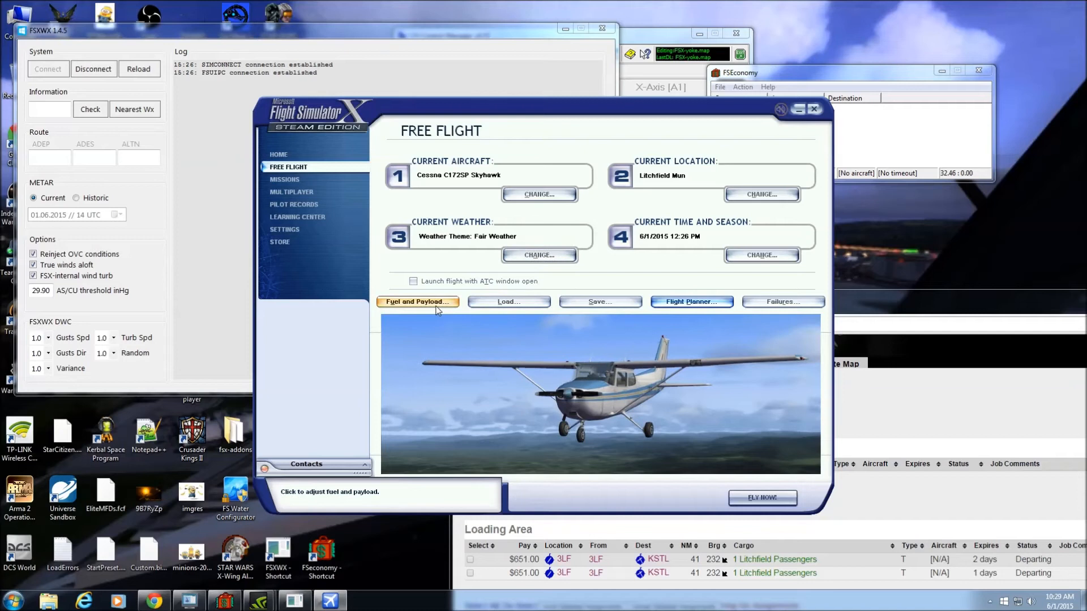
{"action": "left_click", "coordinate": [761, 498]}
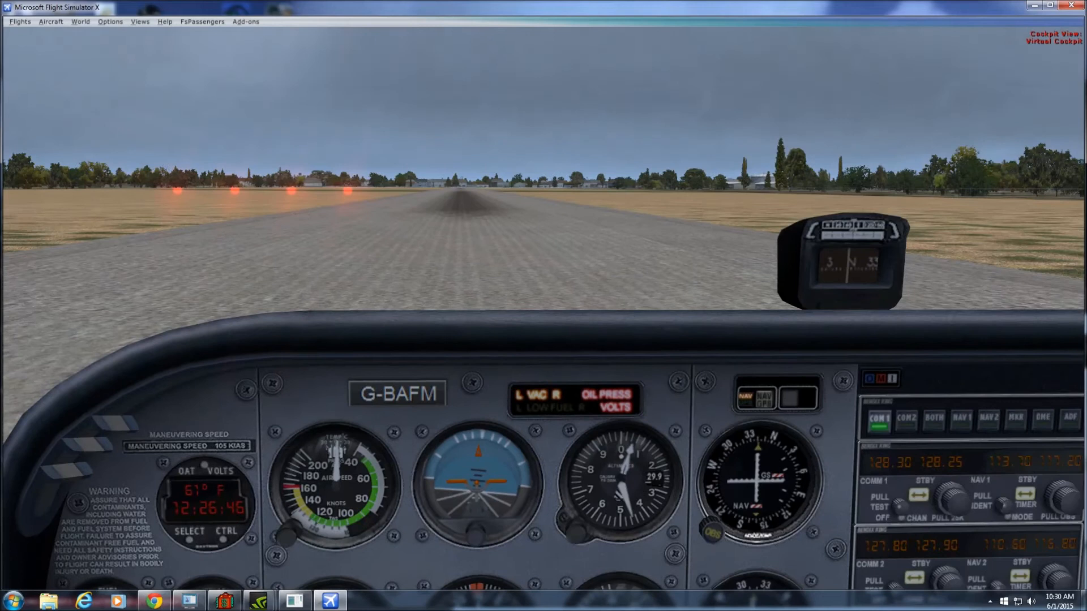
{"action": "left_click", "coordinate": [257, 600]}
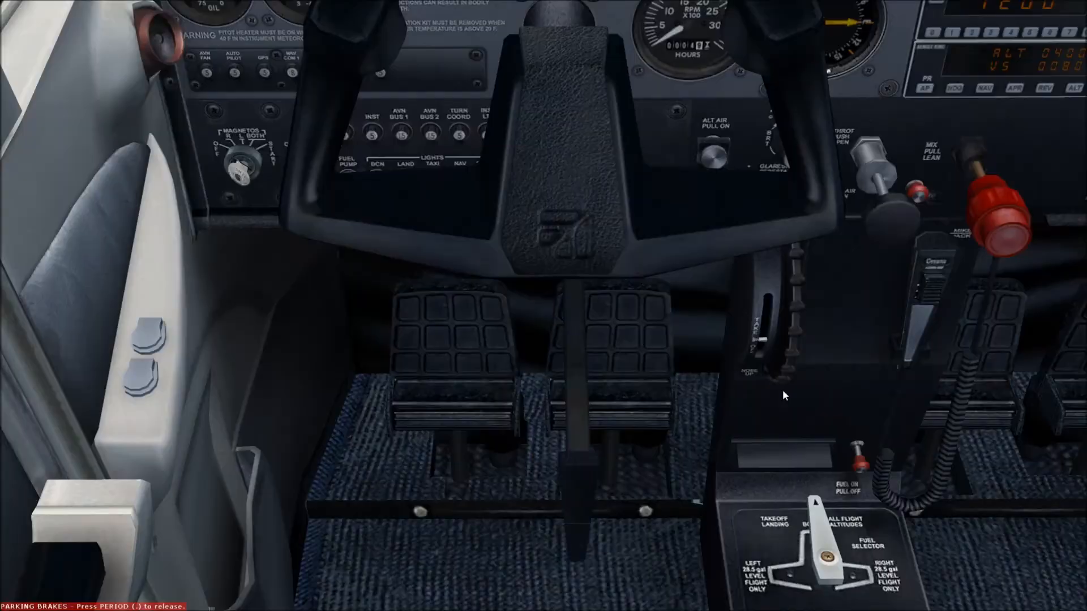
Step: Set the Cessna's parking brake while holding on the Litchfield Mun runway
{"action": "key", "text": "S"}
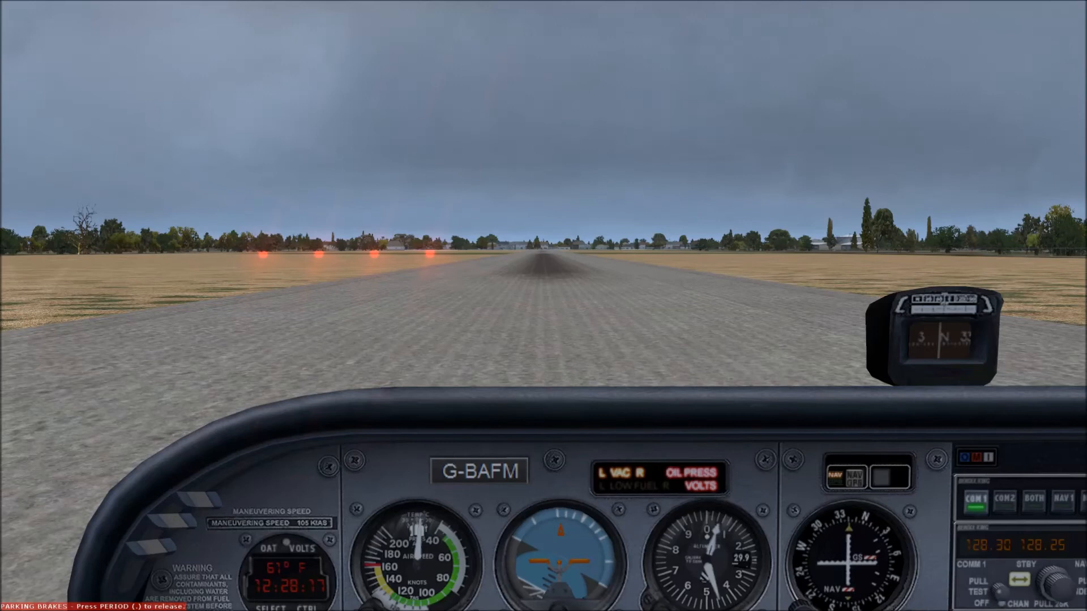
{"action": "mouse_move", "coordinate": [940, 264]}
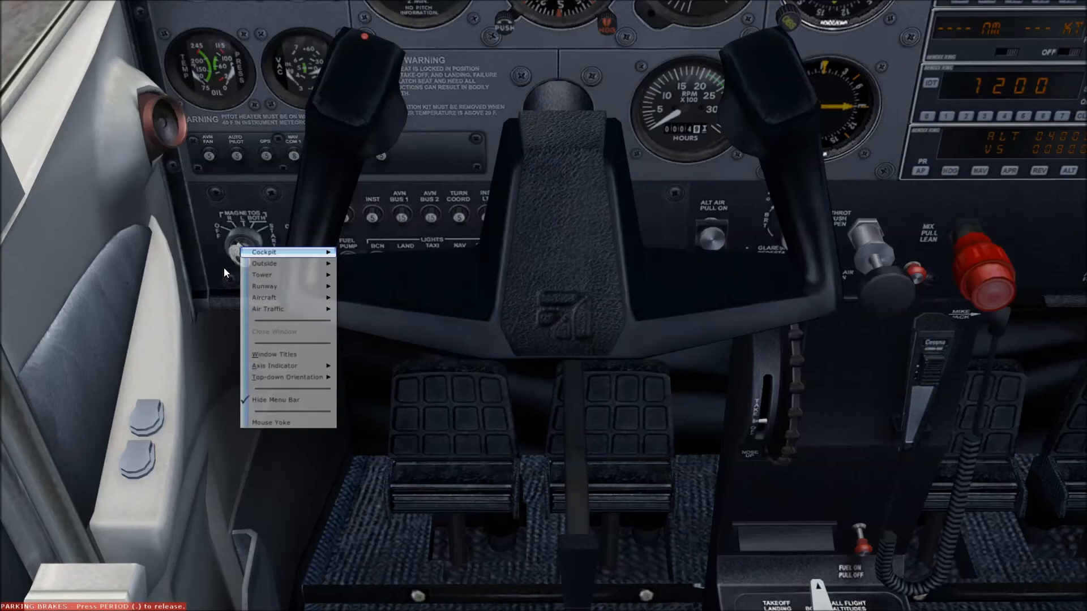
Step: Return to the forward cockpit view before bringing up the ATC menu
{"action": "left_click", "coordinate": [263, 251]}
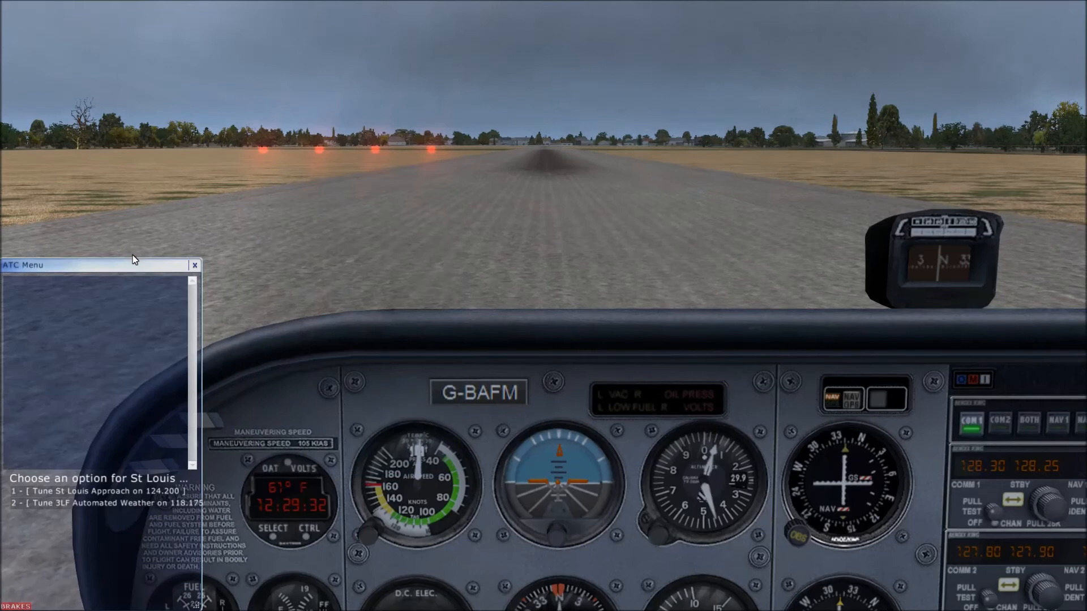
Step: Request and read back the IFR clearance to St Louis, then show the GPS instrument window
{"action": "left_click", "coordinate": [97, 490]}
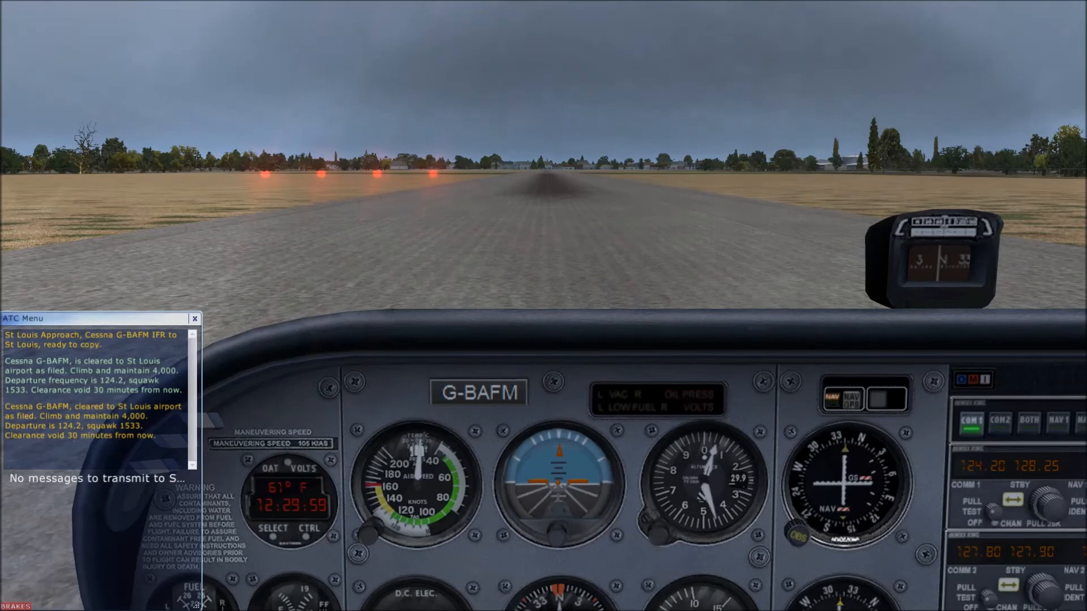
{"action": "mouse_move", "coordinate": [122, 318]}
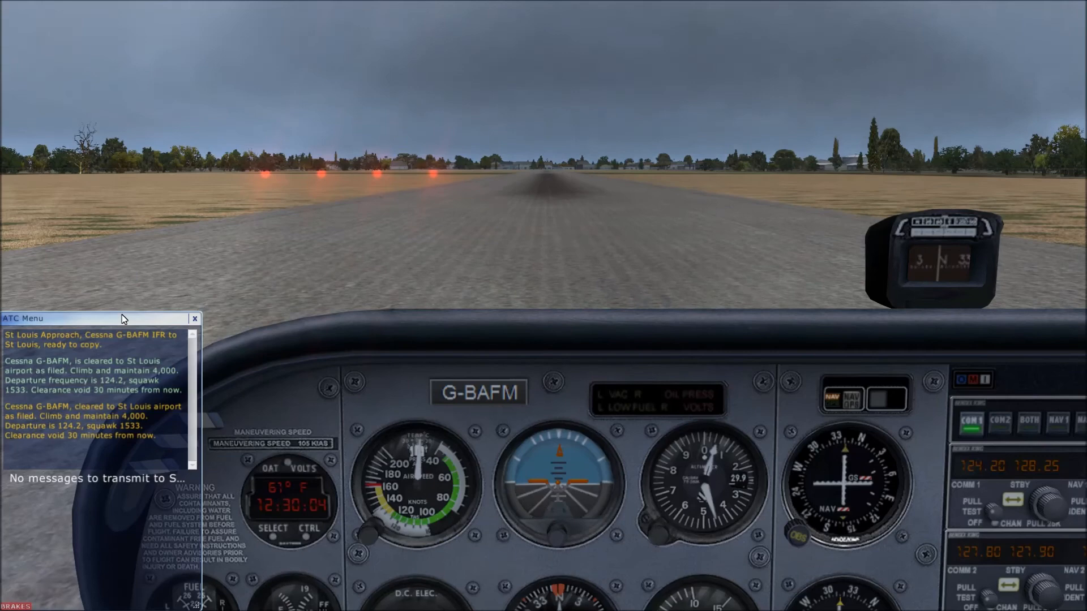
{"action": "left_click", "coordinate": [136, 4]}
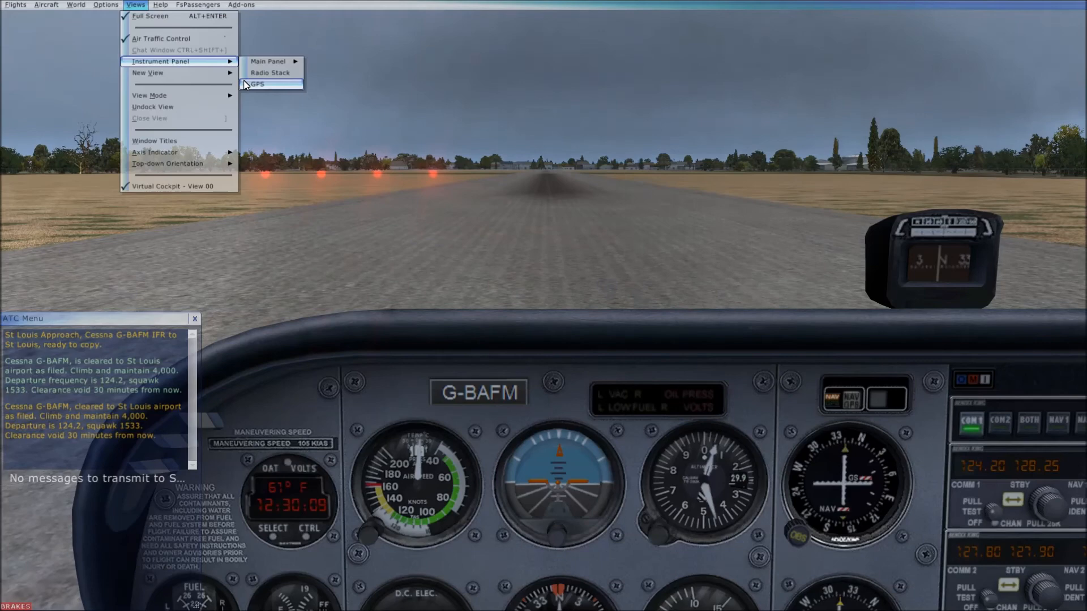
{"action": "left_click", "coordinate": [257, 83]}
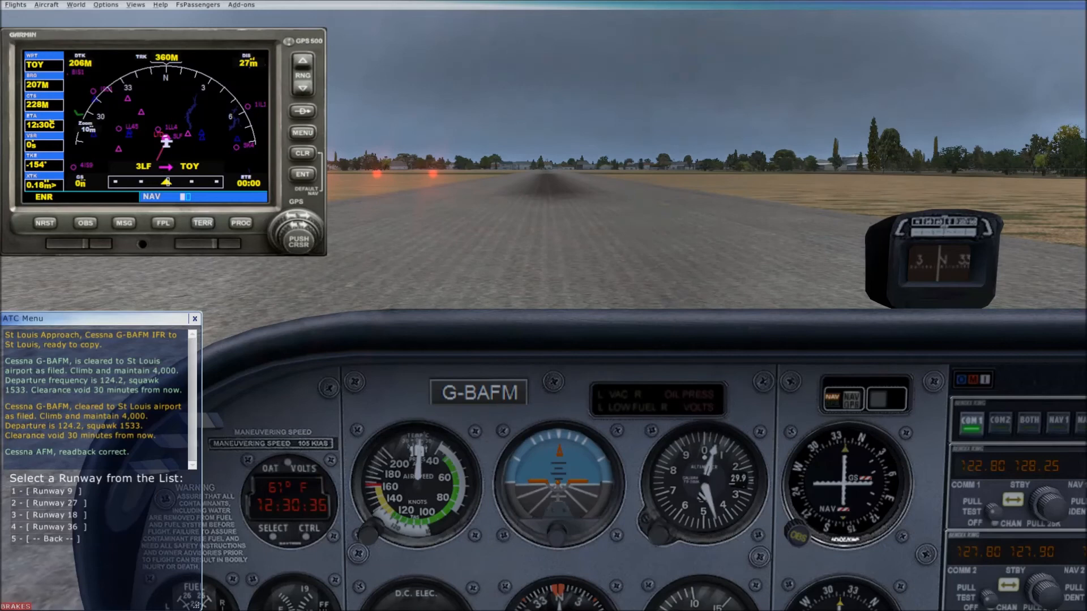
{"action": "left_click", "coordinate": [49, 490]}
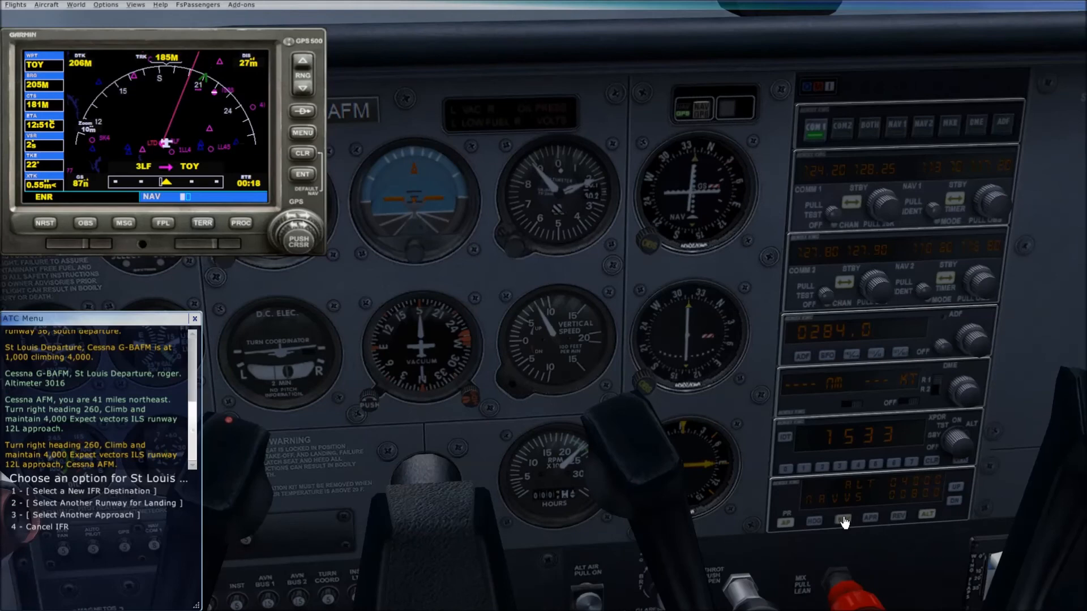
{"action": "mouse_move", "coordinate": [588, 163]}
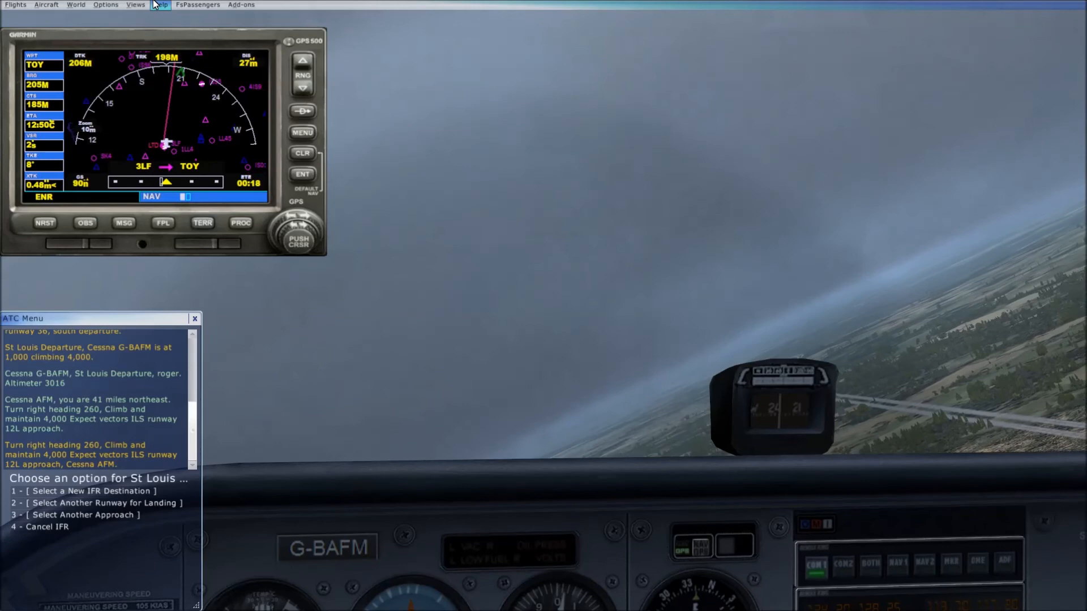
Step: Set the simulation rate to 8x speed from the Options menu
{"action": "left_click", "coordinate": [105, 4]}
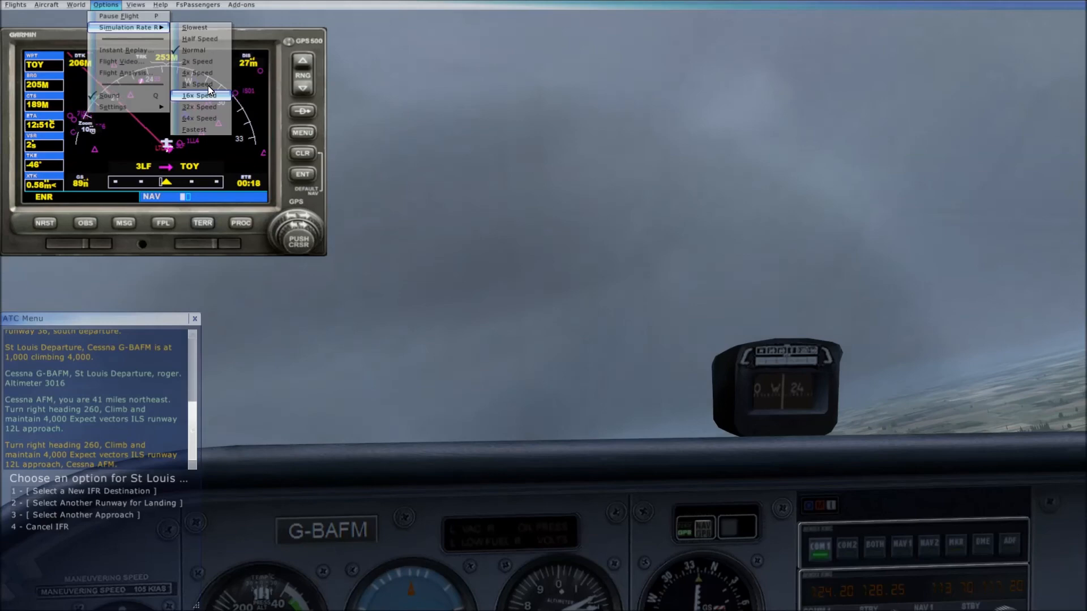
{"action": "left_click", "coordinate": [197, 84]}
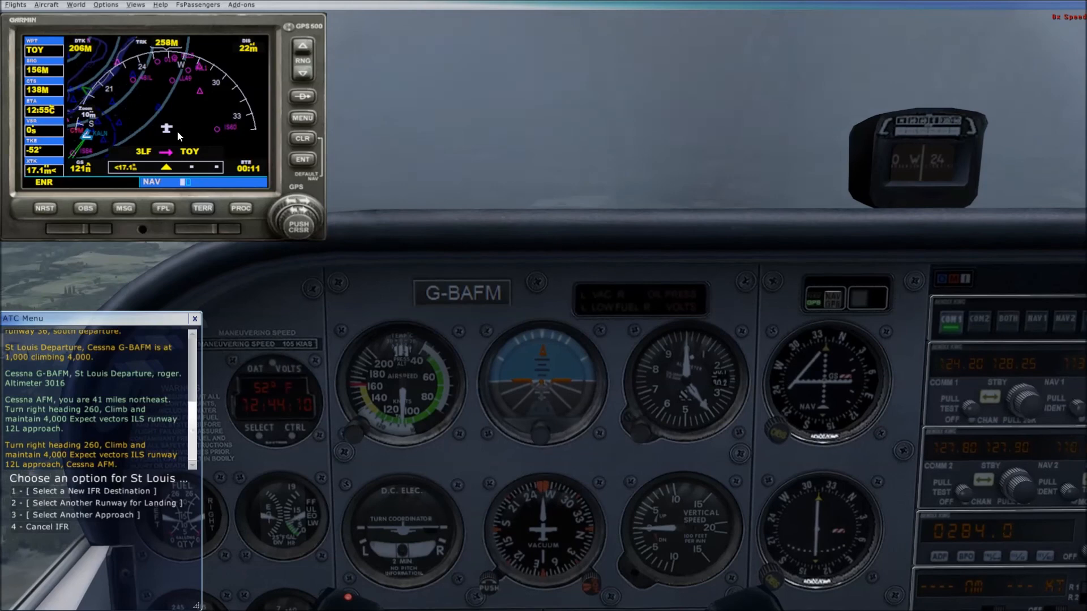
{"action": "mouse_move", "coordinate": [721, 515]}
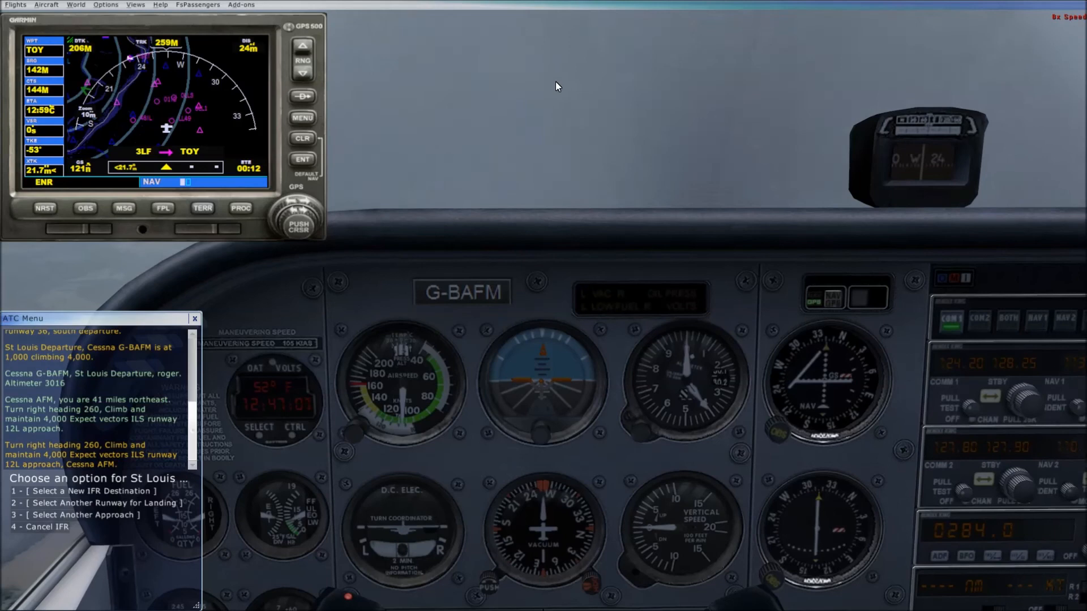
{"action": "mouse_move", "coordinate": [303, 239]}
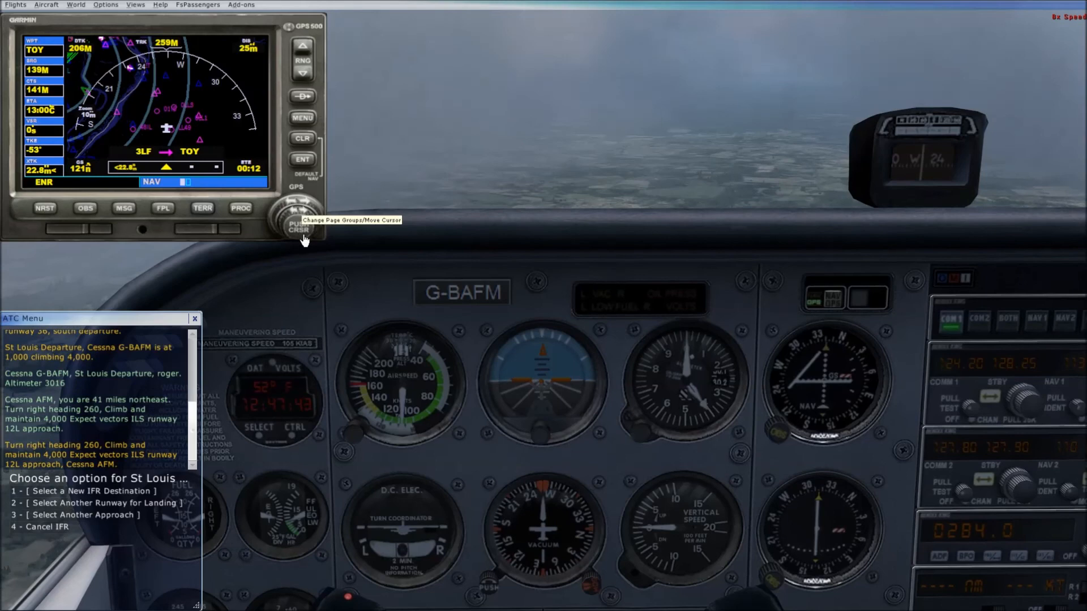
Step: Load the KSTL ILS 12L approach with vectors into the GPS flight plan, then revisit simulation rate
{"action": "left_click", "coordinate": [161, 208]}
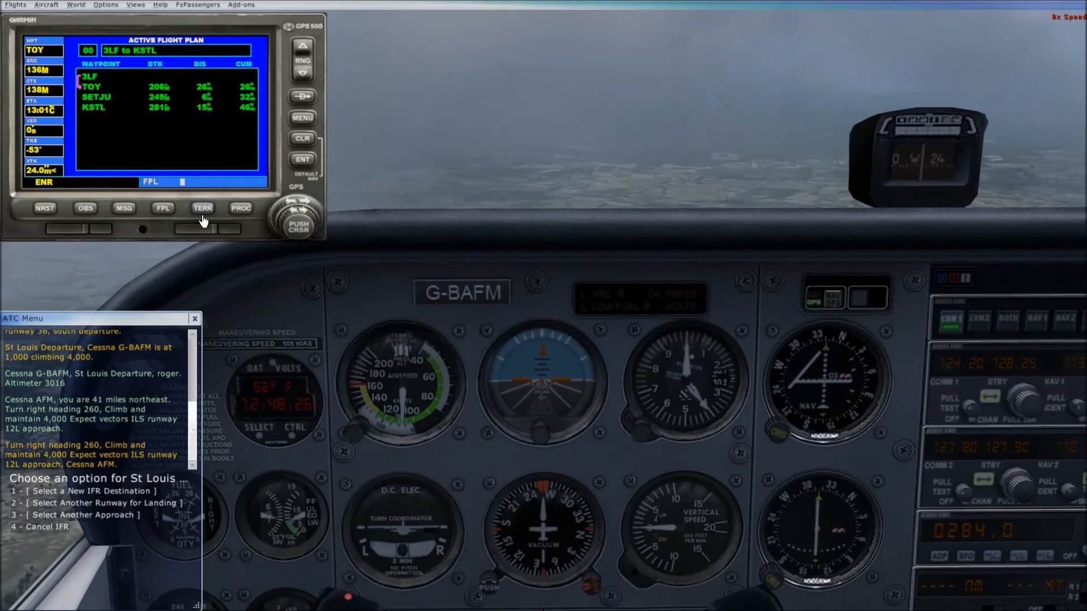
{"action": "left_click", "coordinate": [240, 208]}
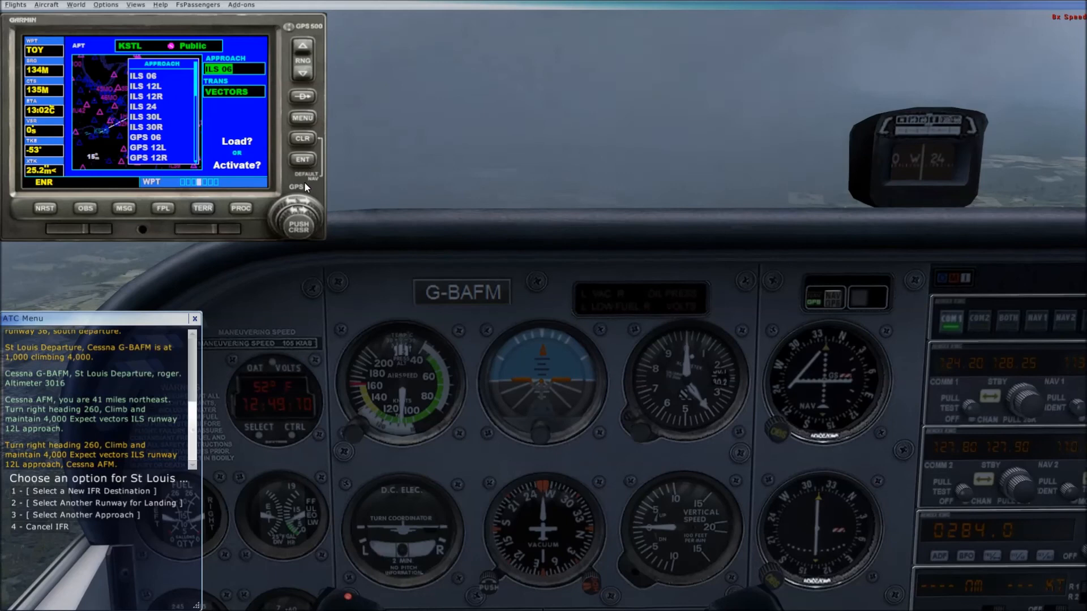
{"action": "left_click", "coordinate": [302, 160]}
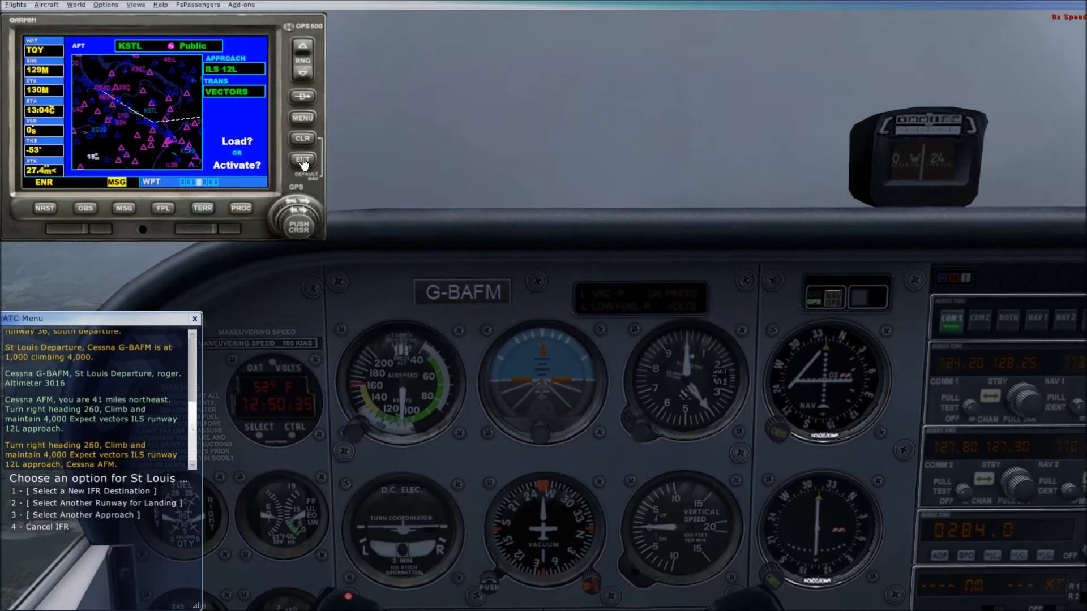
{"action": "left_click", "coordinate": [302, 160]}
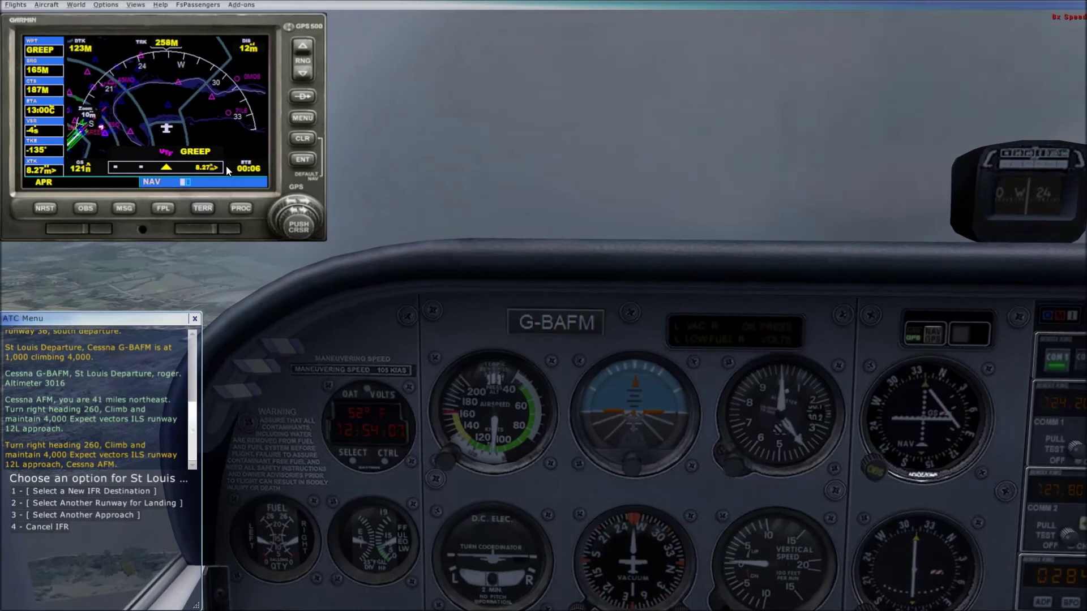
{"action": "left_click", "coordinate": [105, 5]}
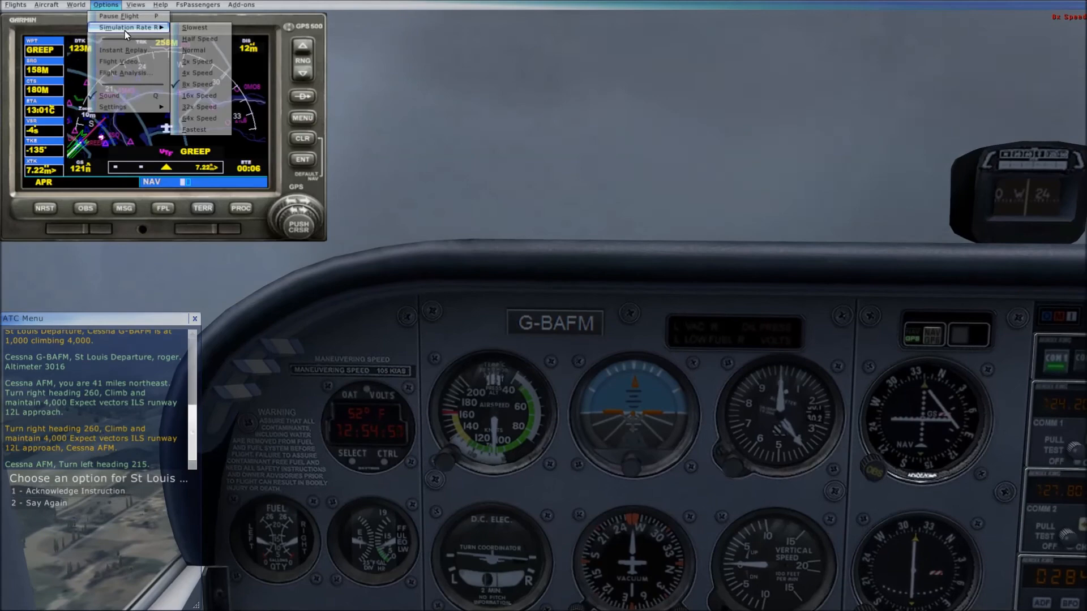